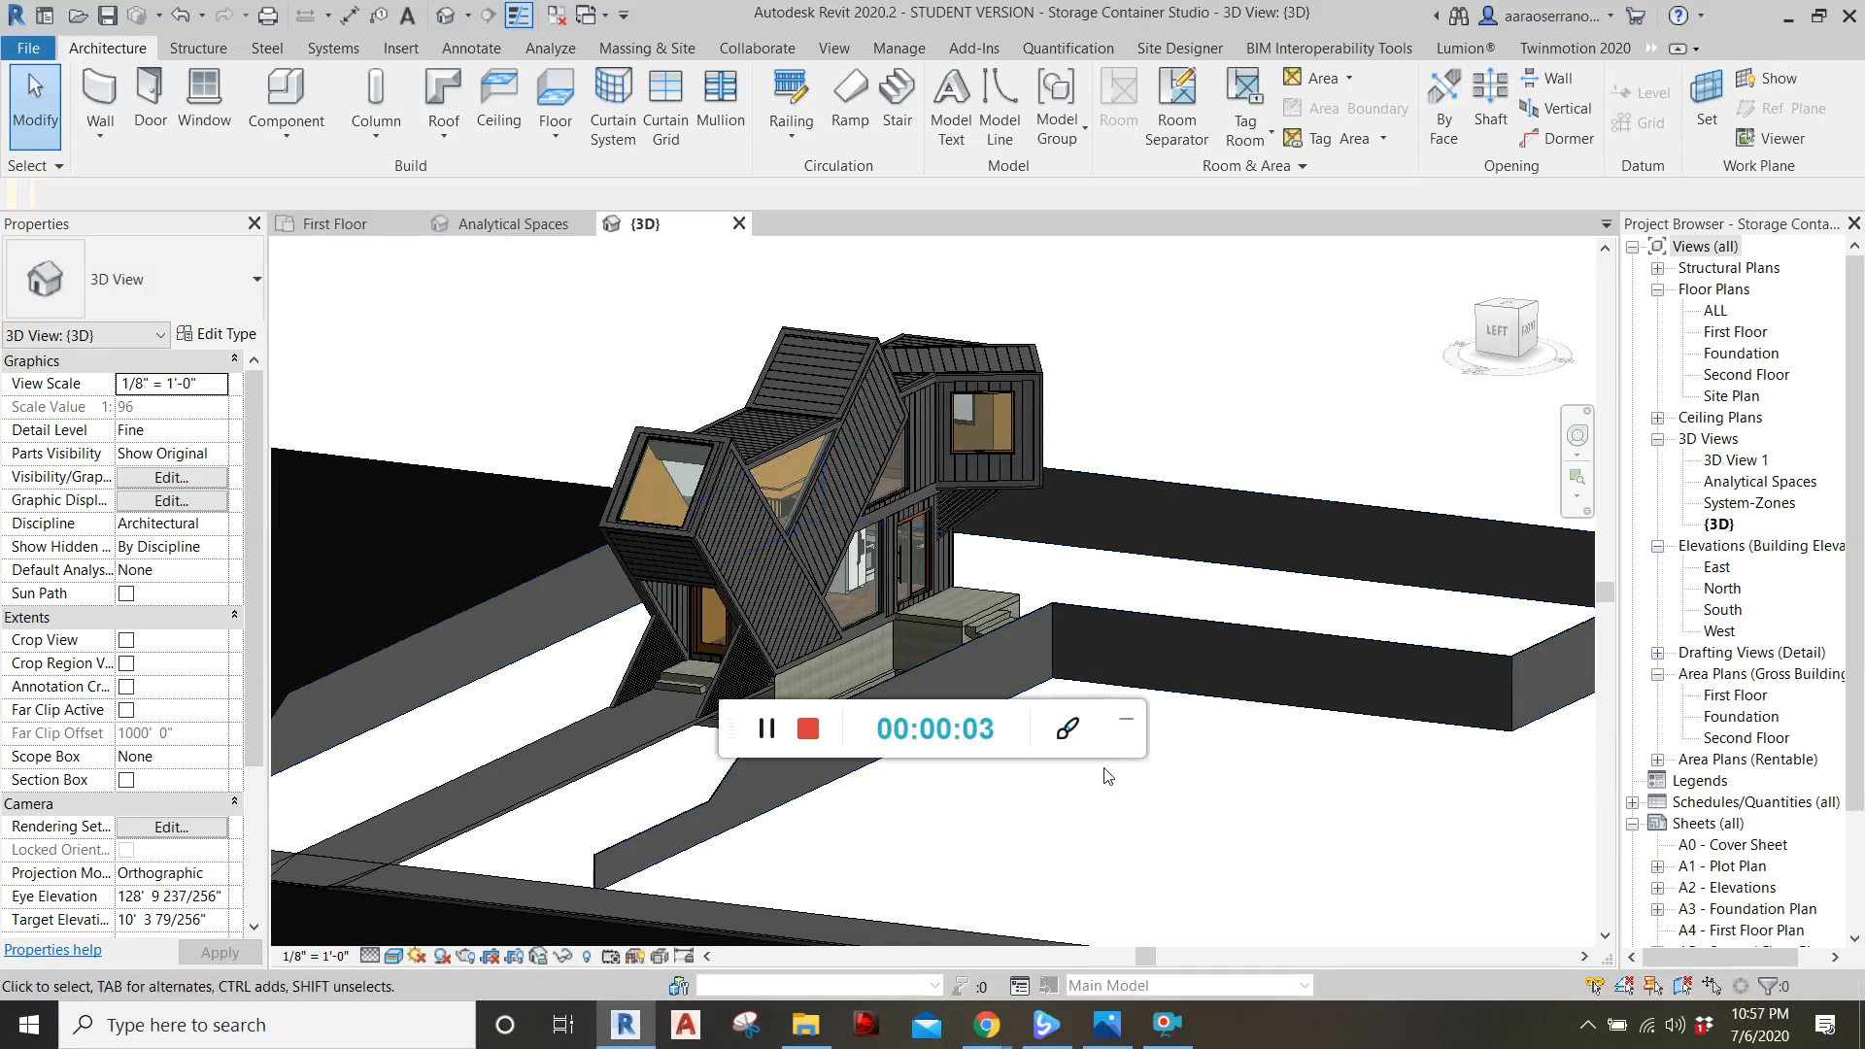
{"action": "mouse_move", "coordinate": [1150, 672]}
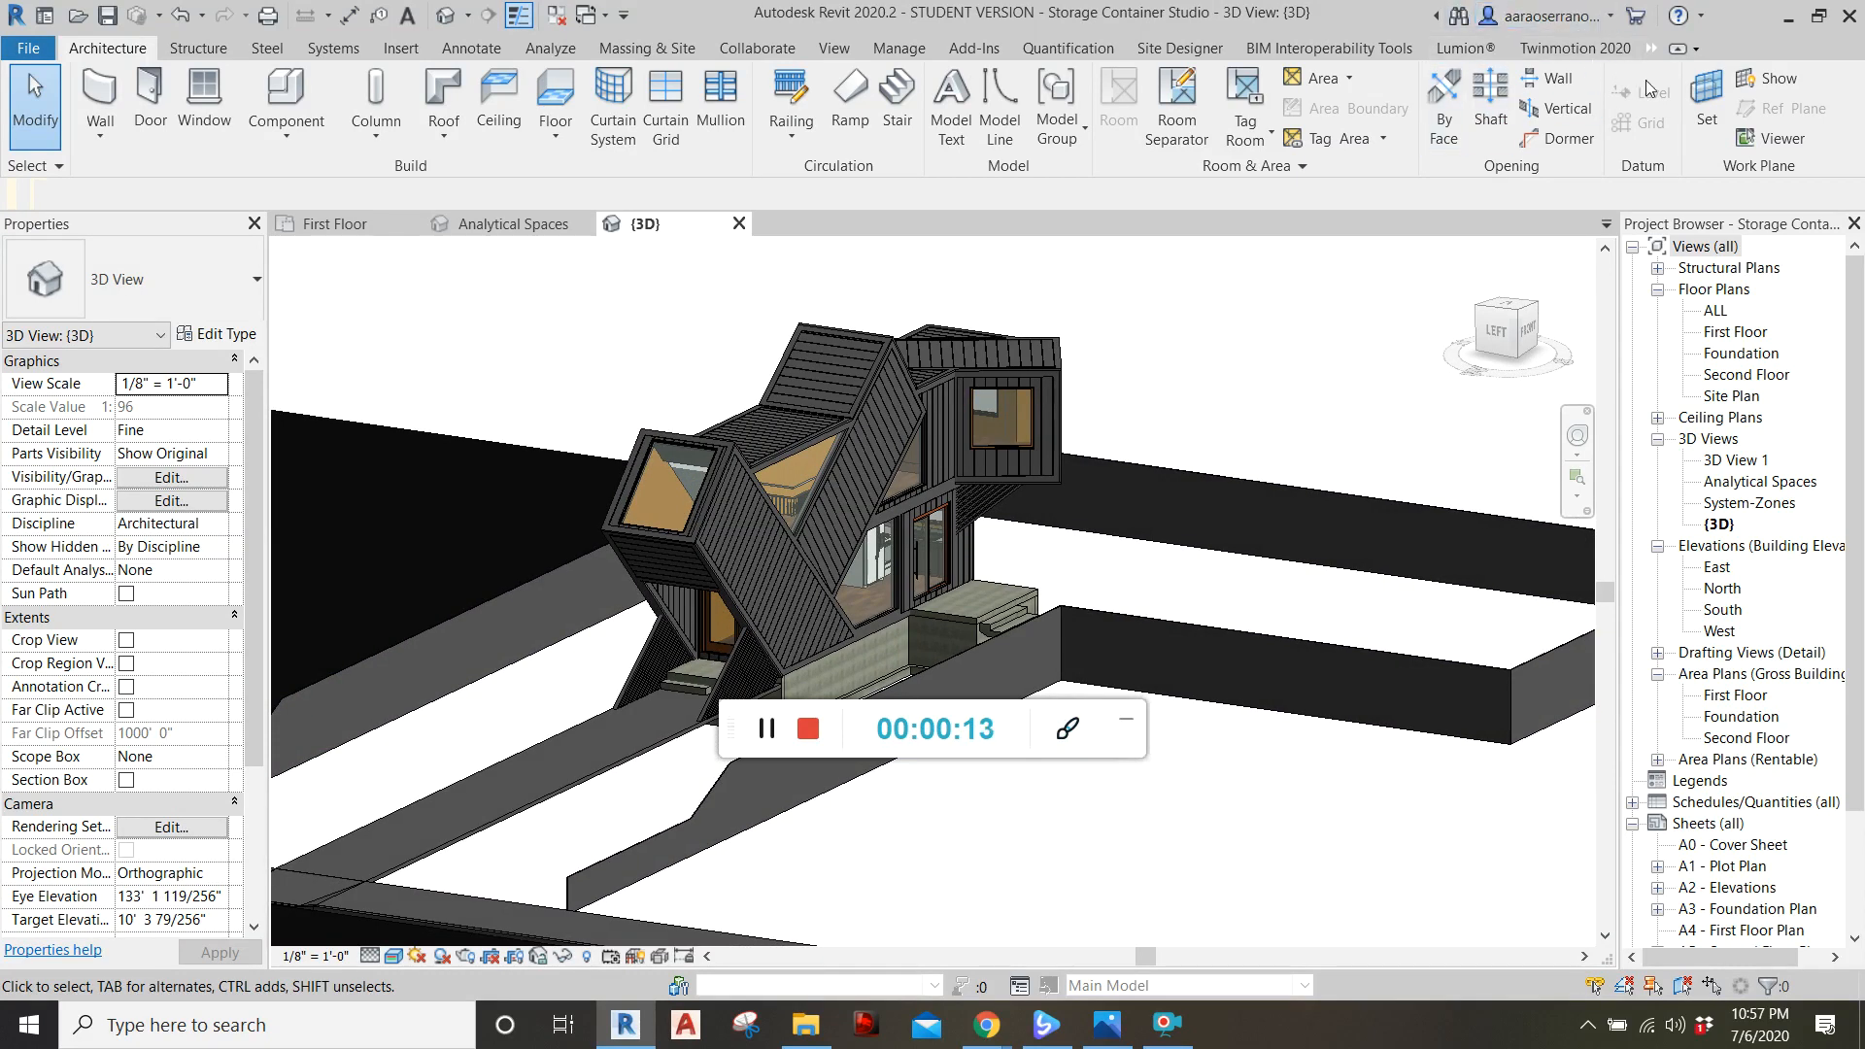
{"action": "mouse_move", "coordinate": [1234, 620]}
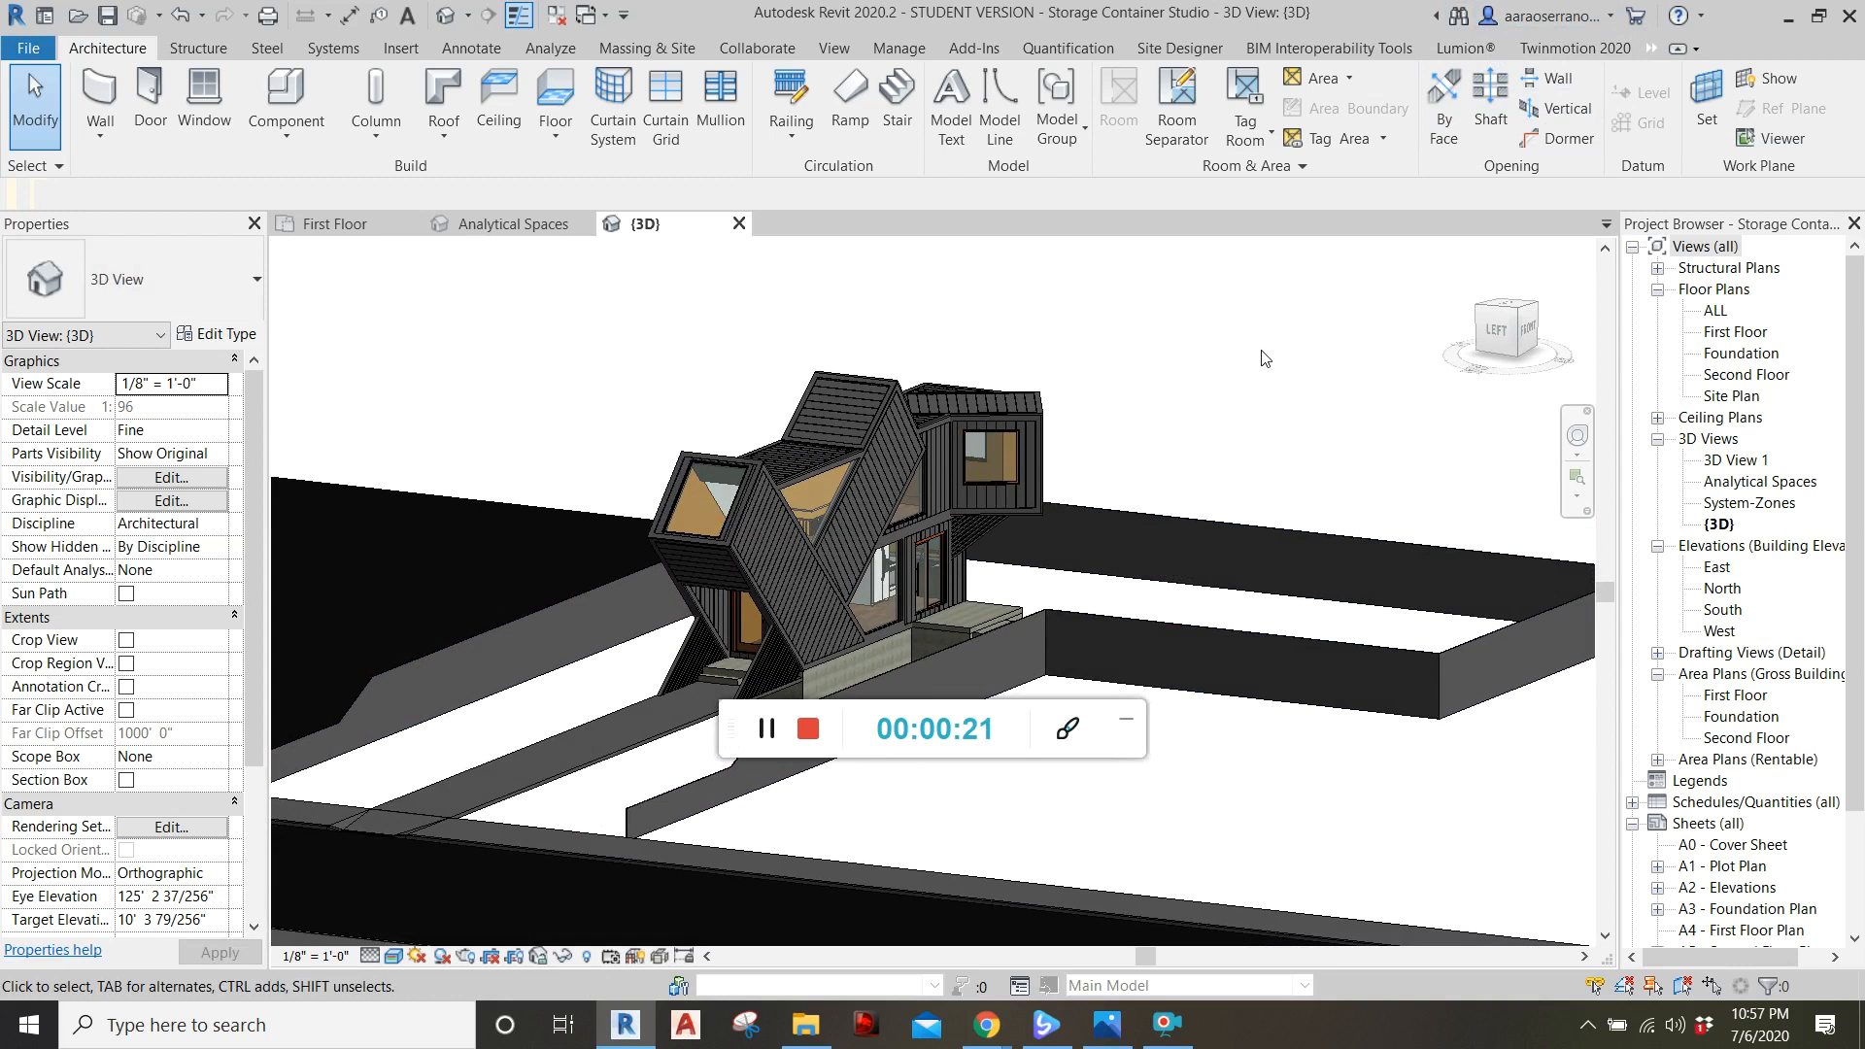
{"action": "mouse_move", "coordinate": [1270, 364]}
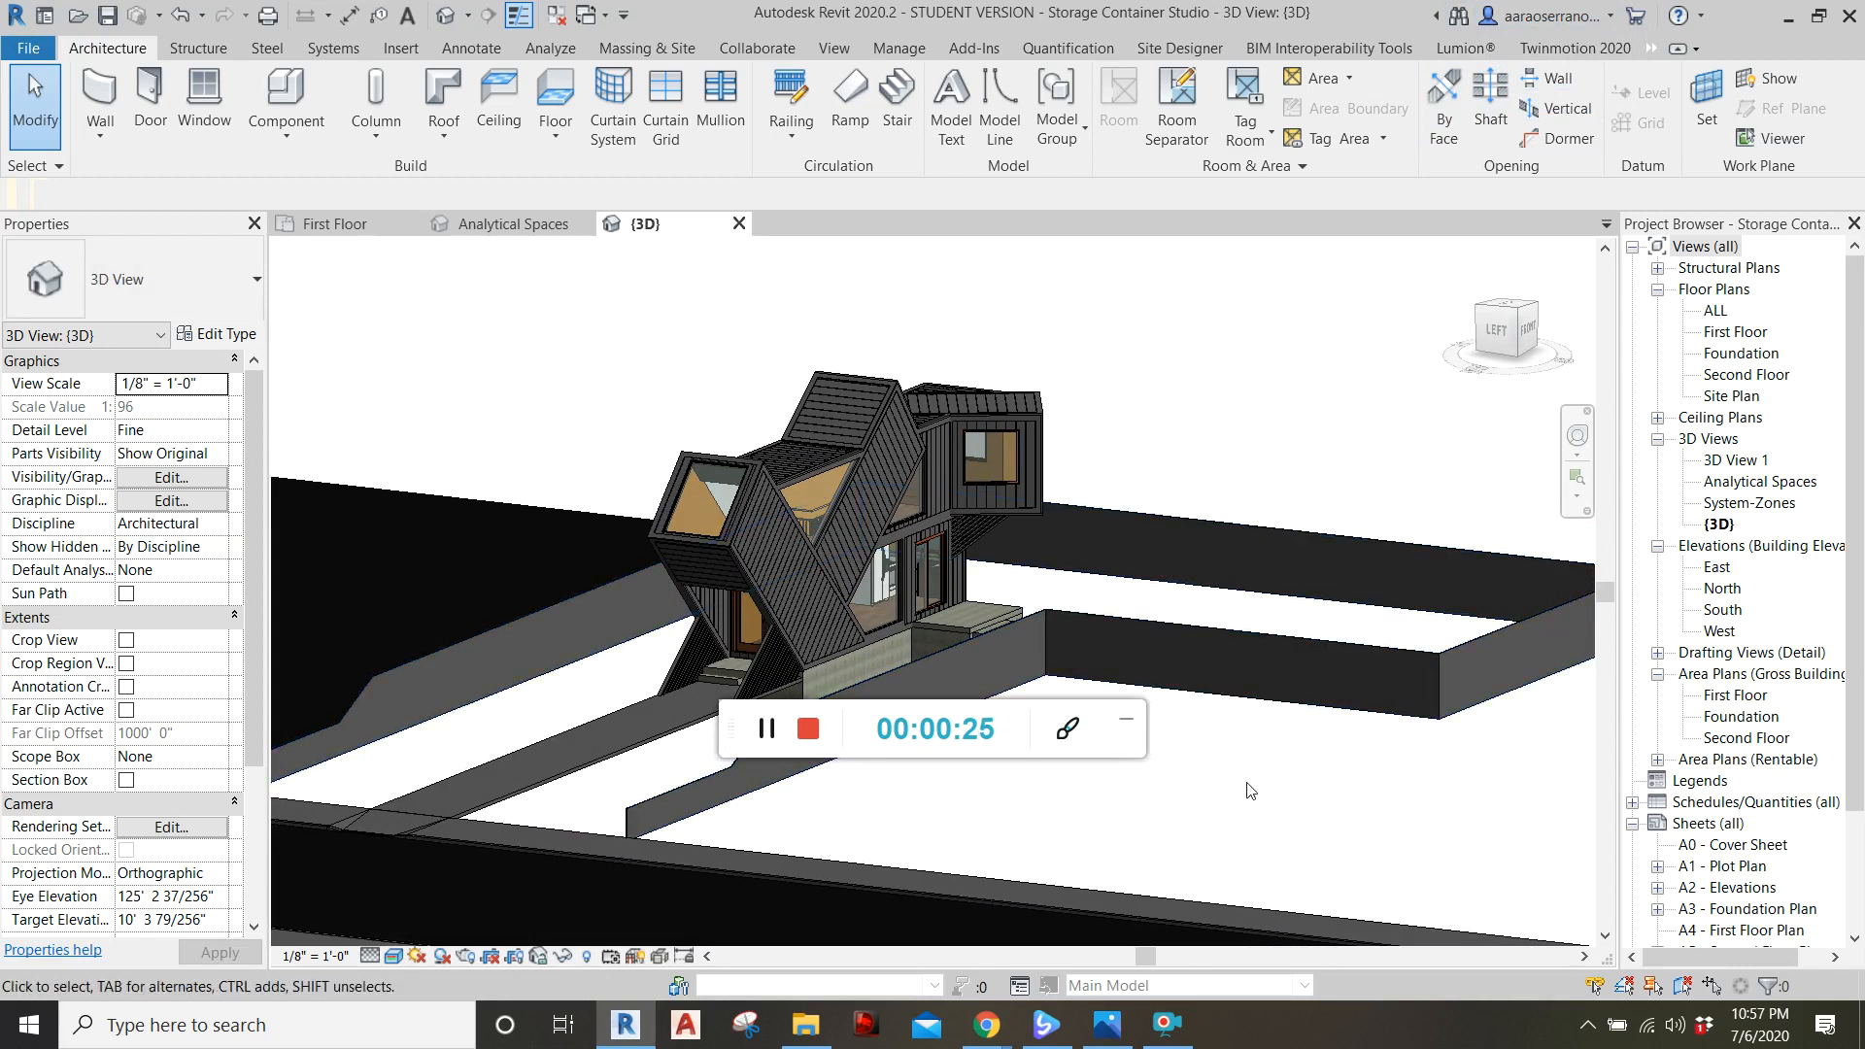
{"action": "mouse_move", "coordinate": [1323, 801]}
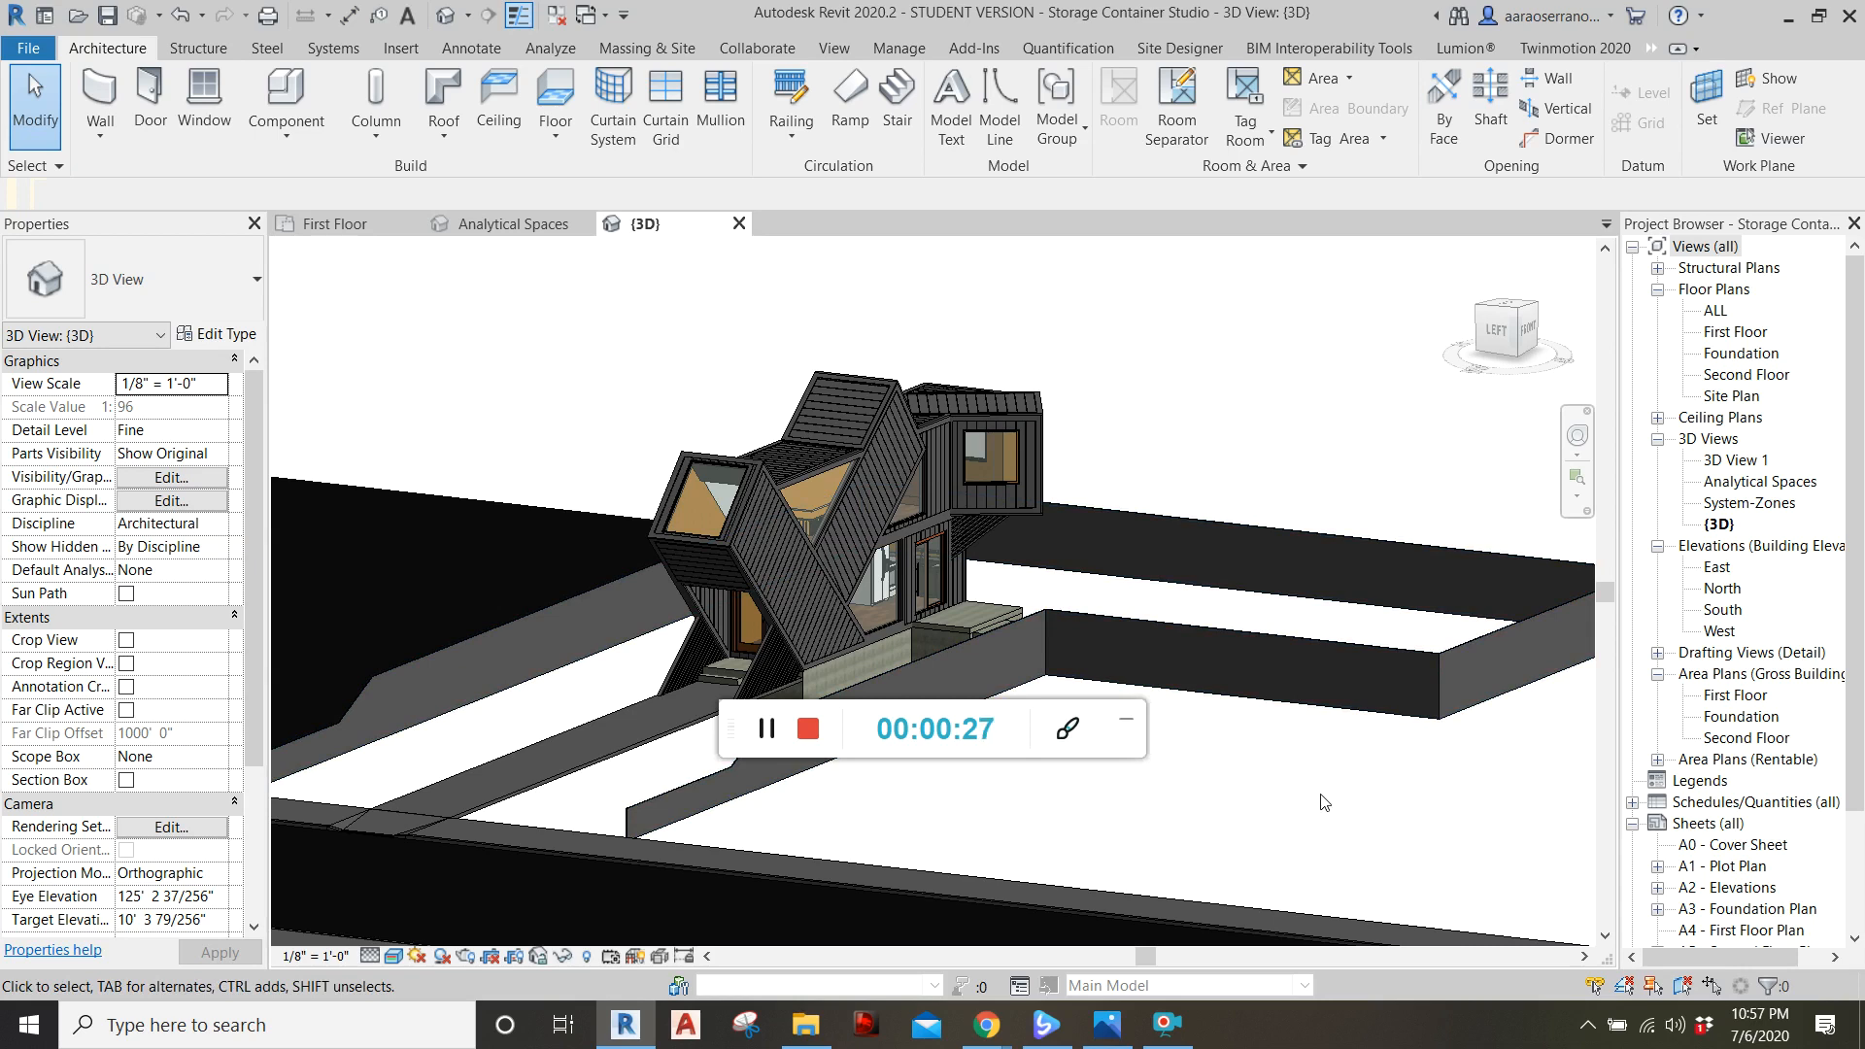
{"action": "mouse_move", "coordinate": [1324, 653]}
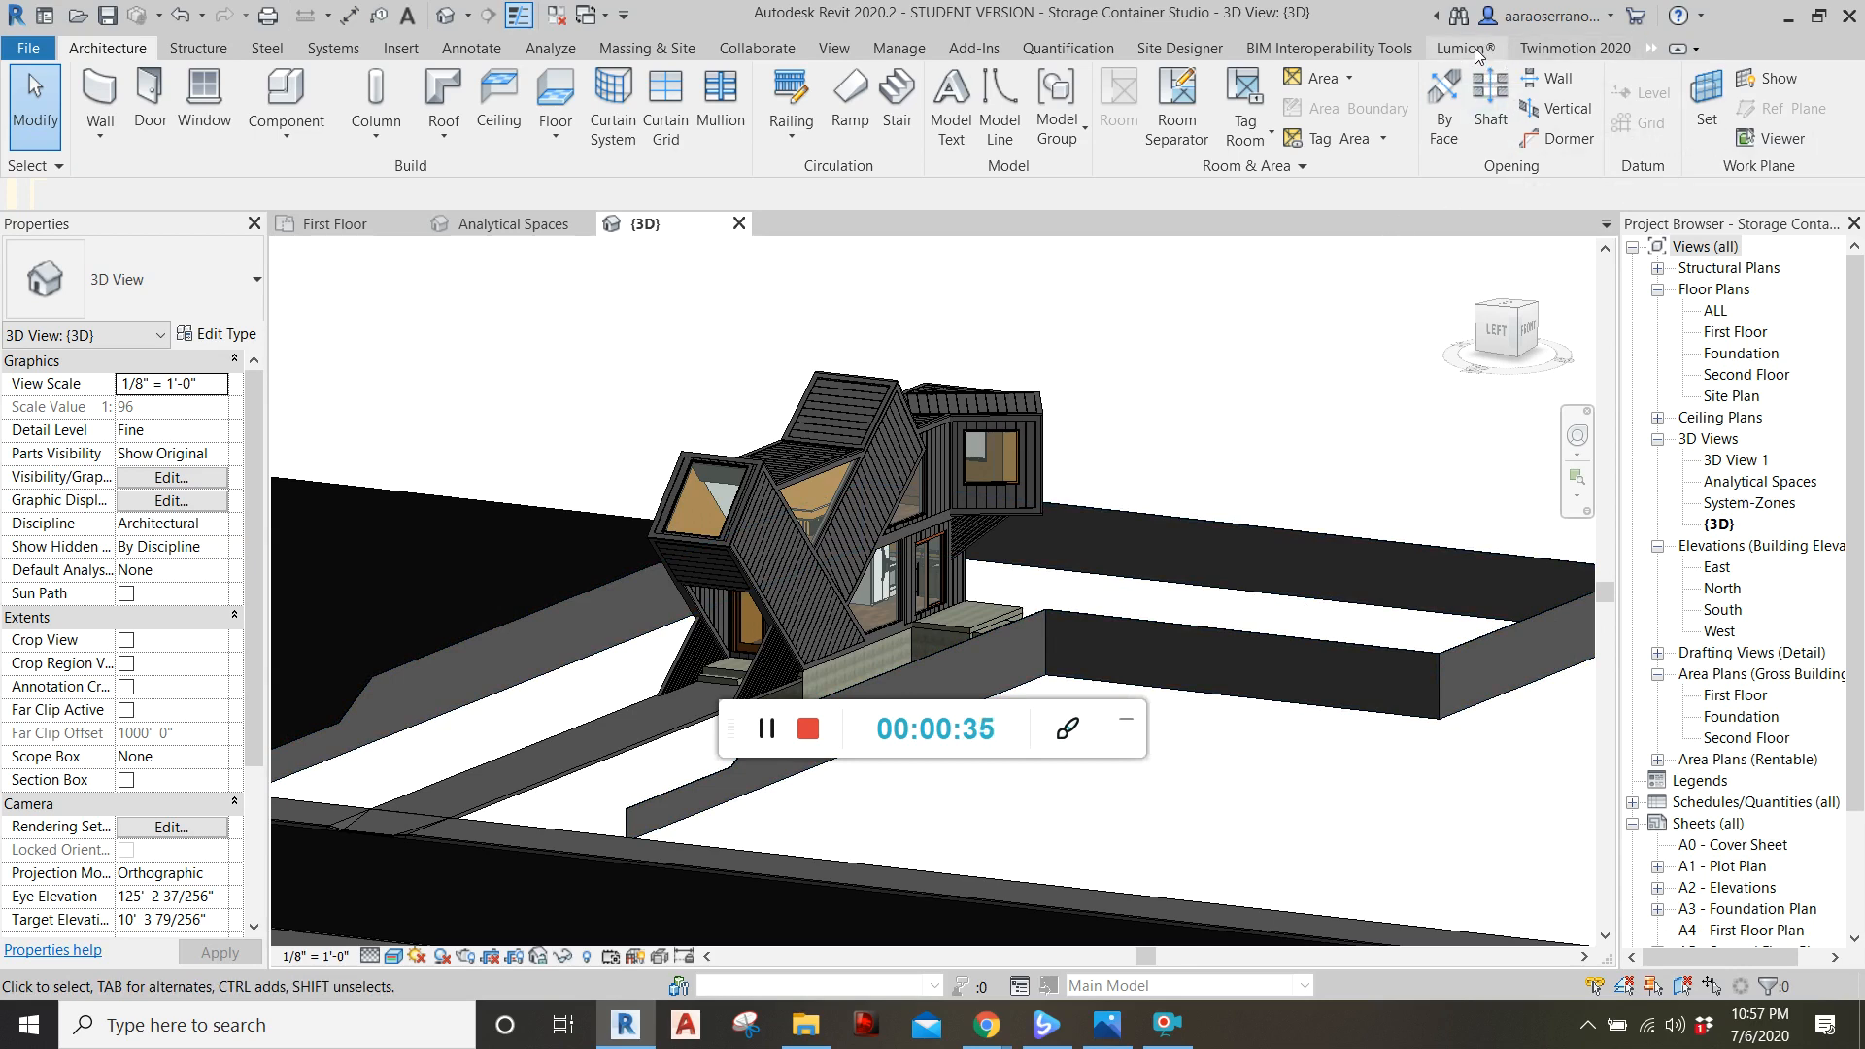
- Show the Lumion ribbon tools, then the Twinmotion 2020 Direct Link tools
{"action": "left_click", "coordinate": [1462, 47]}
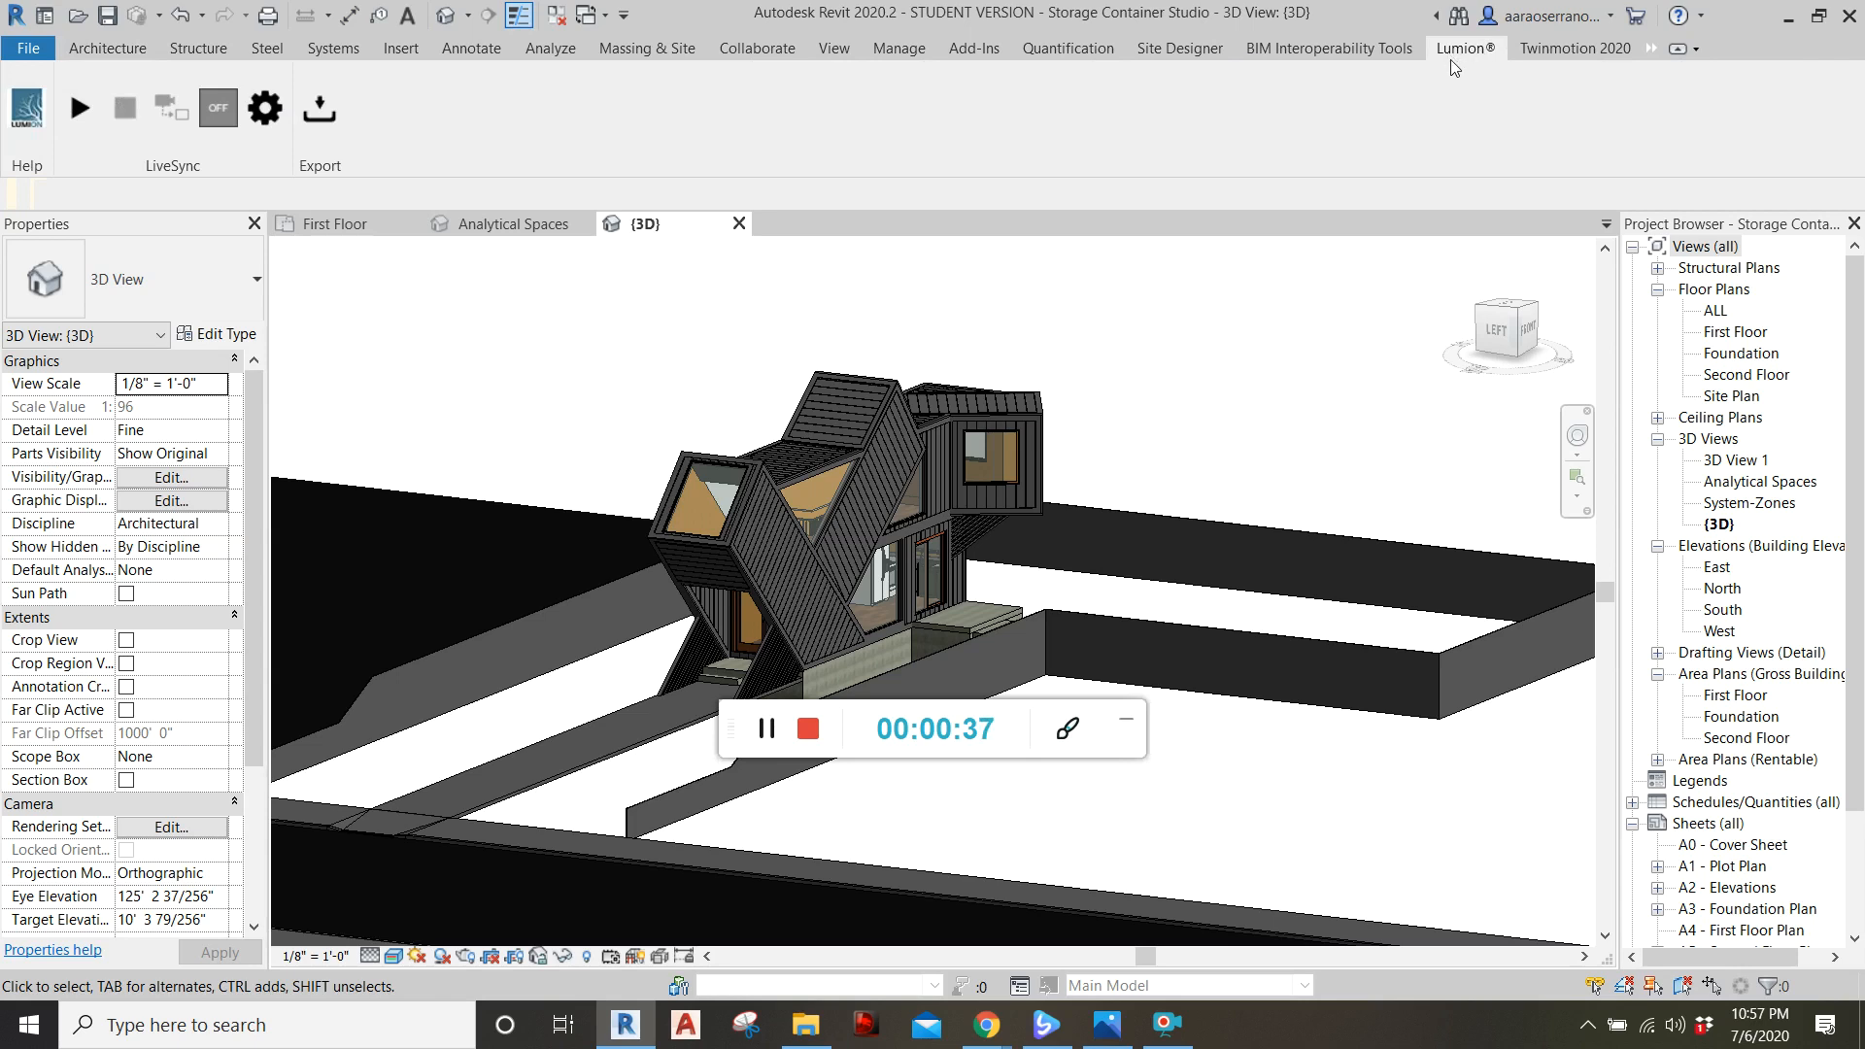
{"action": "left_click", "coordinate": [1572, 47]}
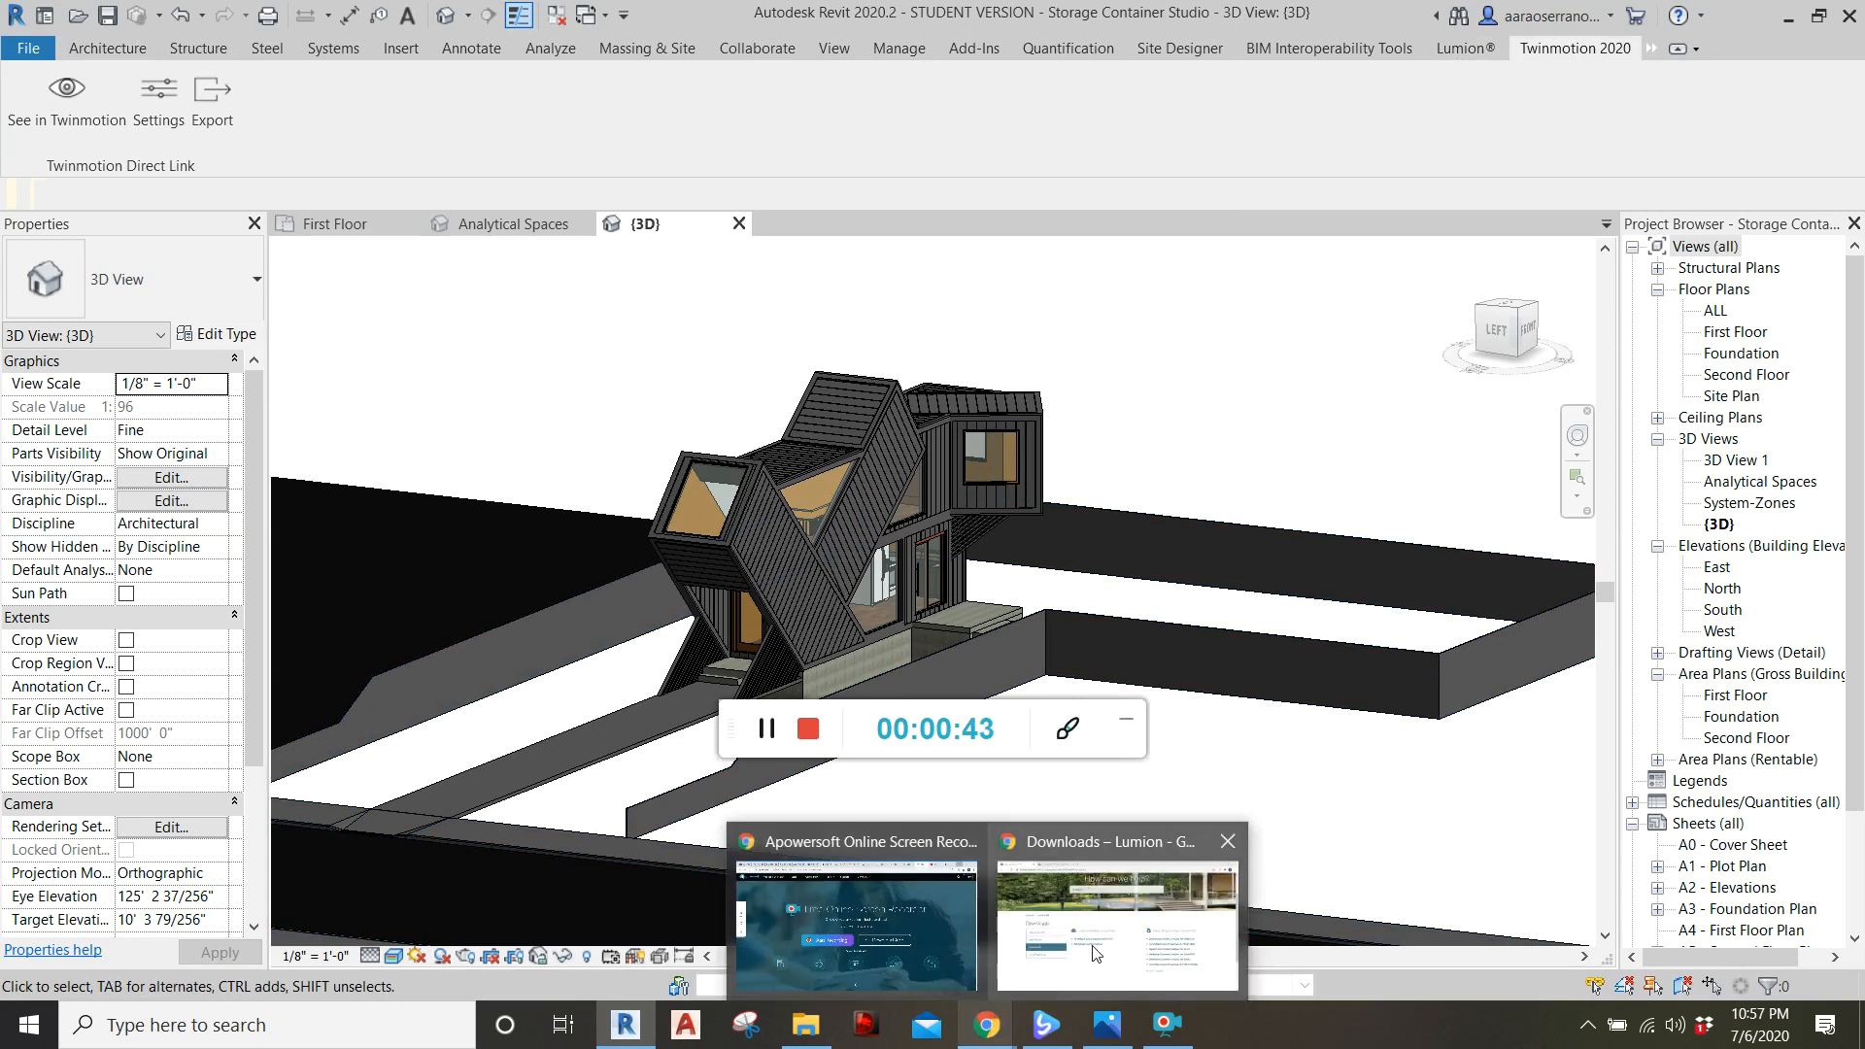
- Switch to Chrome's Lumion Downloads page listing LiveSync for Revit
{"action": "left_click", "coordinate": [1113, 910]}
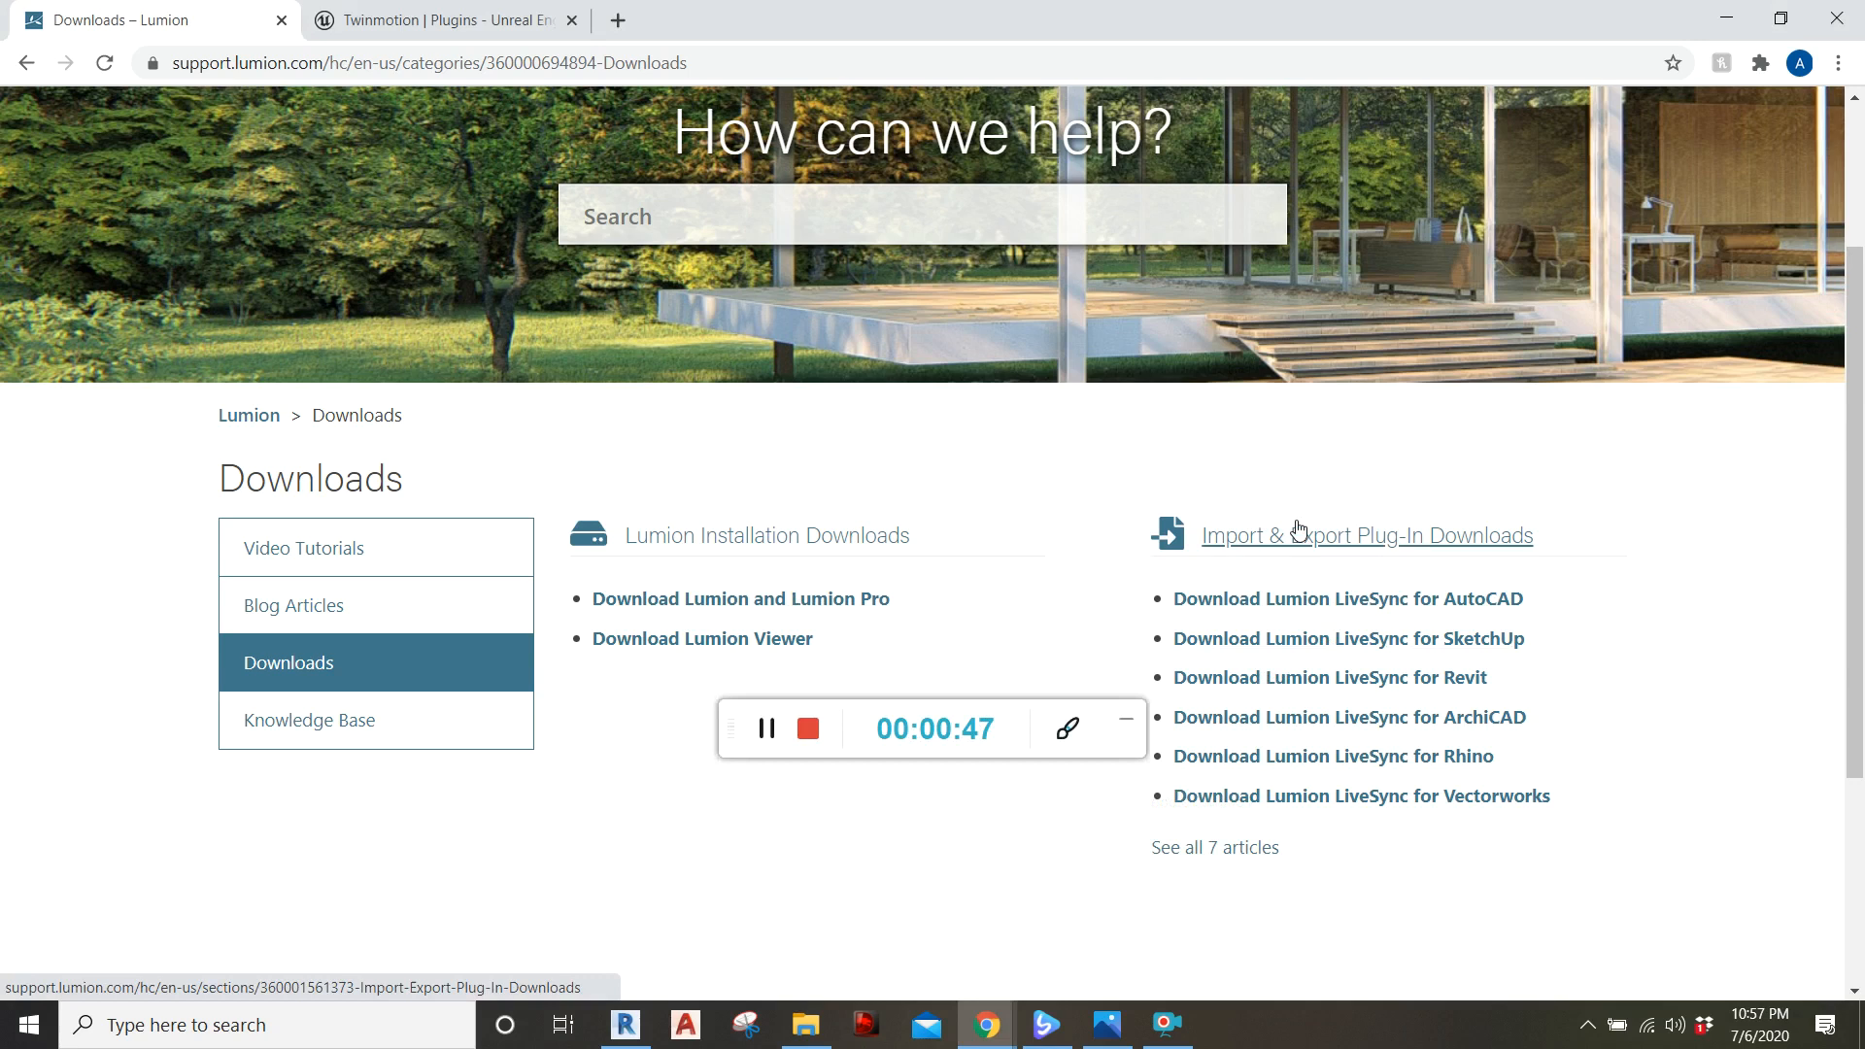
{"action": "mouse_move", "coordinate": [1502, 472]}
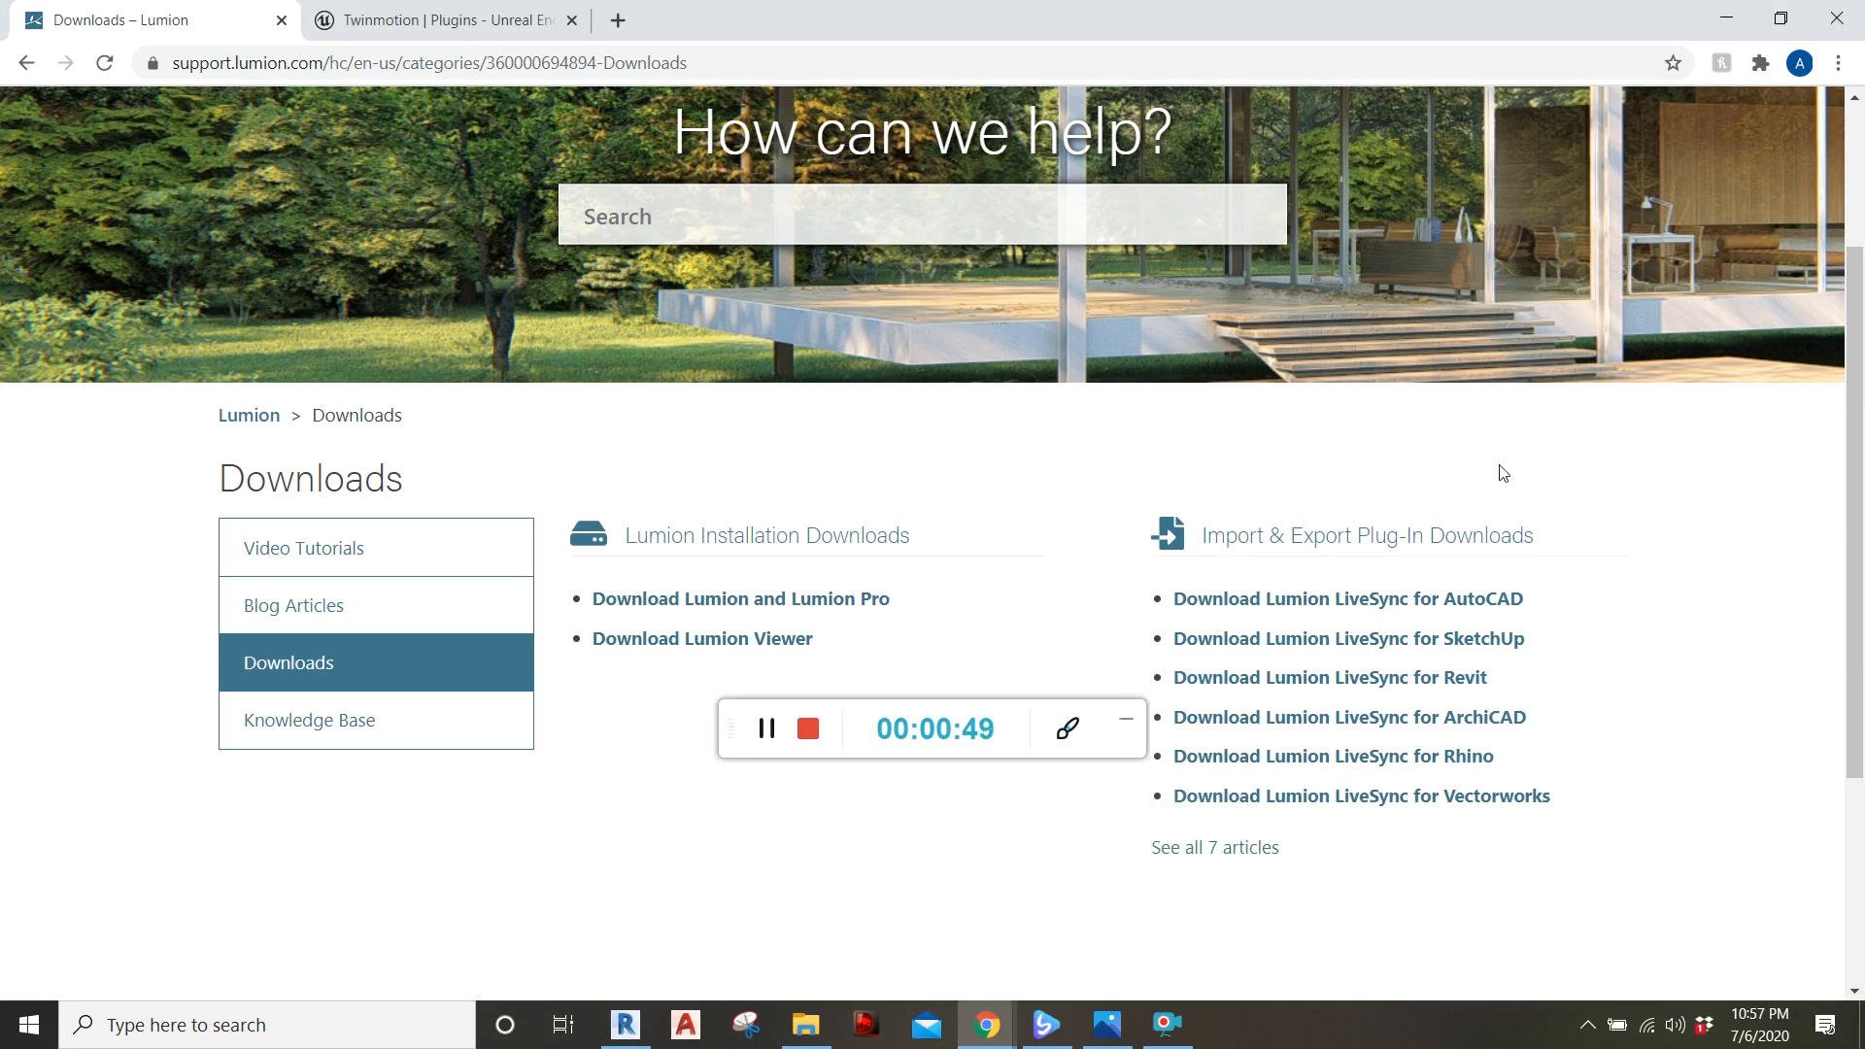
{"action": "mouse_move", "coordinate": [1329, 677]}
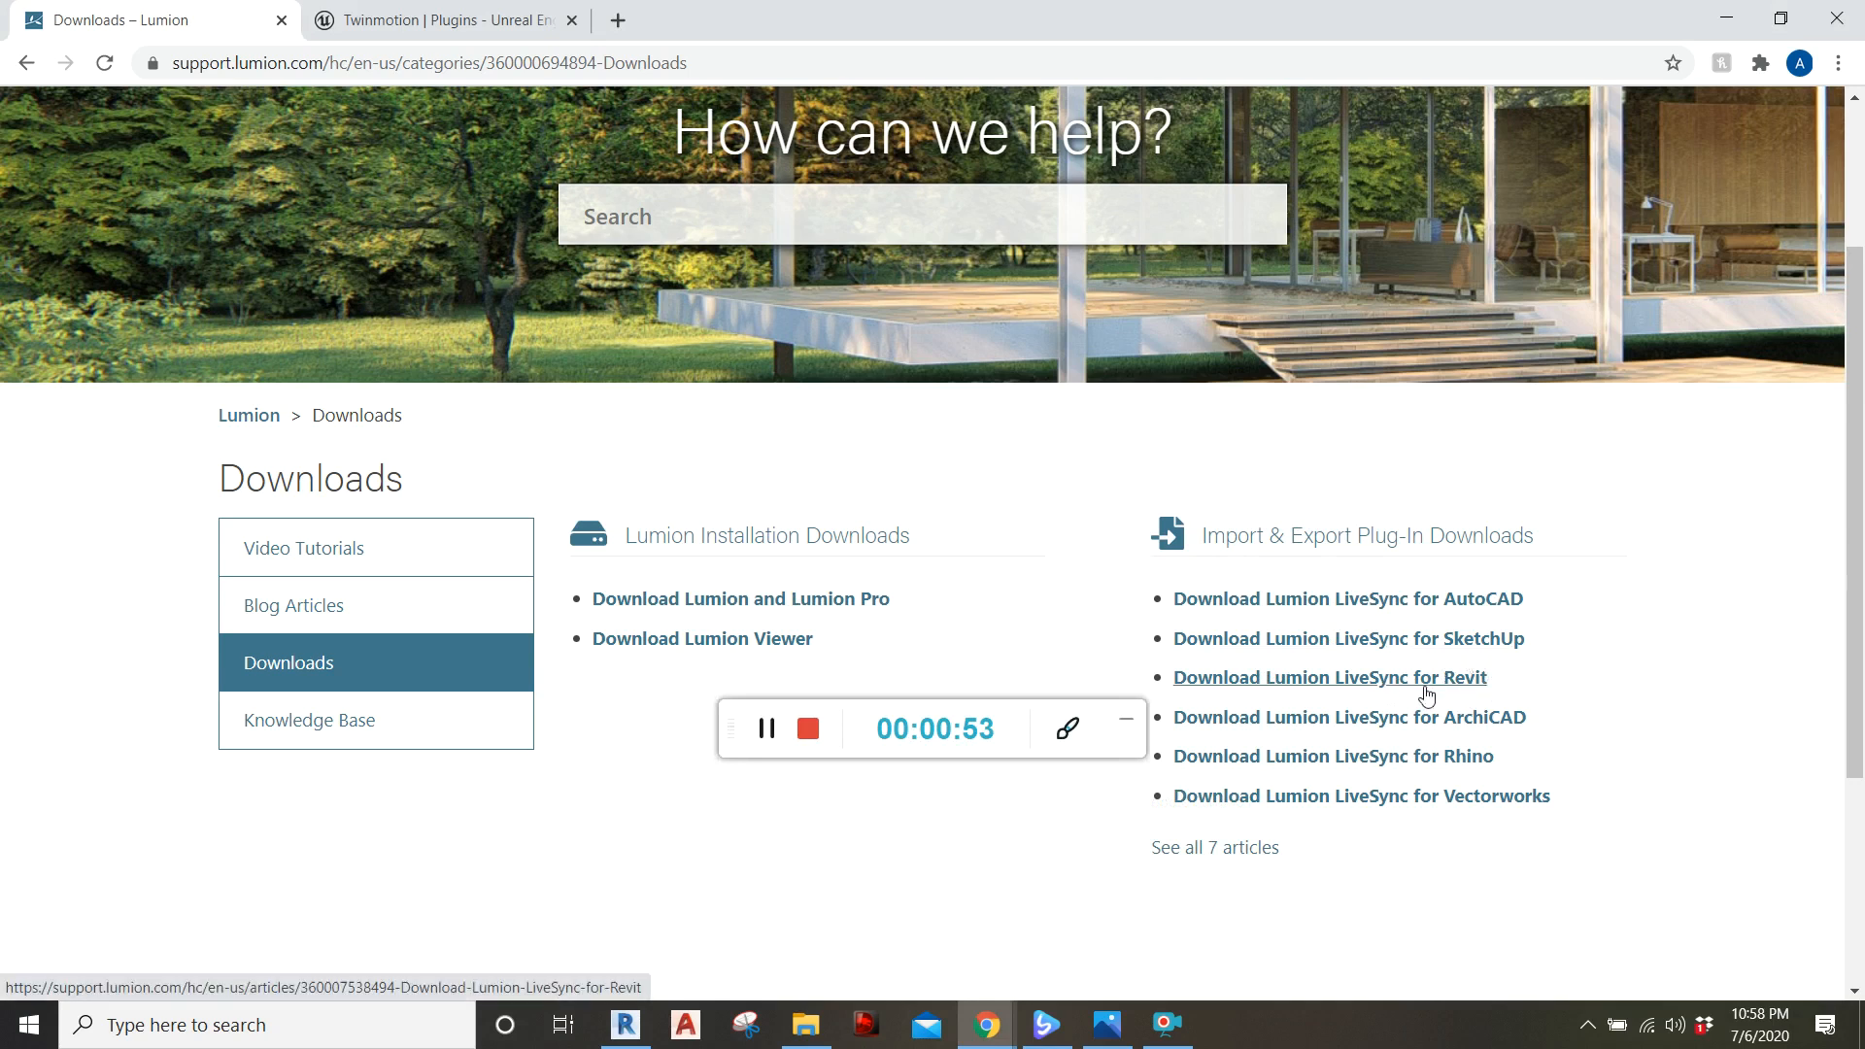
{"action": "mouse_move", "coordinate": [1595, 626]}
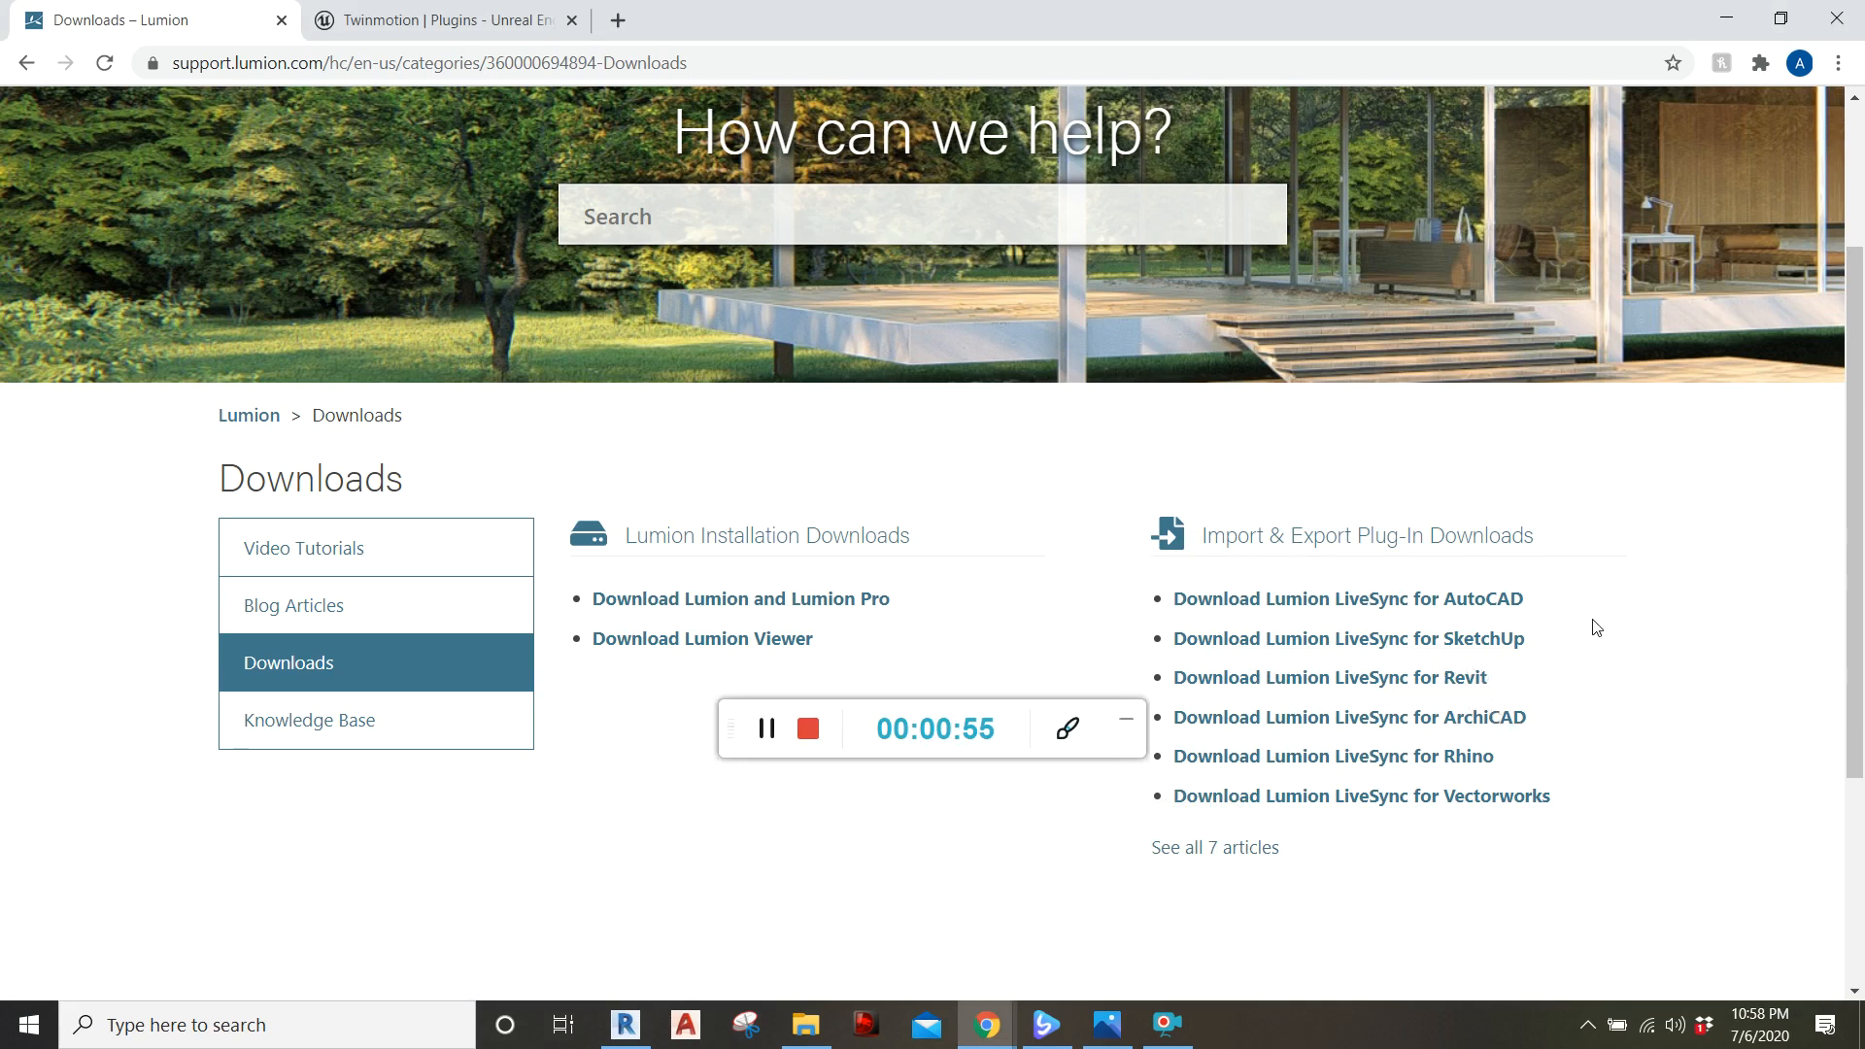
{"action": "mouse_move", "coordinate": [1568, 683]}
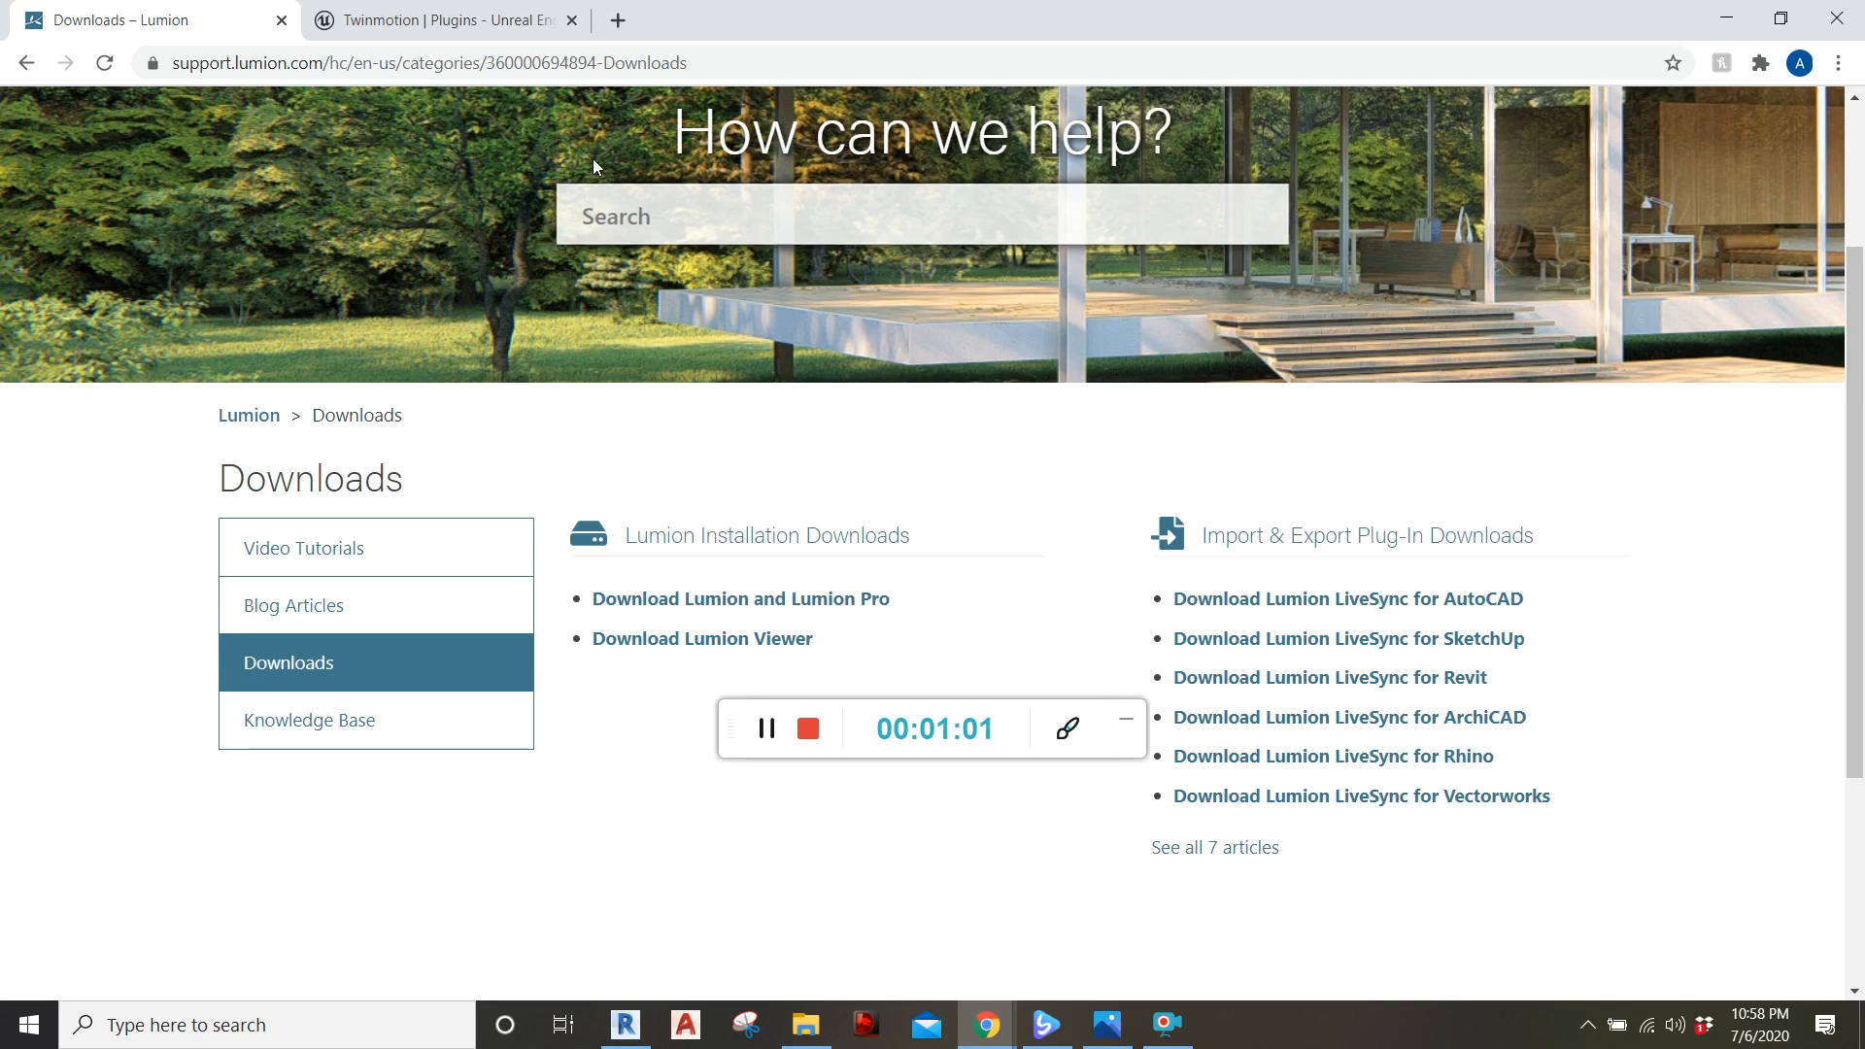
- Scroll the Twinmotion Plugins page down to the Direct Link for Revit download card
{"action": "left_click", "coordinate": [439, 20]}
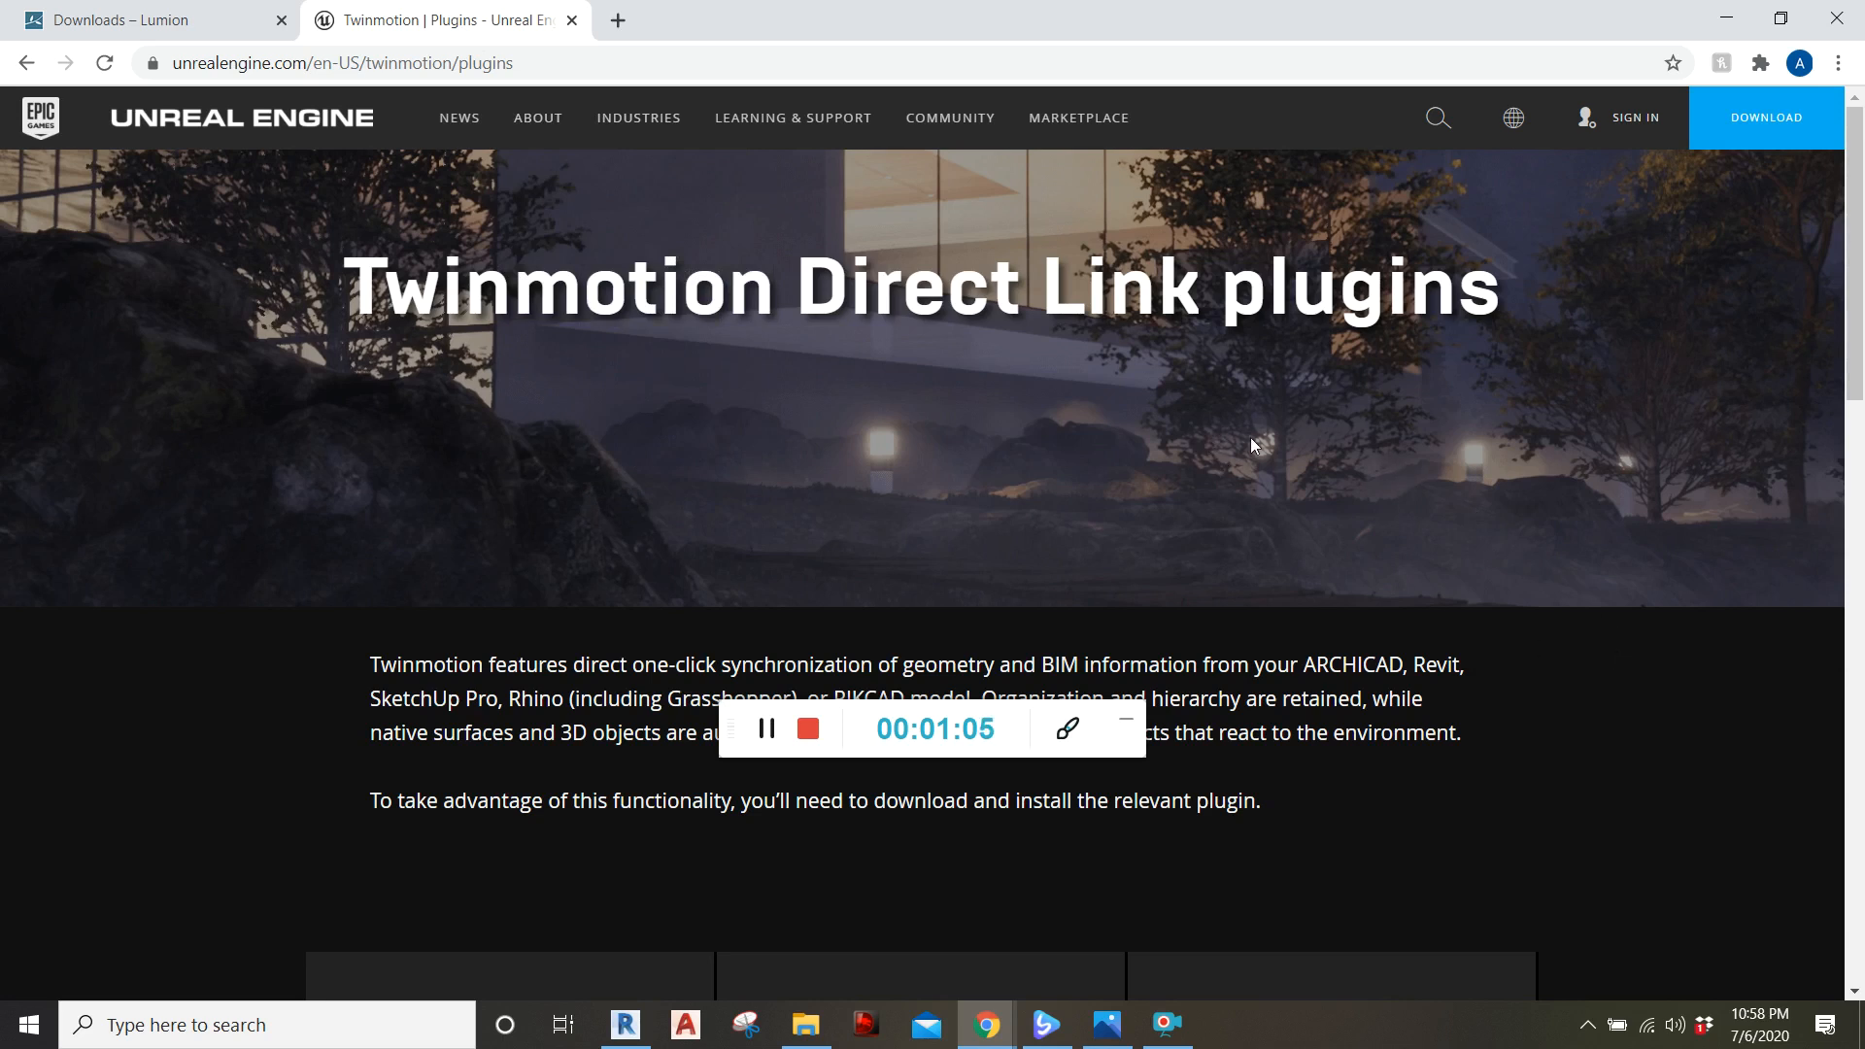
{"action": "scroll", "scroll_direction": "down", "scroll_amount": 3}
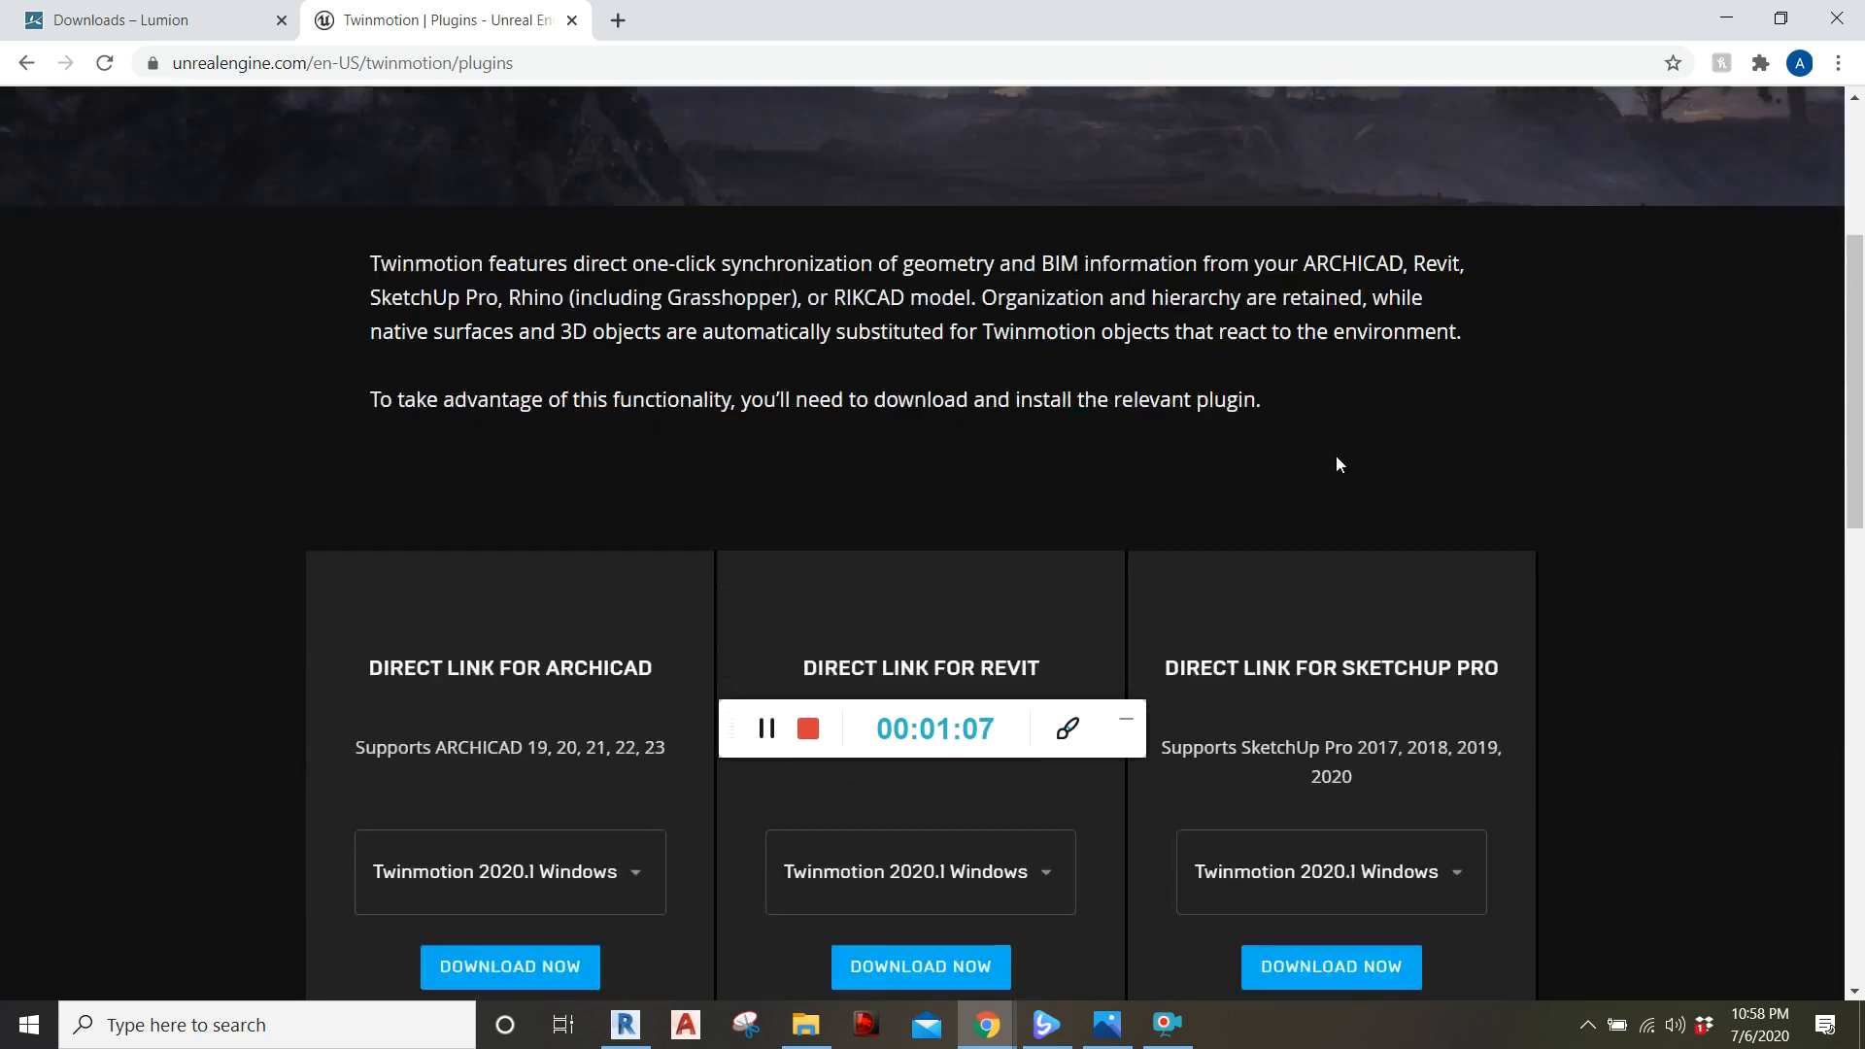
{"action": "scroll", "scroll_direction": "down", "scroll_amount": 3}
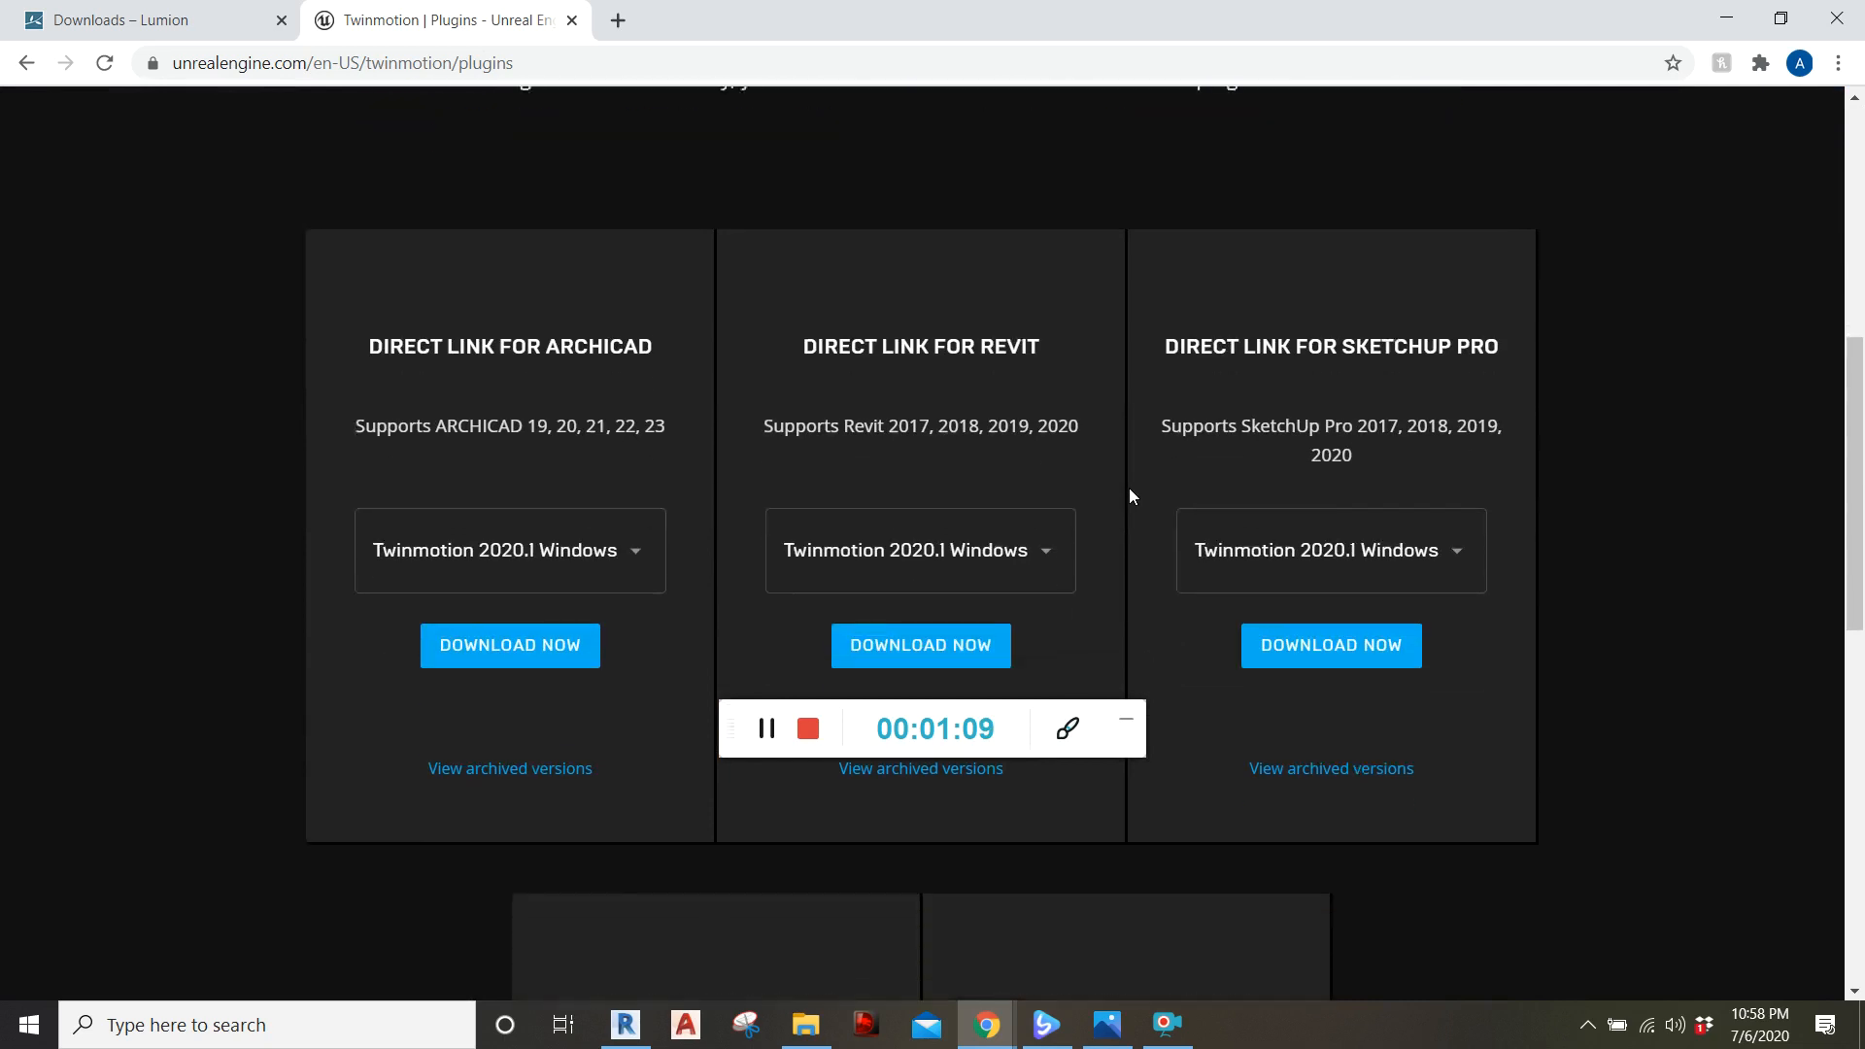
{"action": "scroll", "scroll_direction": "down", "scroll_amount": 3}
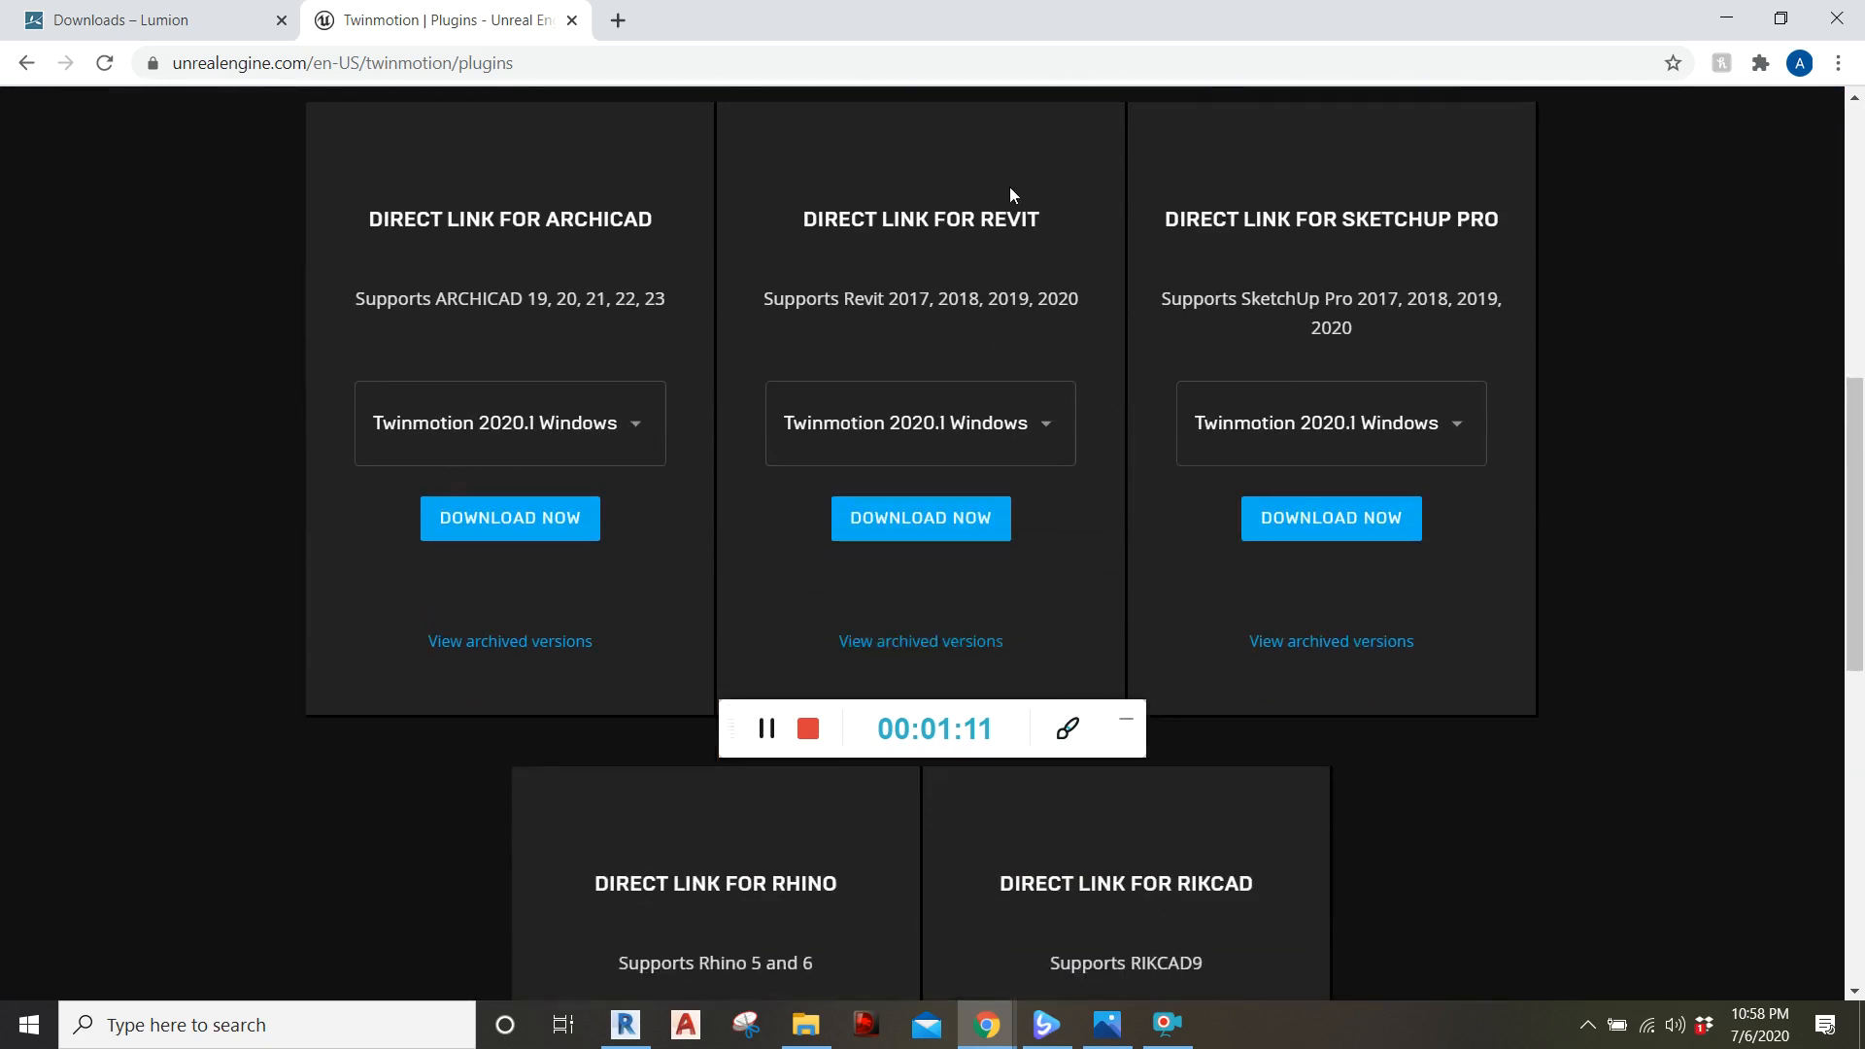
{"action": "mouse_move", "coordinate": [952, 578]}
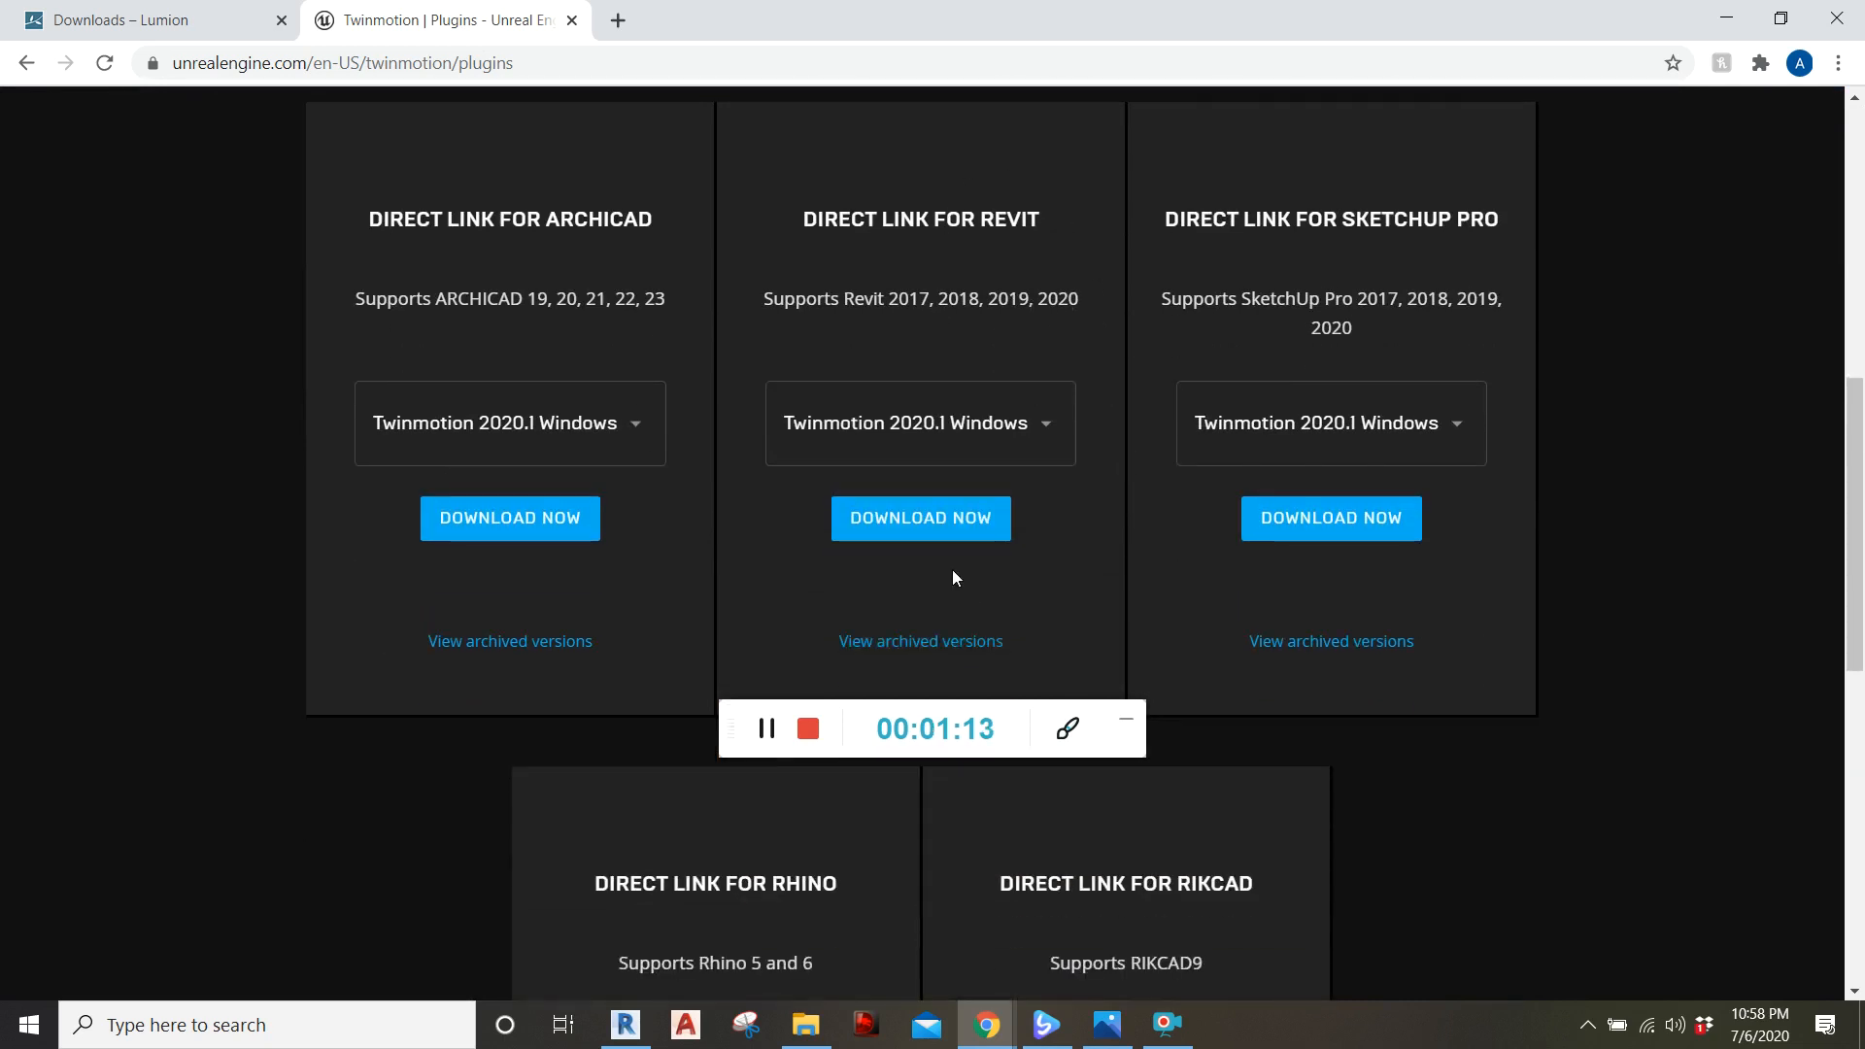
{"action": "mouse_move", "coordinate": [850, 307]}
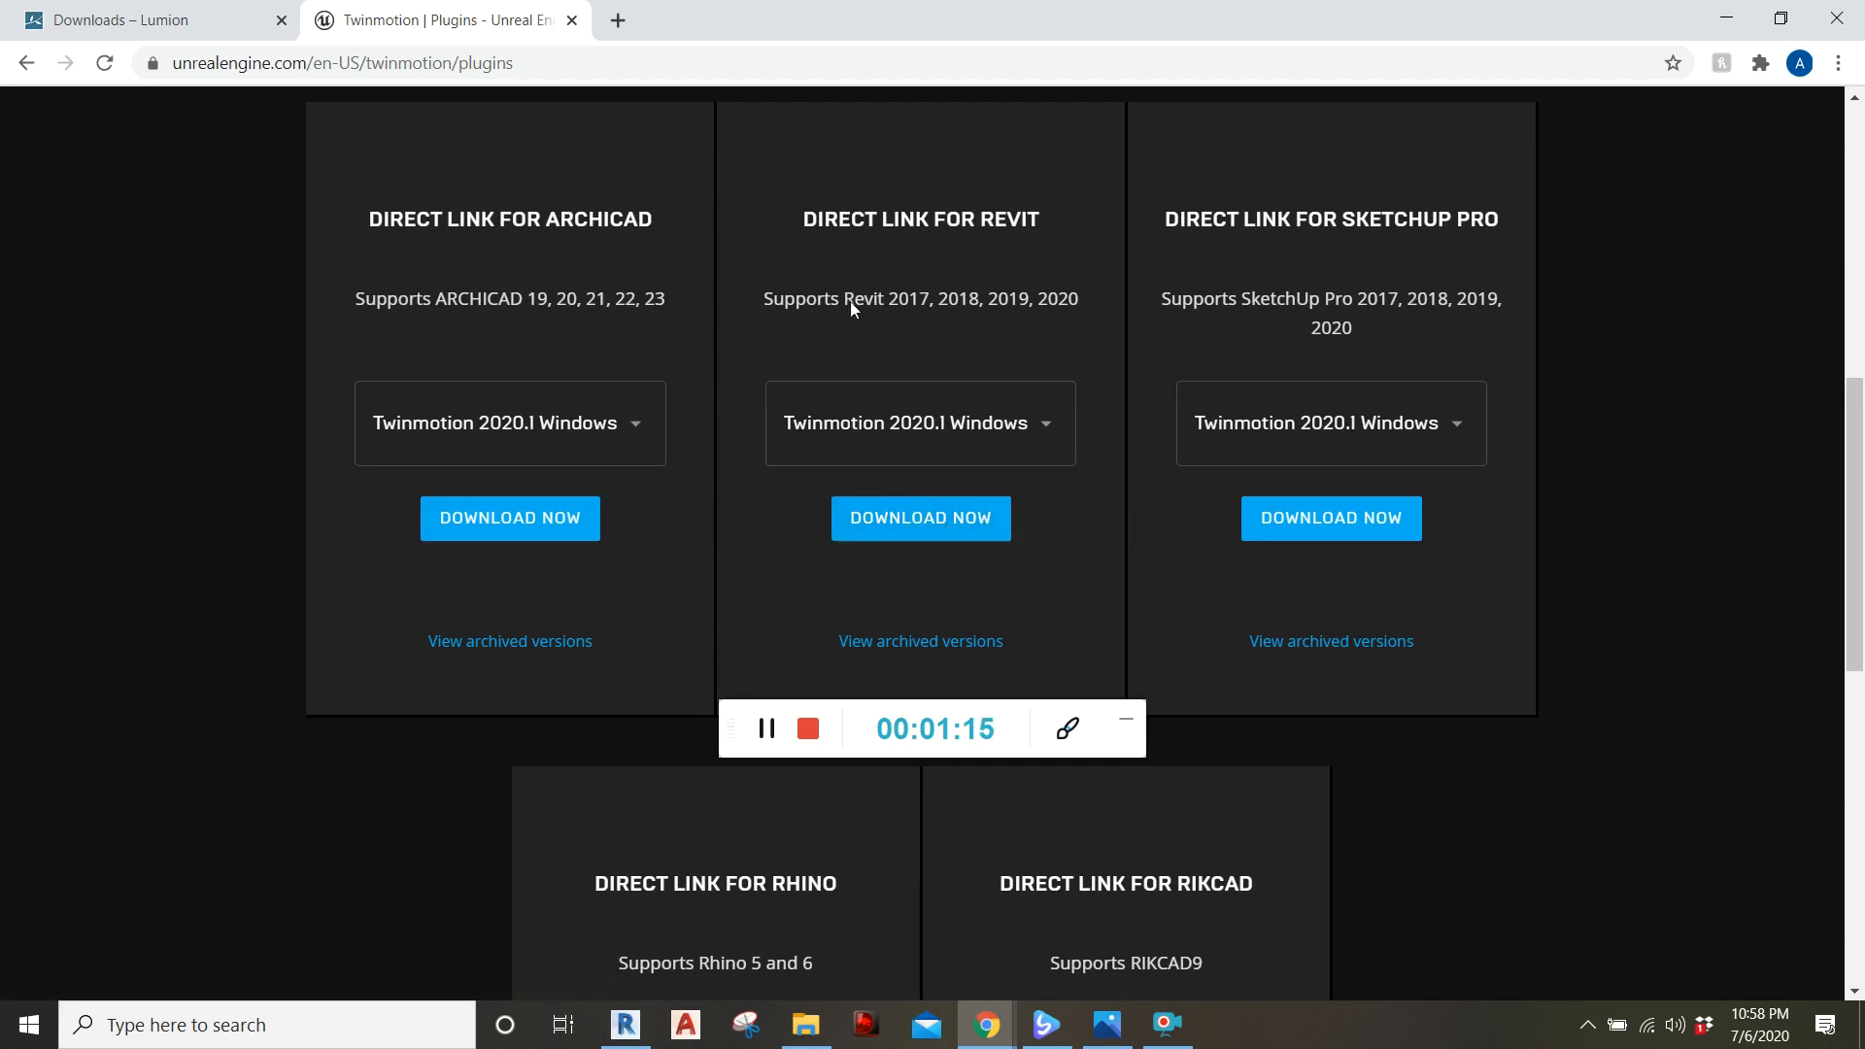
{"action": "mouse_move", "coordinate": [1139, 362]}
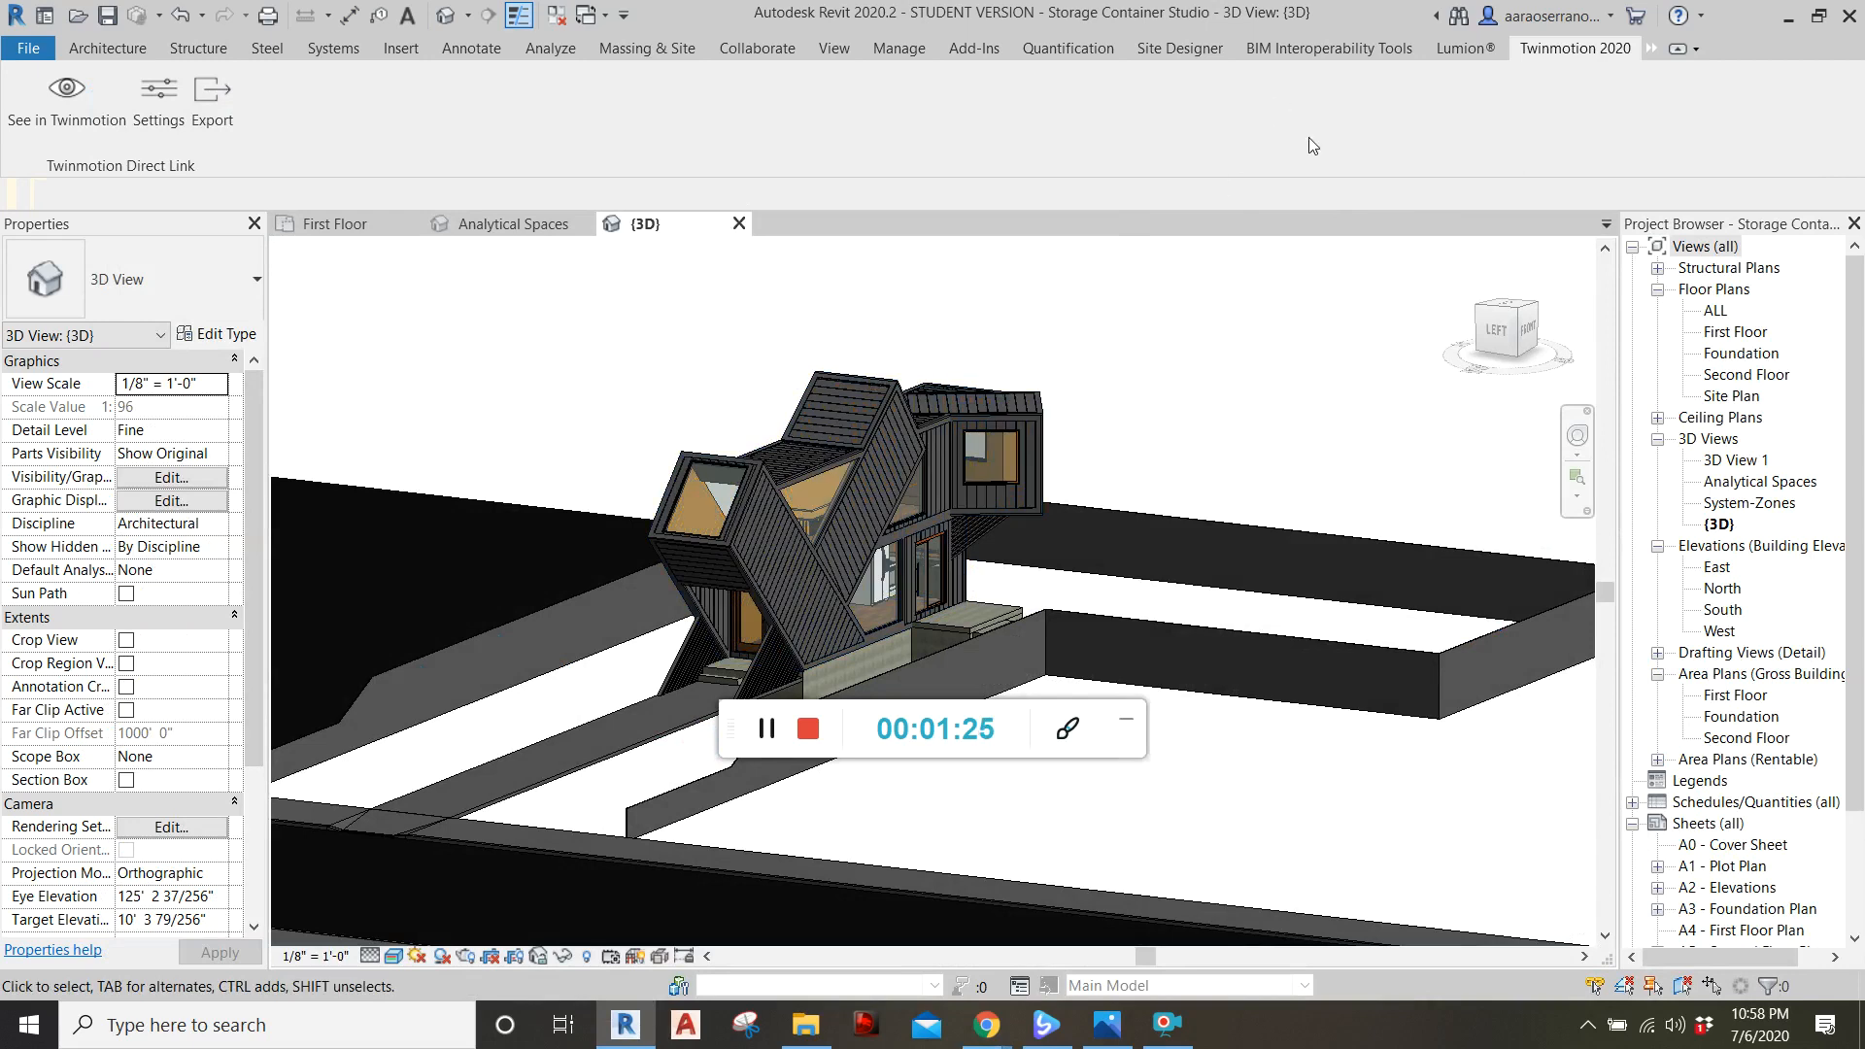
{"action": "mouse_move", "coordinate": [1160, 427]}
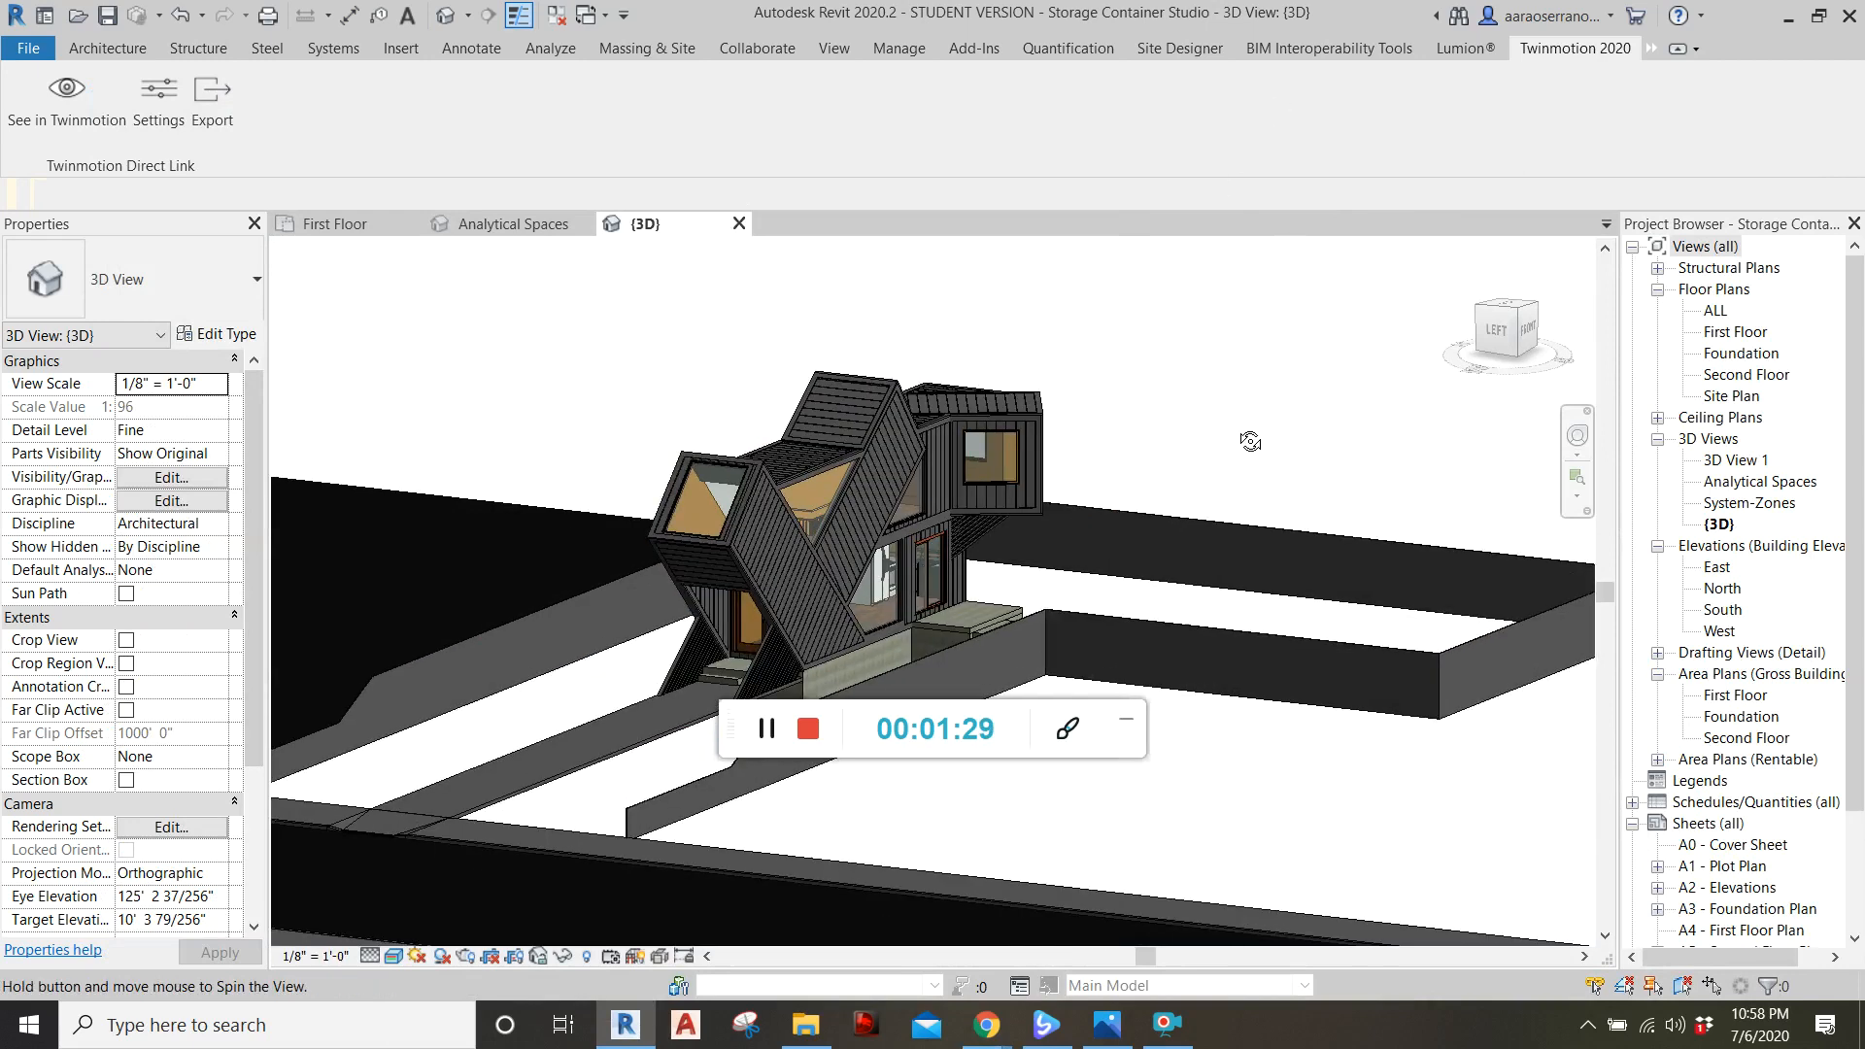
- Orbit the 3D view to inspect the container house from several sides
{"action": "left_click_drag", "start_coordinate": [1250, 441], "coordinate": [1147, 669]}
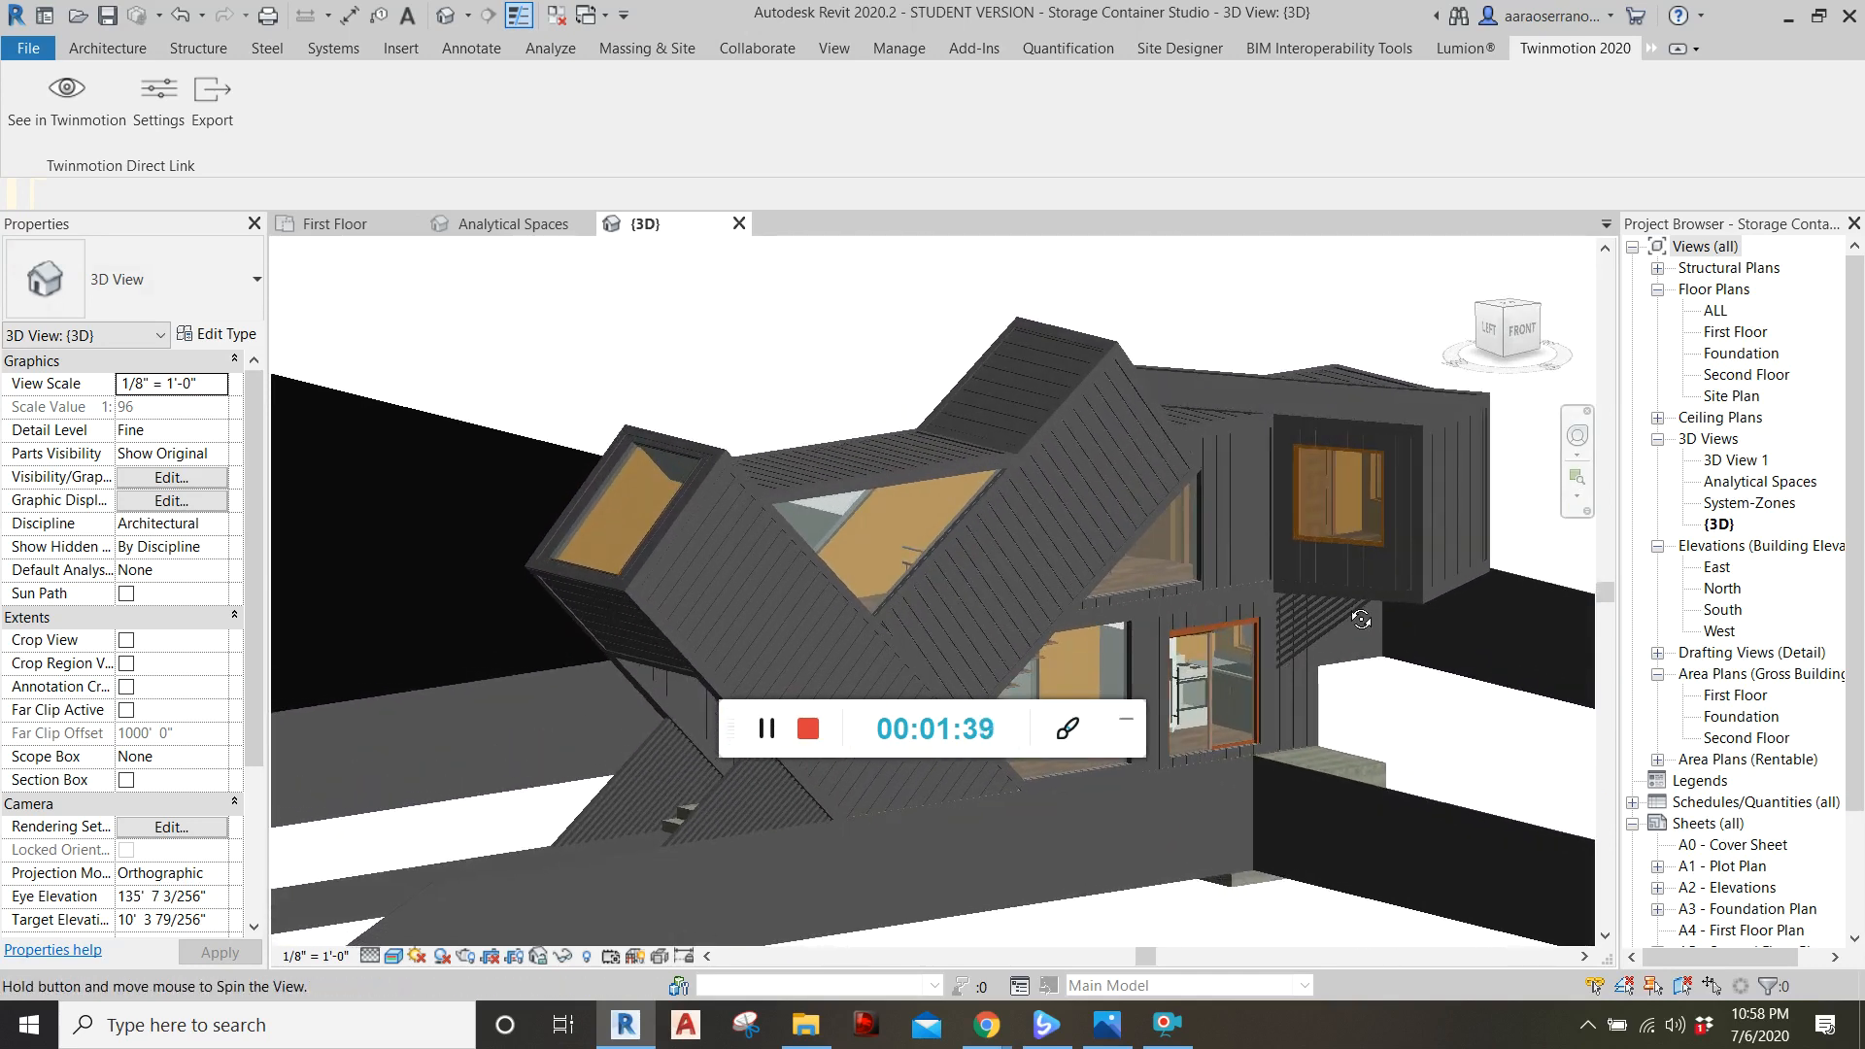
{"action": "left_click_drag", "start_coordinate": [1360, 619], "coordinate": [1344, 565]}
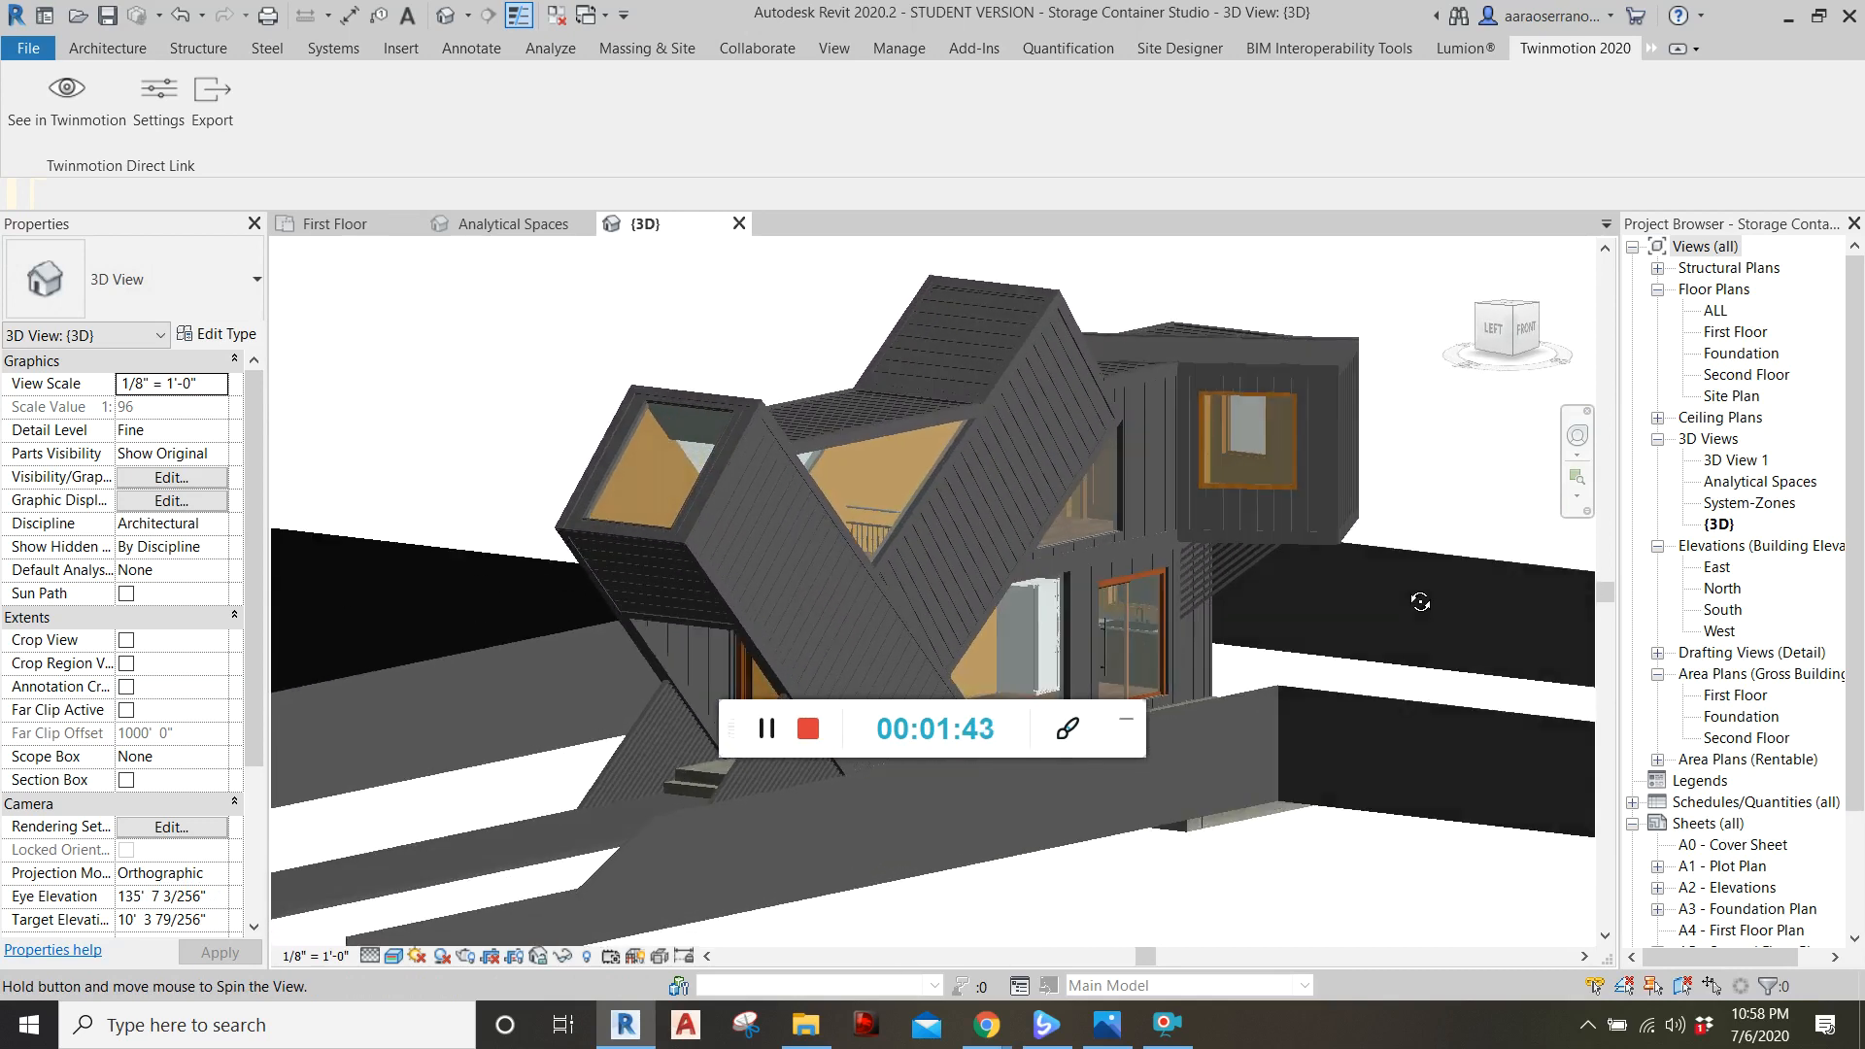
{"action": "left_click_drag", "start_coordinate": [1420, 603], "coordinate": [1255, 520]}
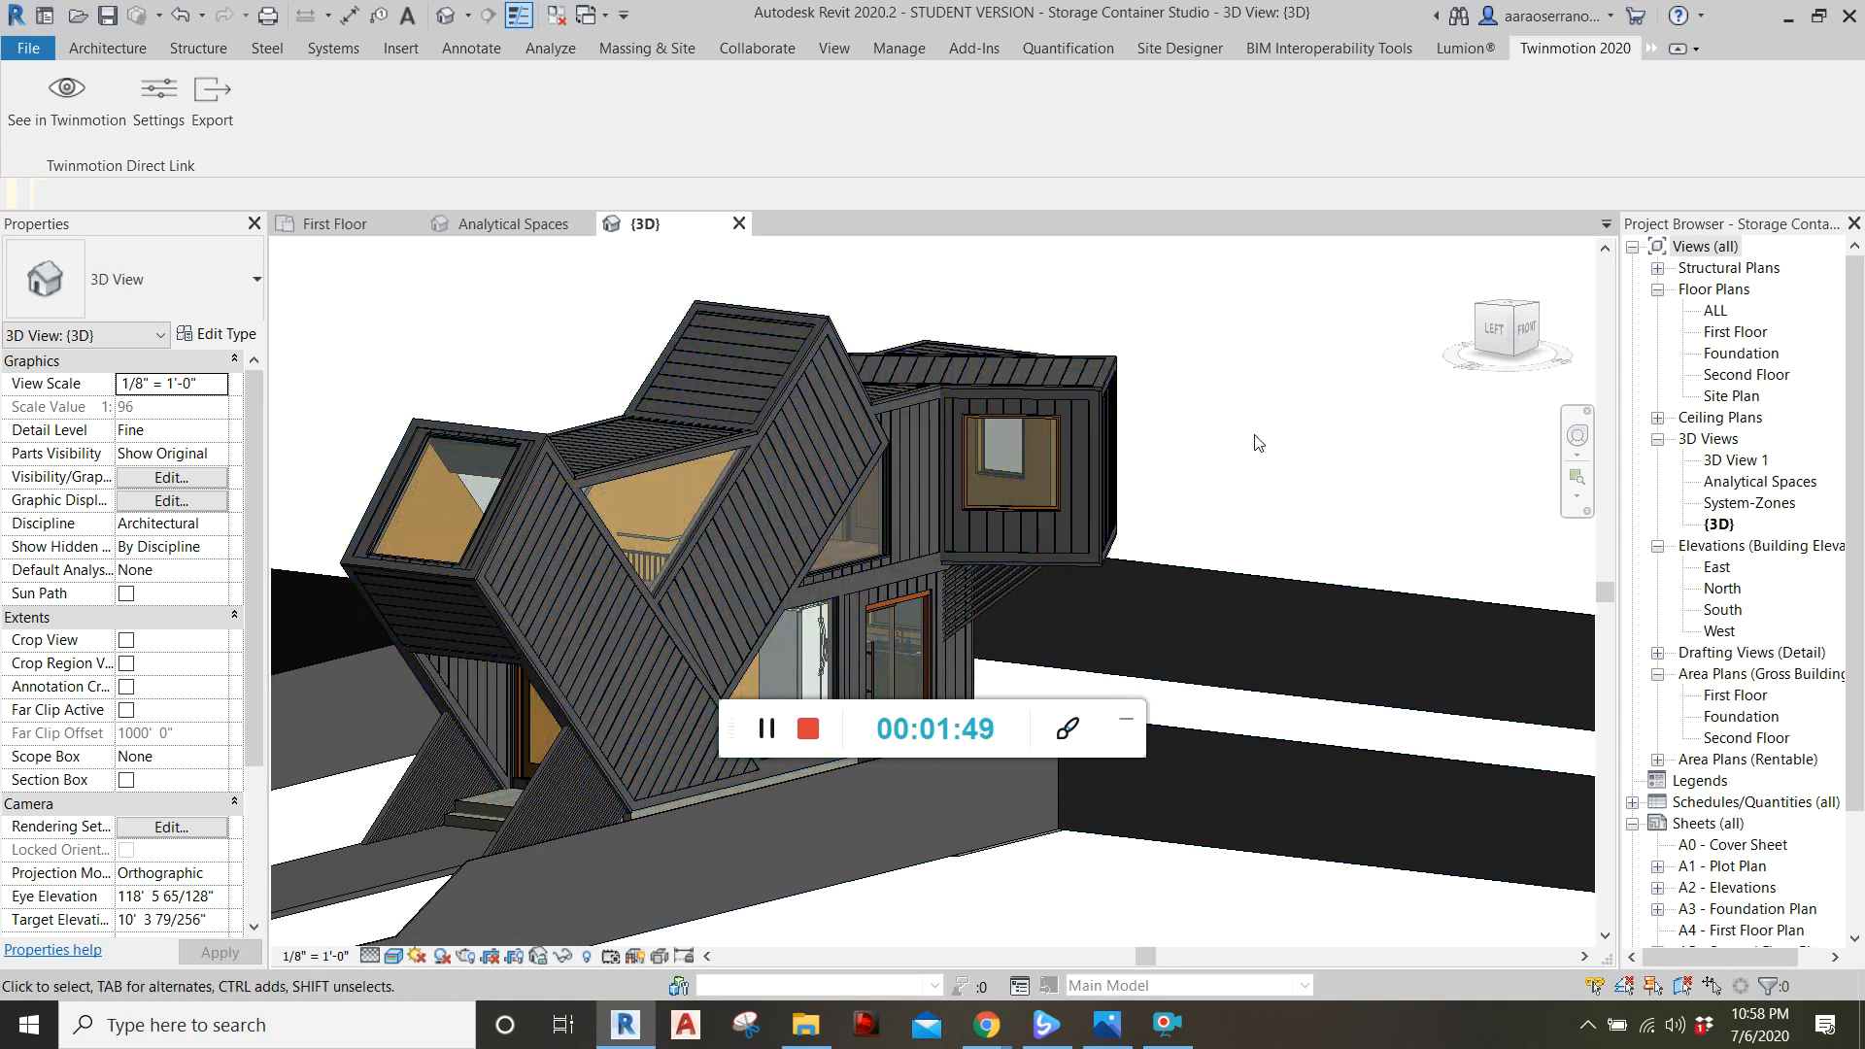
{"action": "mouse_move", "coordinate": [1186, 419]}
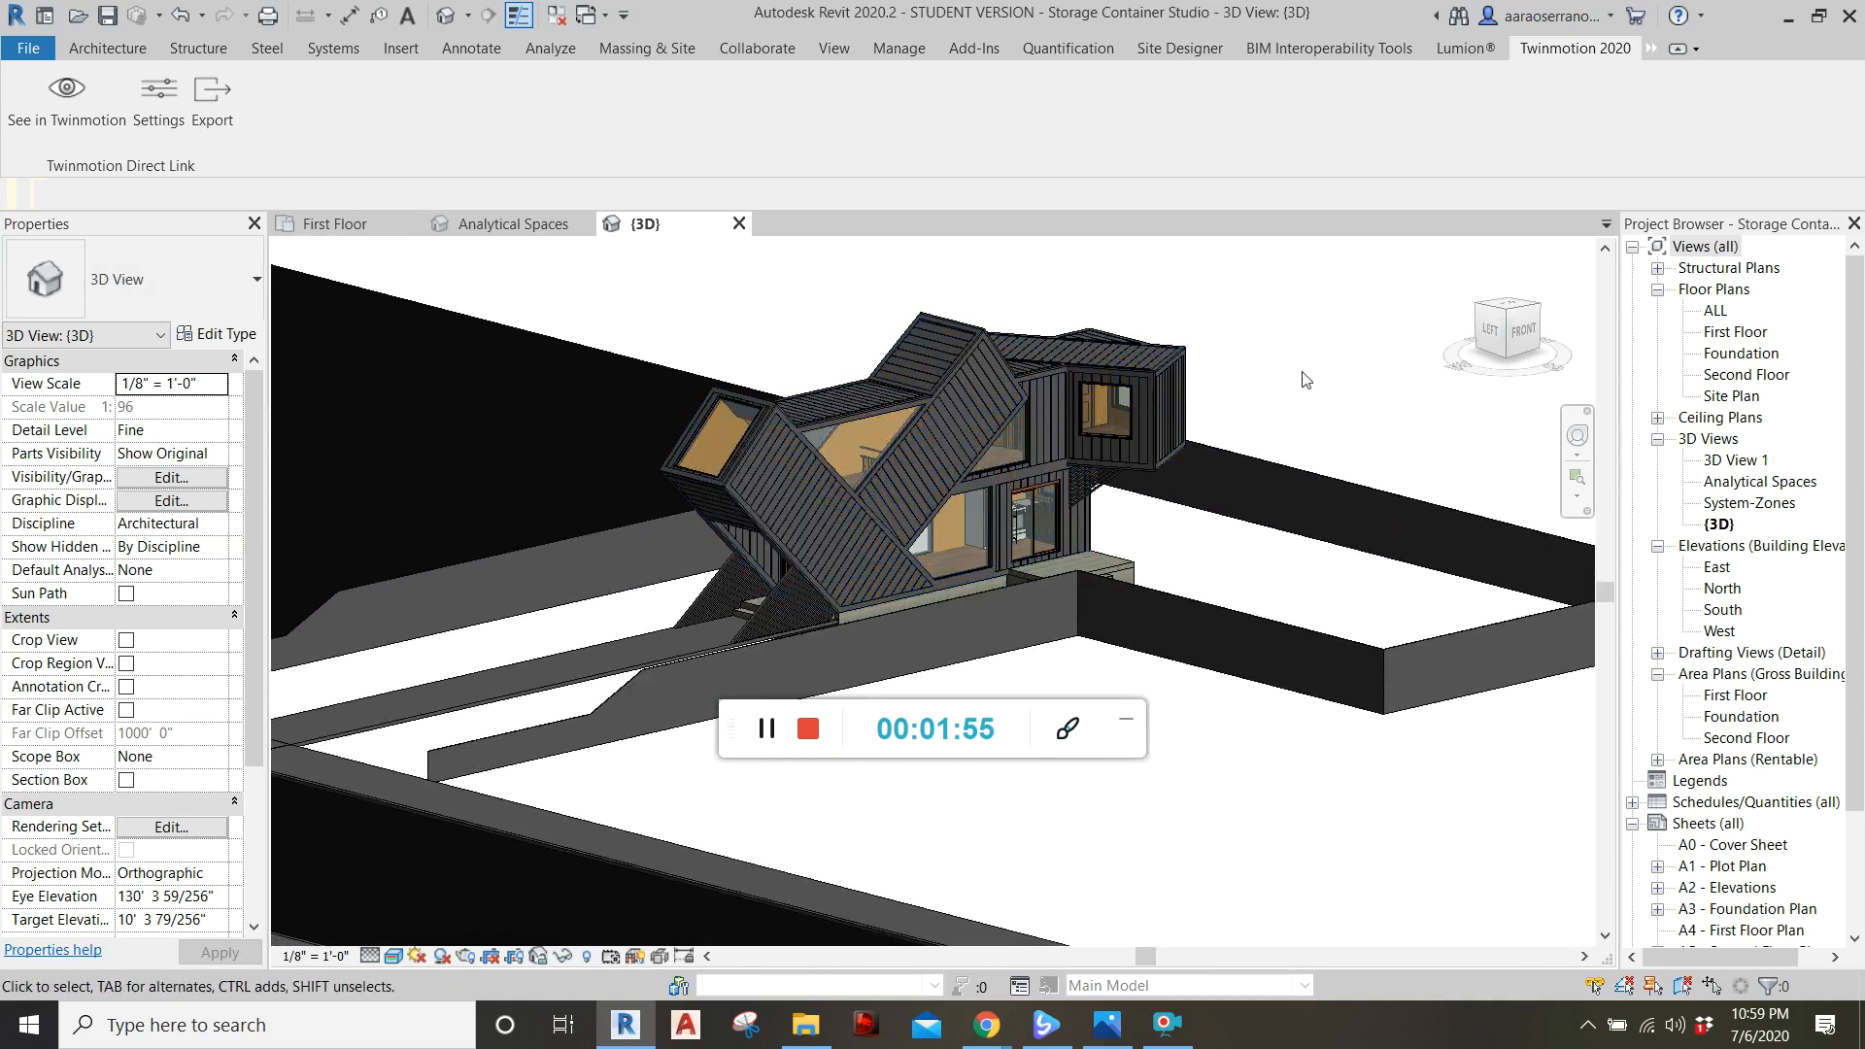
- Export the 3D view to Lumion with high surface smoothing, collected textures and nodes
{"action": "left_click", "coordinate": [1466, 48]}
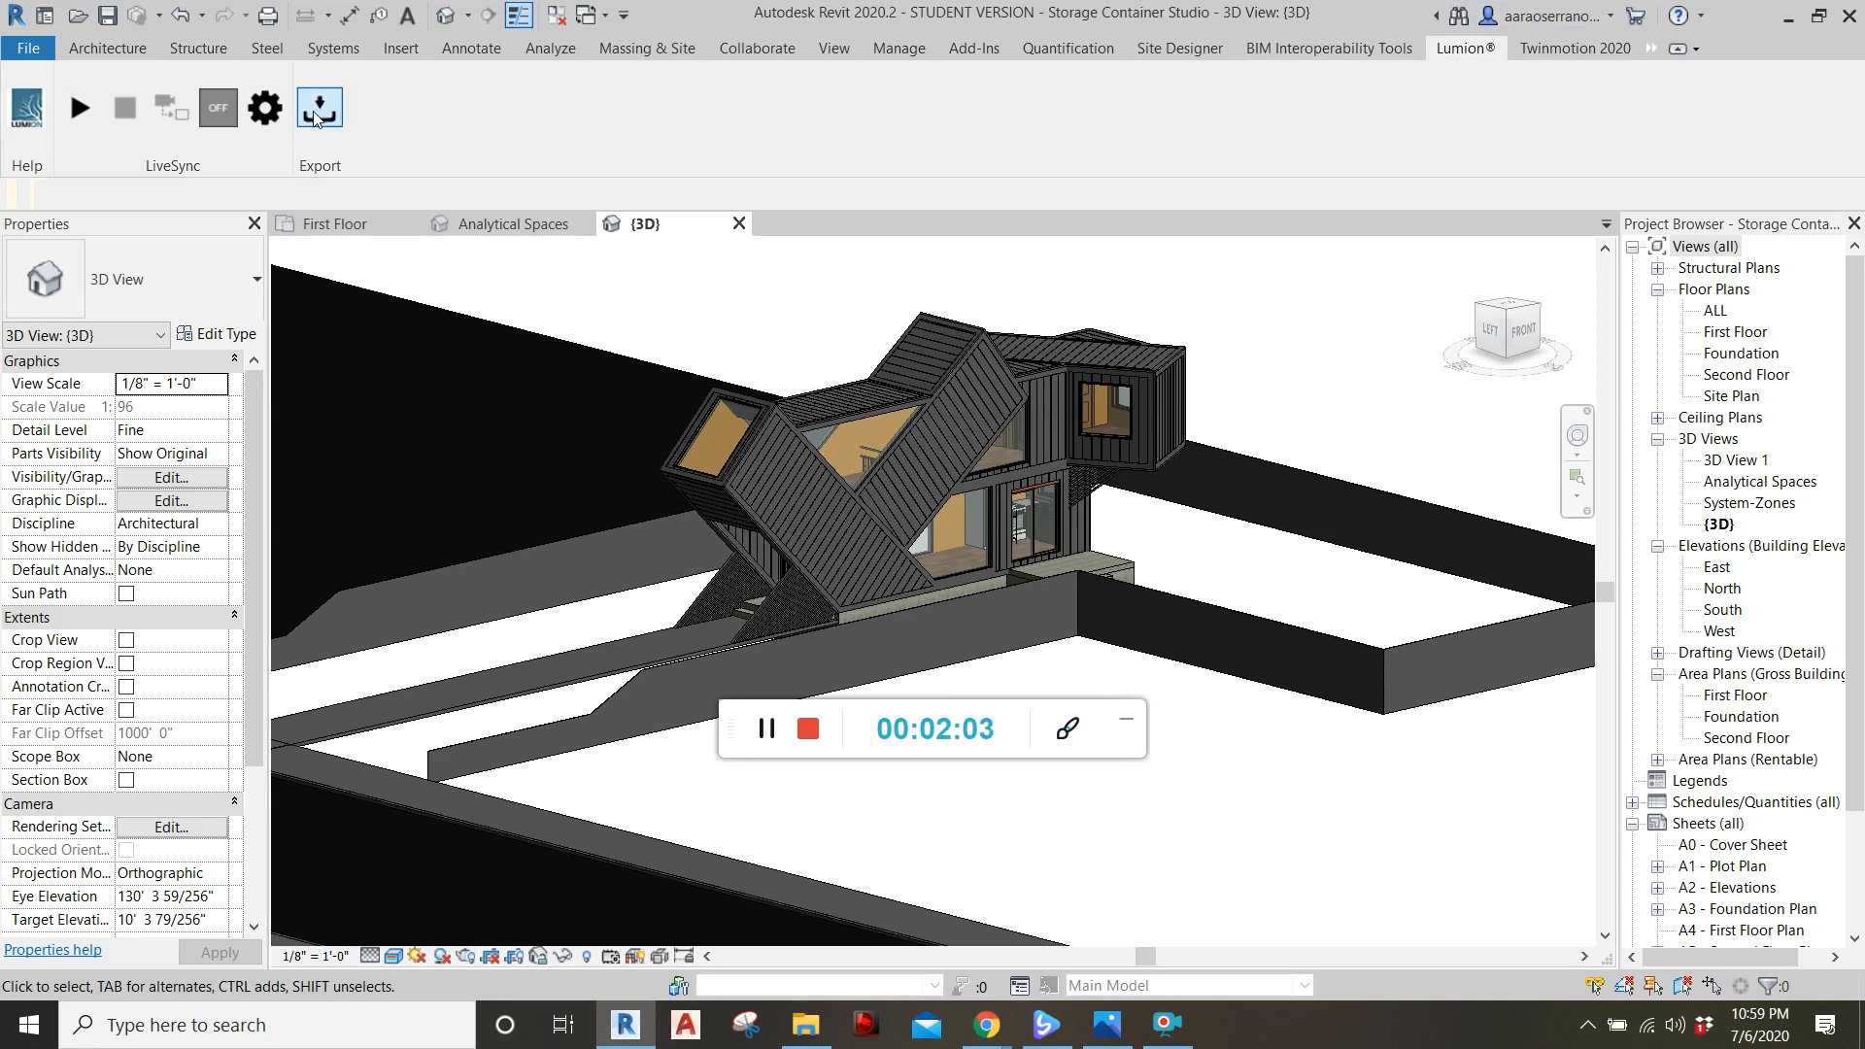
{"action": "left_click", "coordinate": [318, 107]}
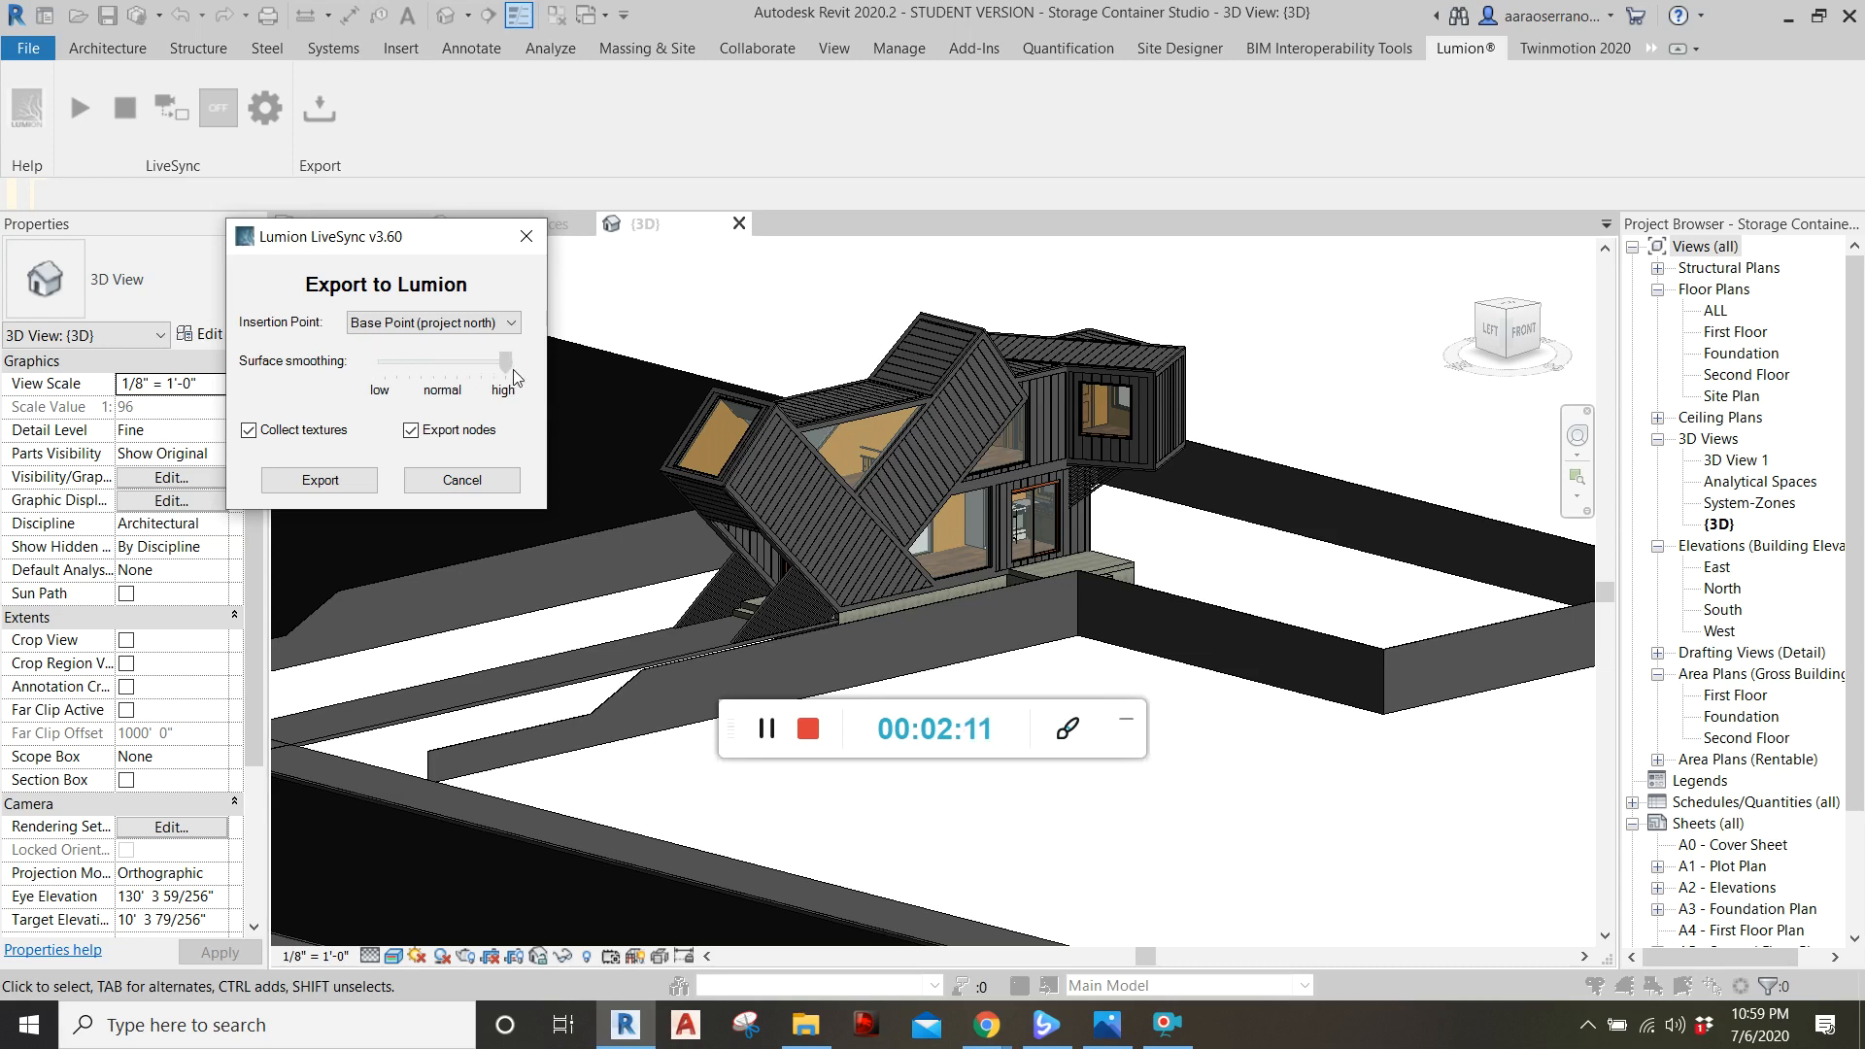
{"action": "left_click_drag", "start_coordinate": [504, 360], "coordinate": [497, 361]}
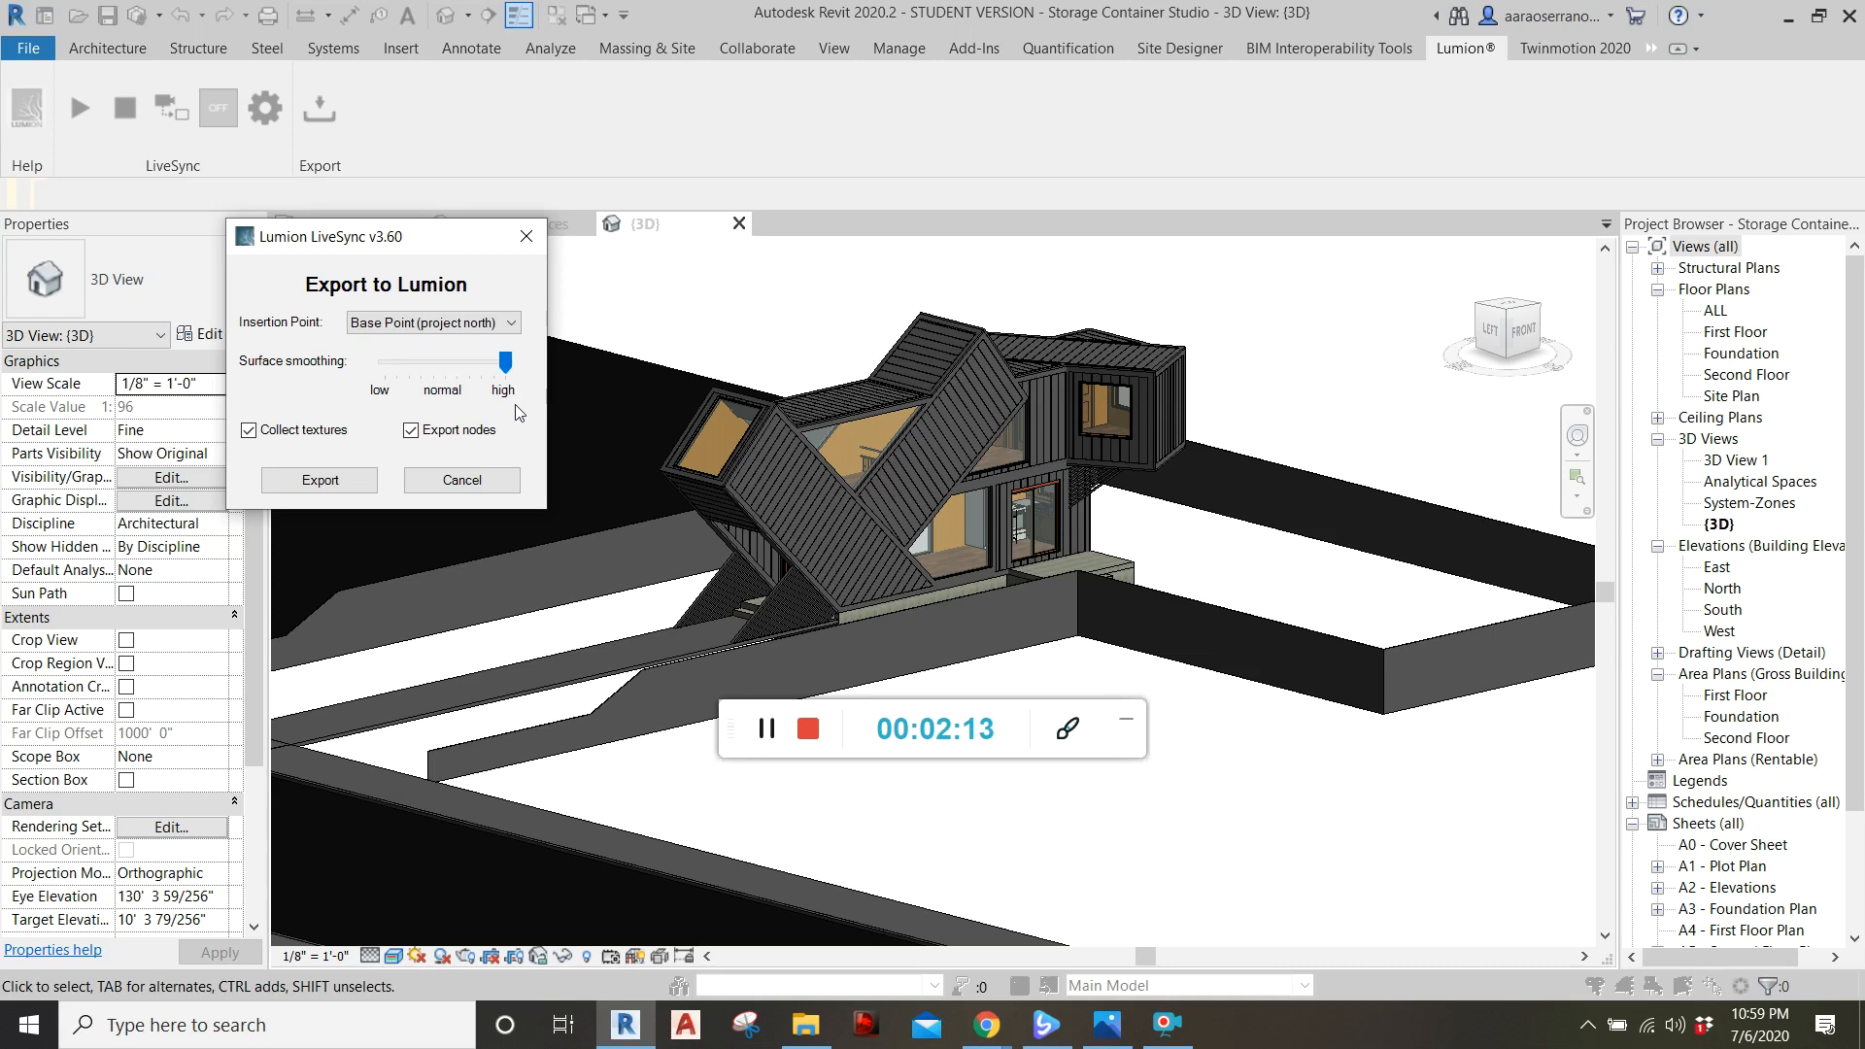
{"action": "mouse_move", "coordinate": [444, 447]}
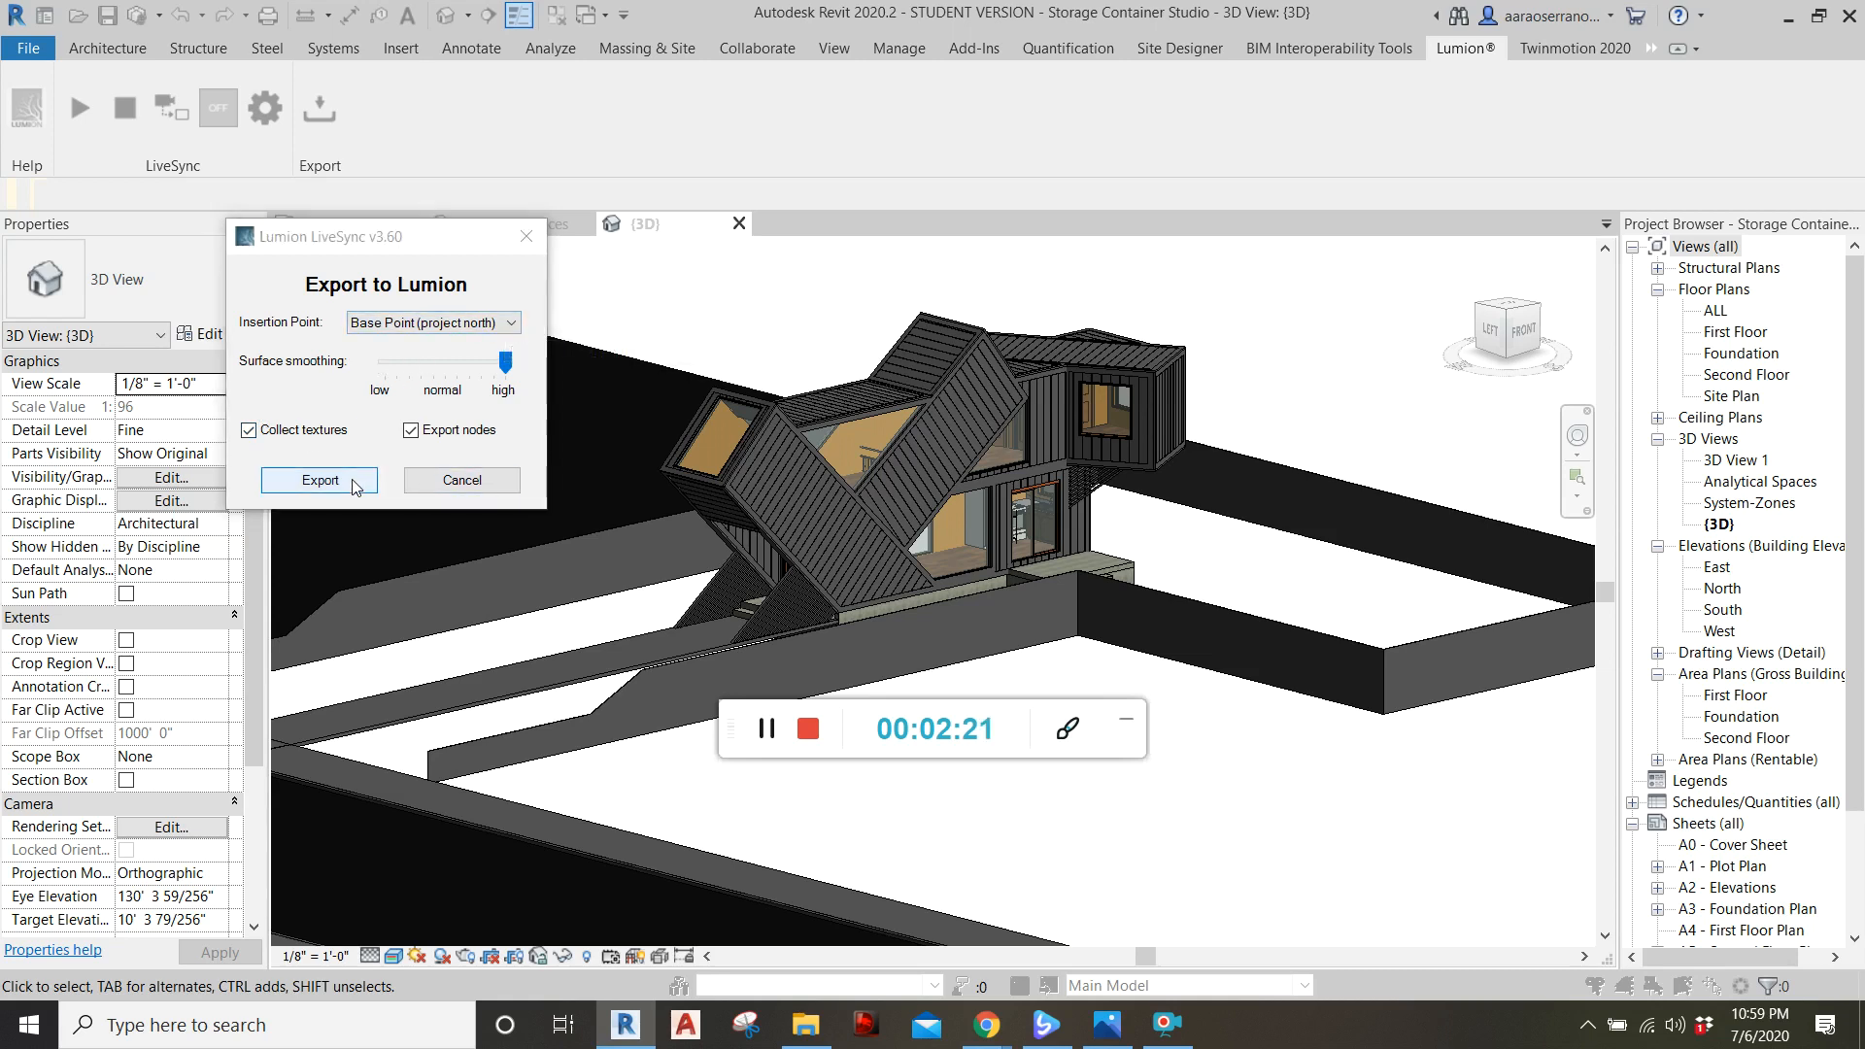
{"action": "left_click", "coordinate": [317, 481]}
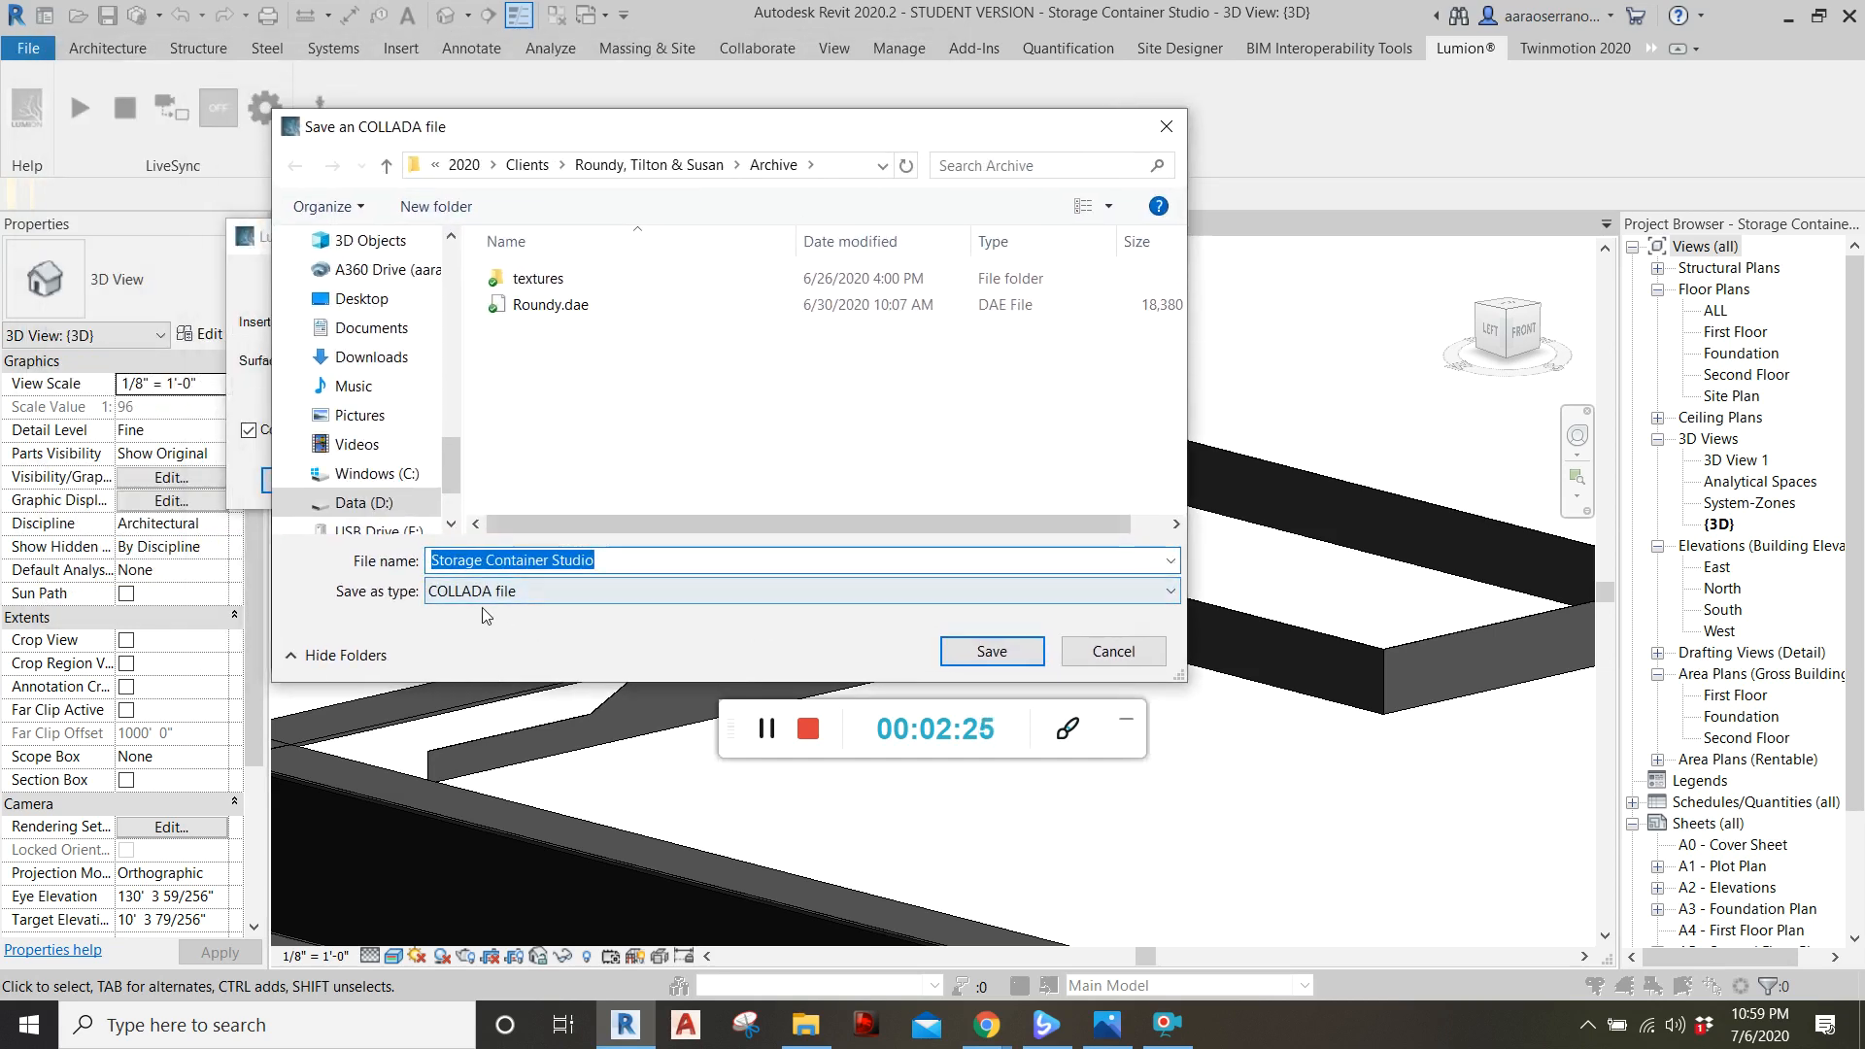
{"action": "mouse_move", "coordinate": [443, 427]}
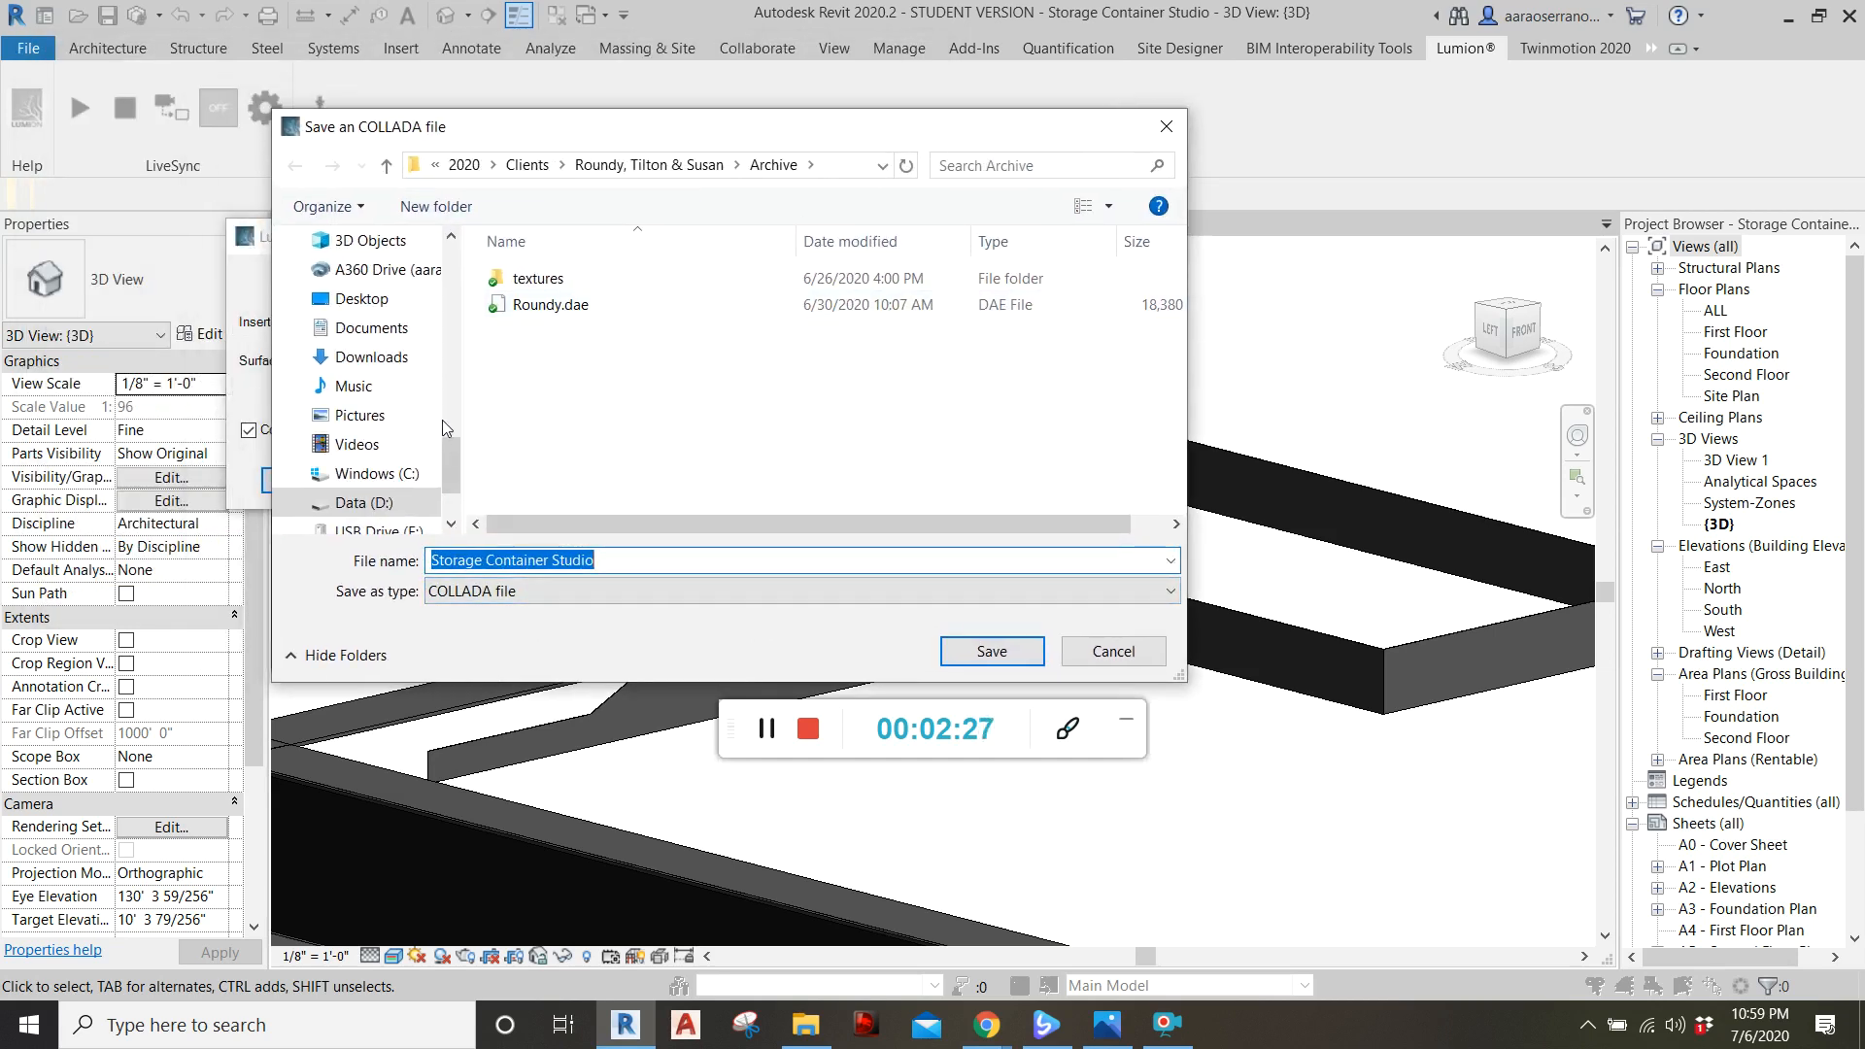
- Save 'Storage Container Studio' COLLADA file into Documents\ARCH290
{"action": "left_click", "coordinate": [371, 328]}
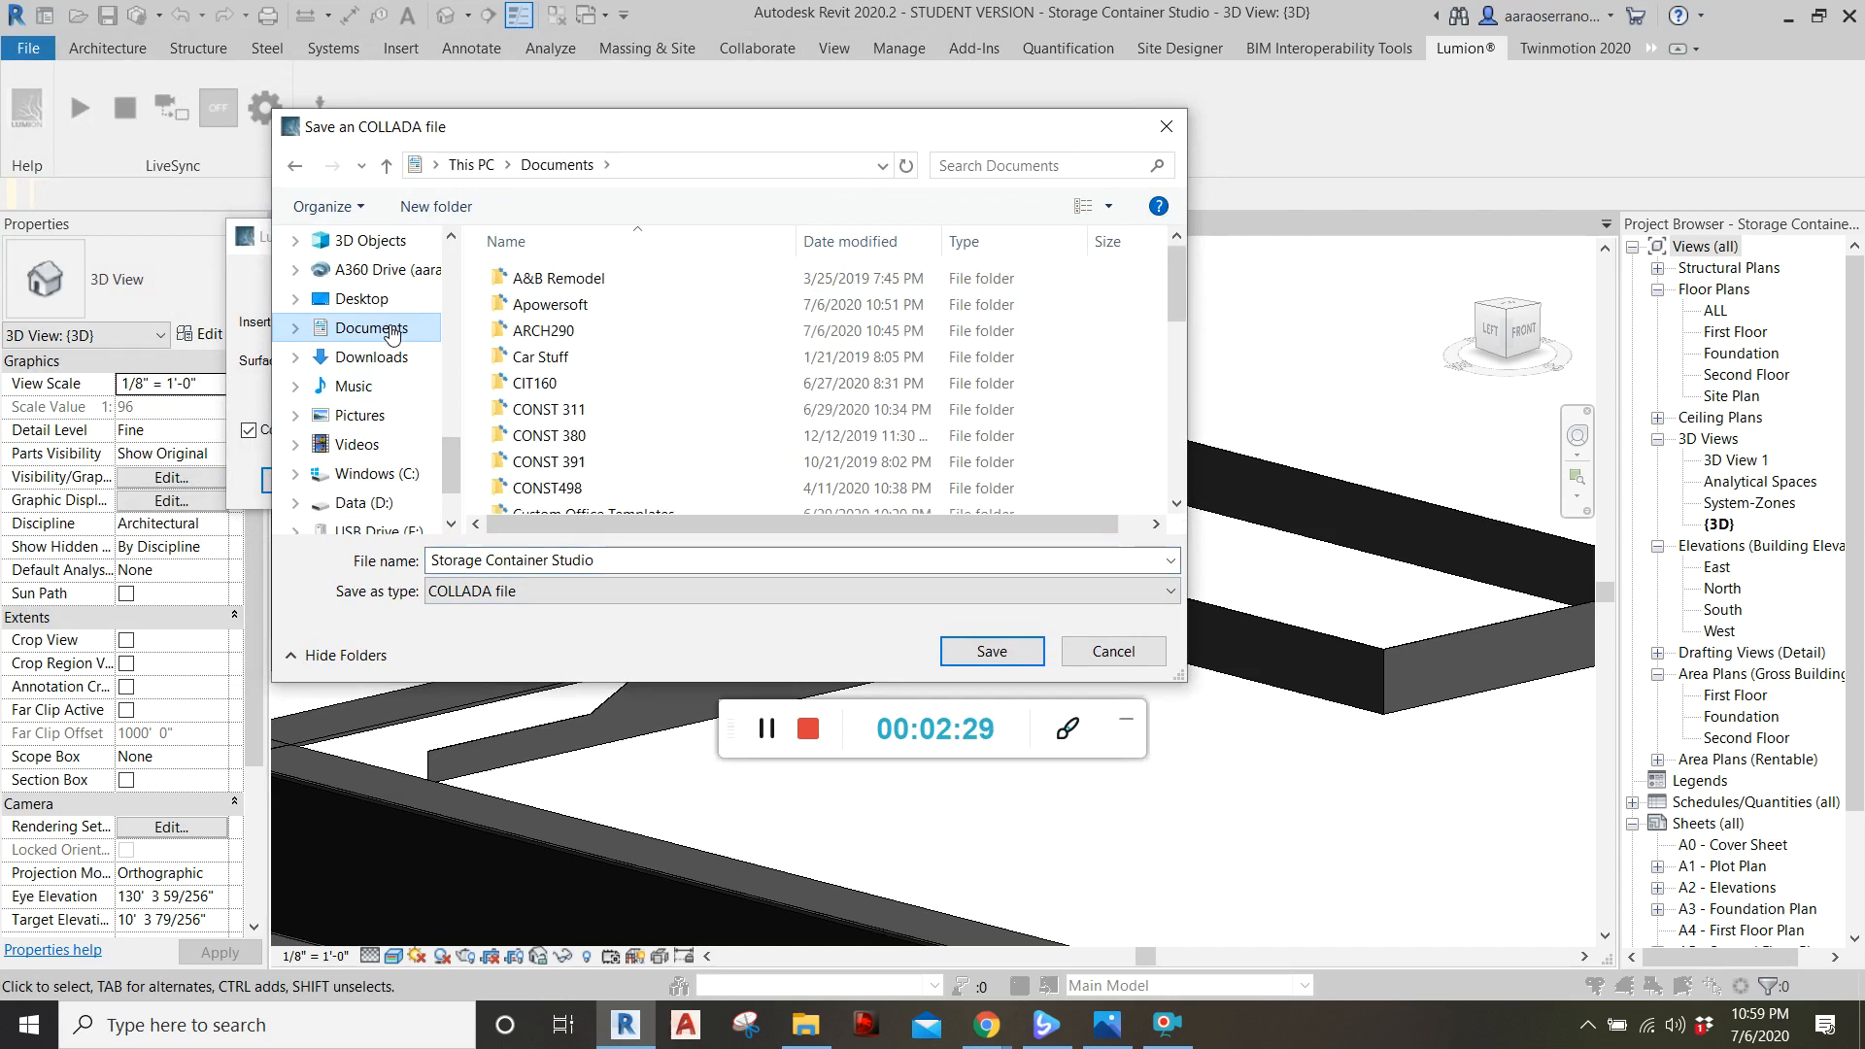
{"action": "double_click", "coordinate": [541, 330]}
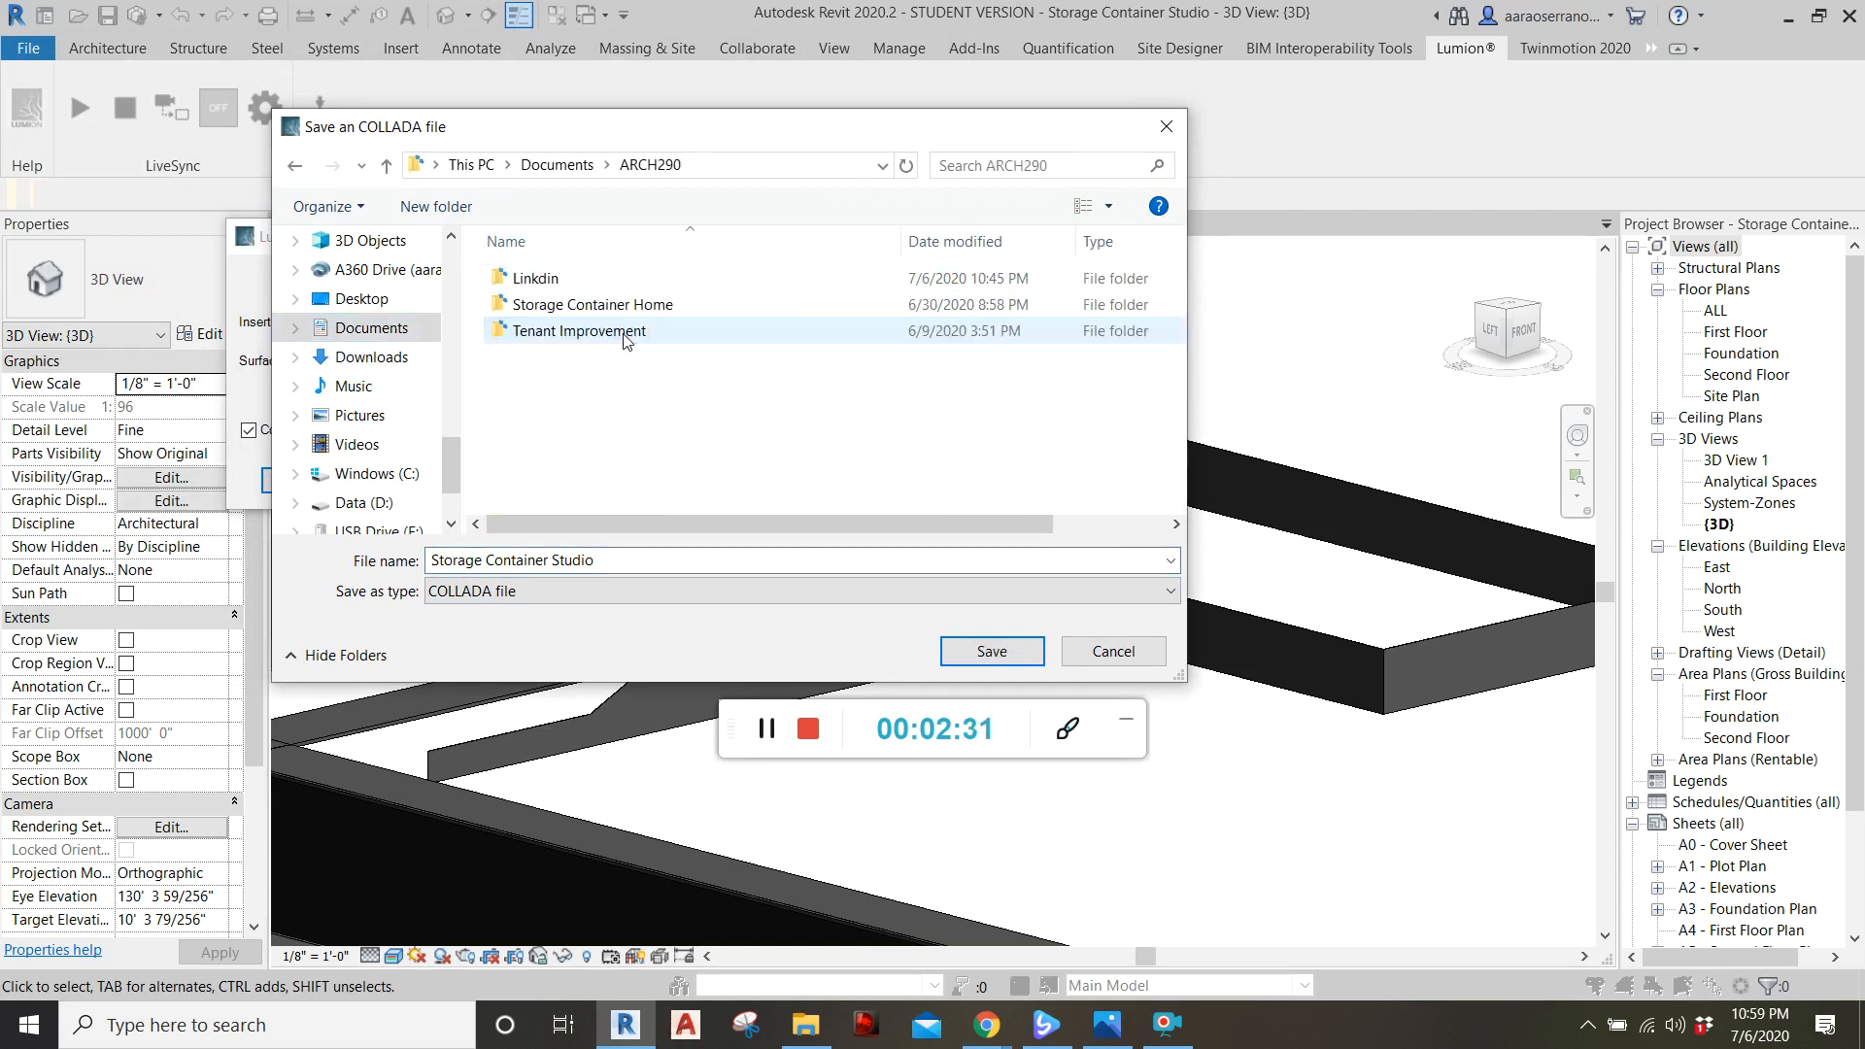
{"action": "left_click", "coordinate": [591, 304]}
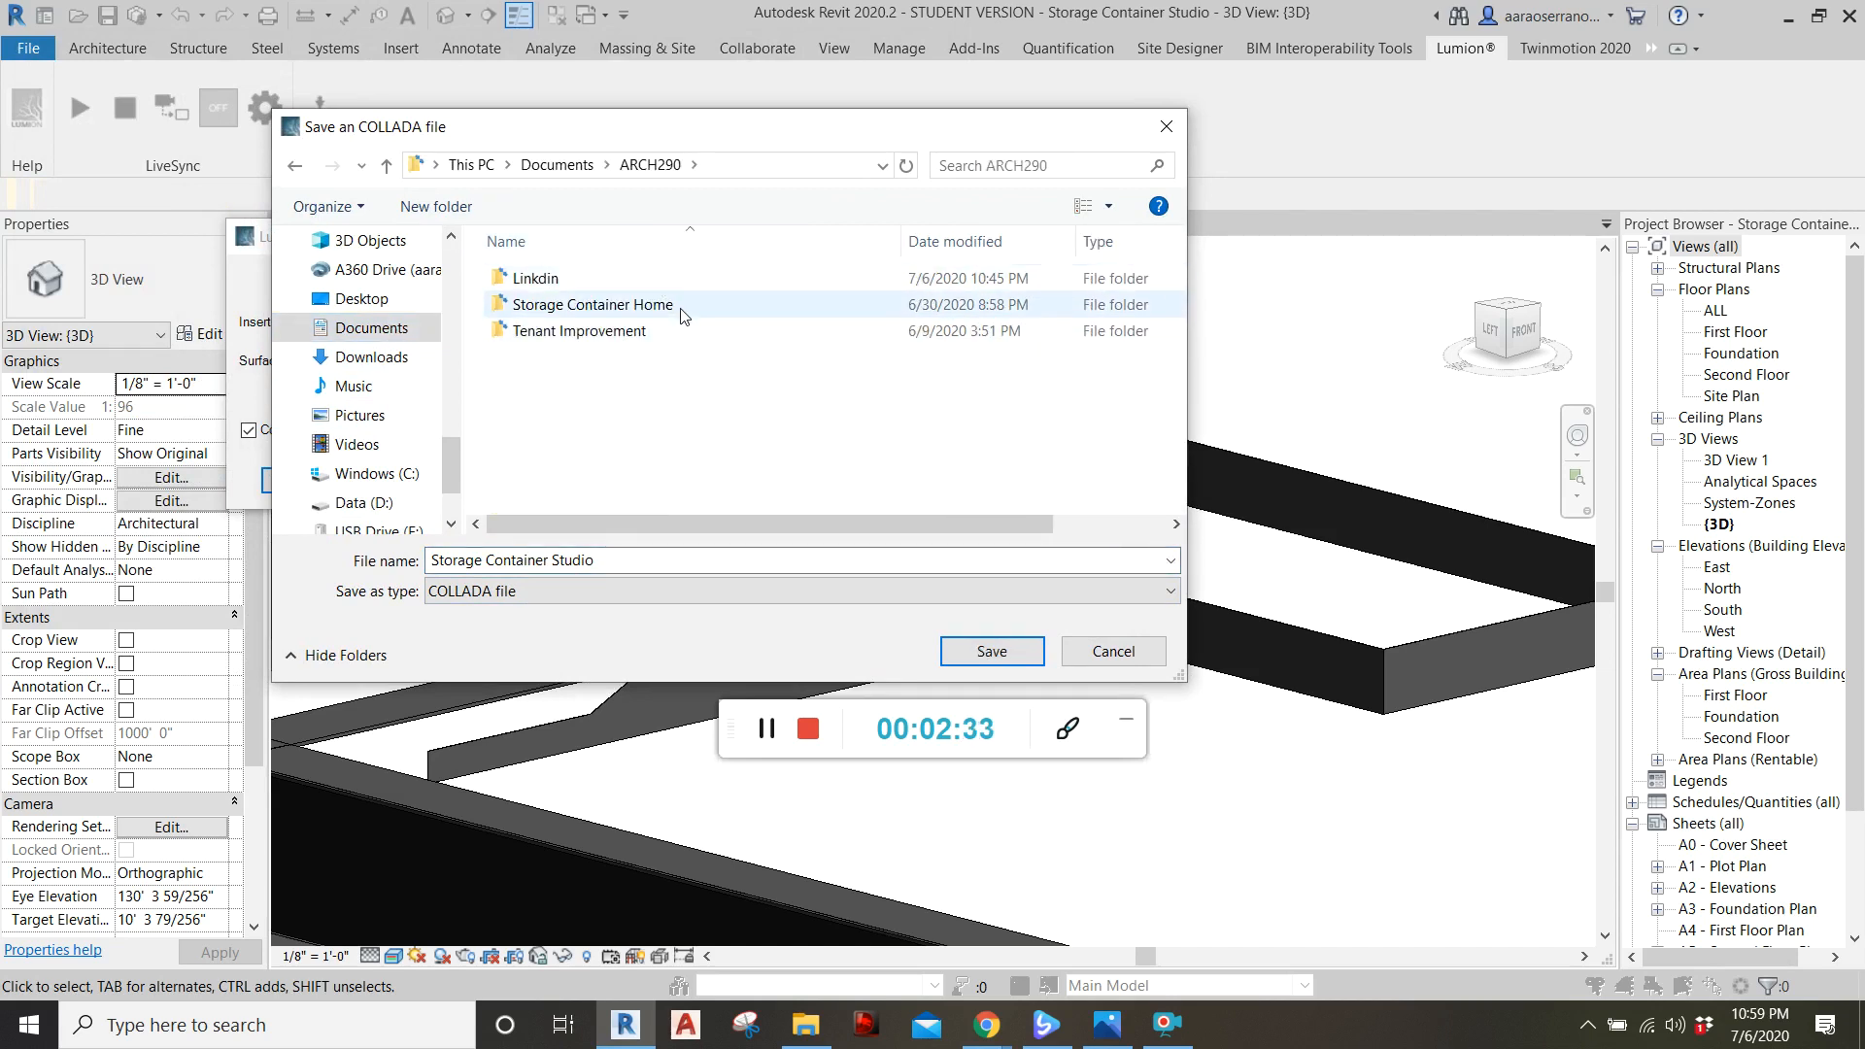
{"action": "mouse_move", "coordinate": [588, 304]}
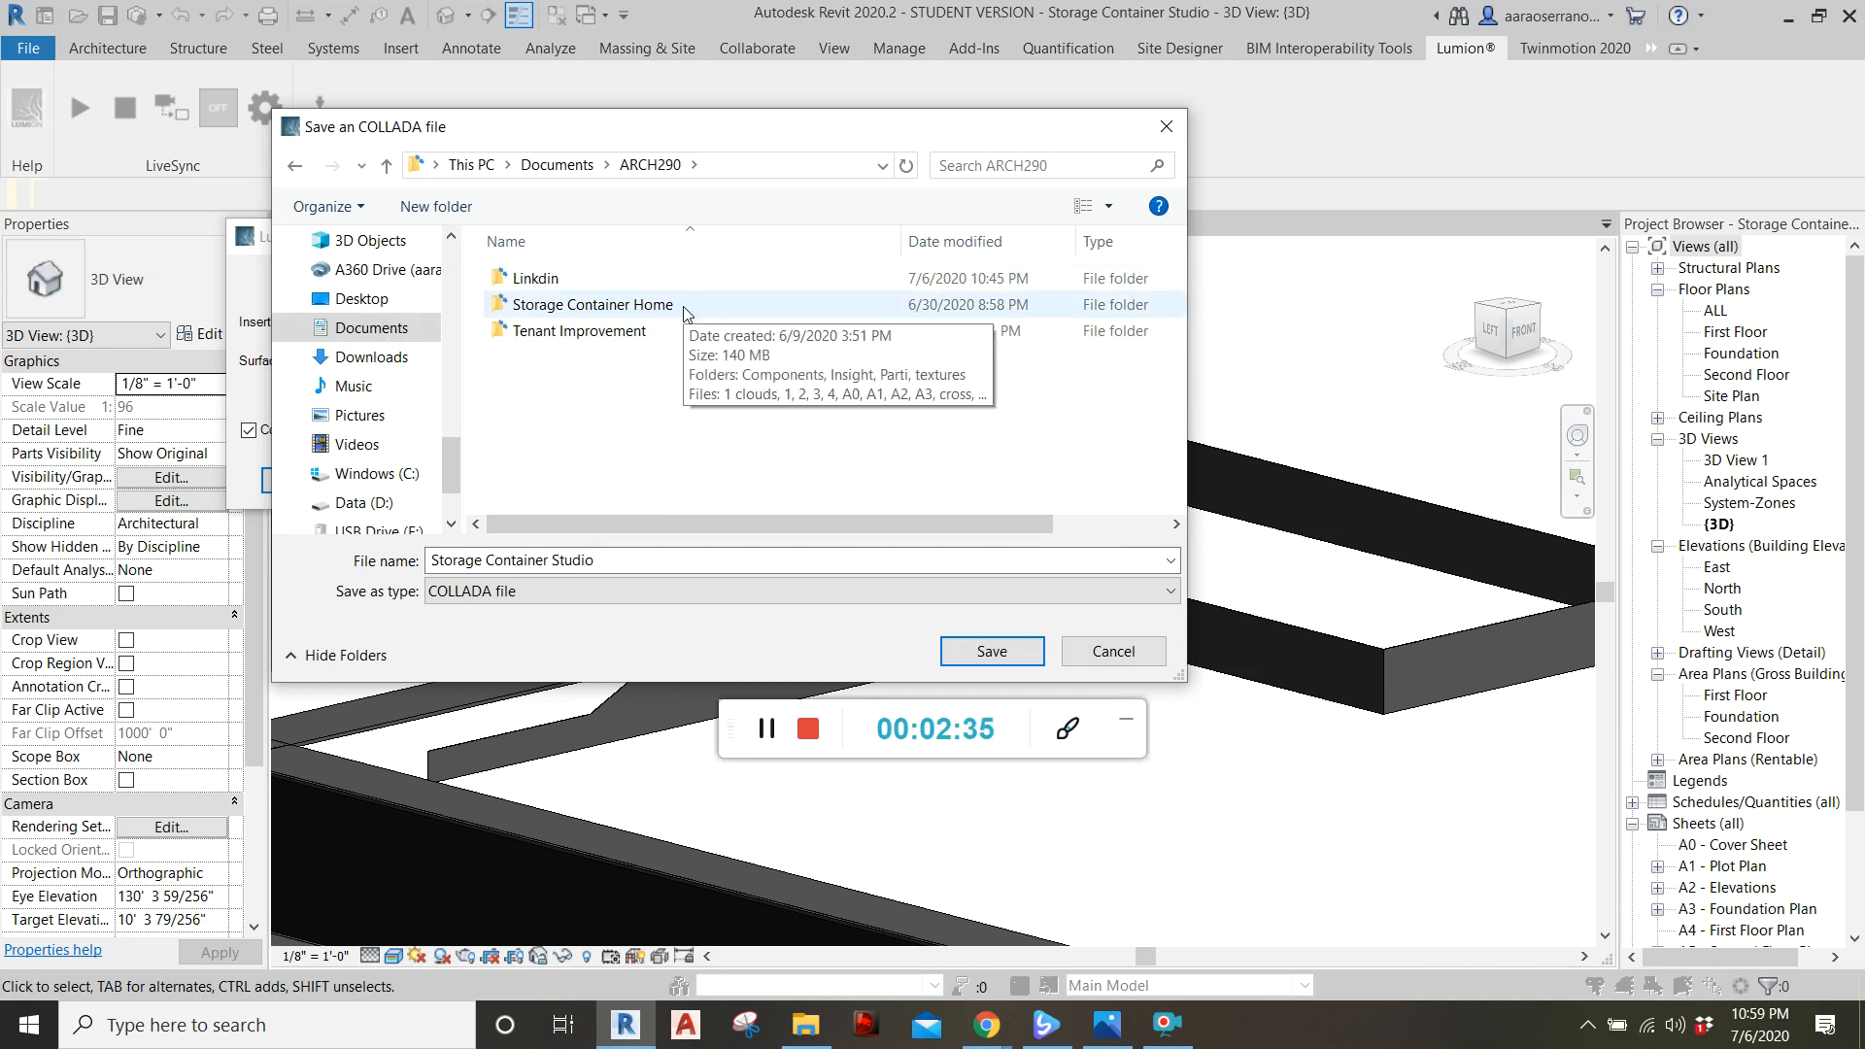
{"action": "mouse_move", "coordinate": [606, 443]}
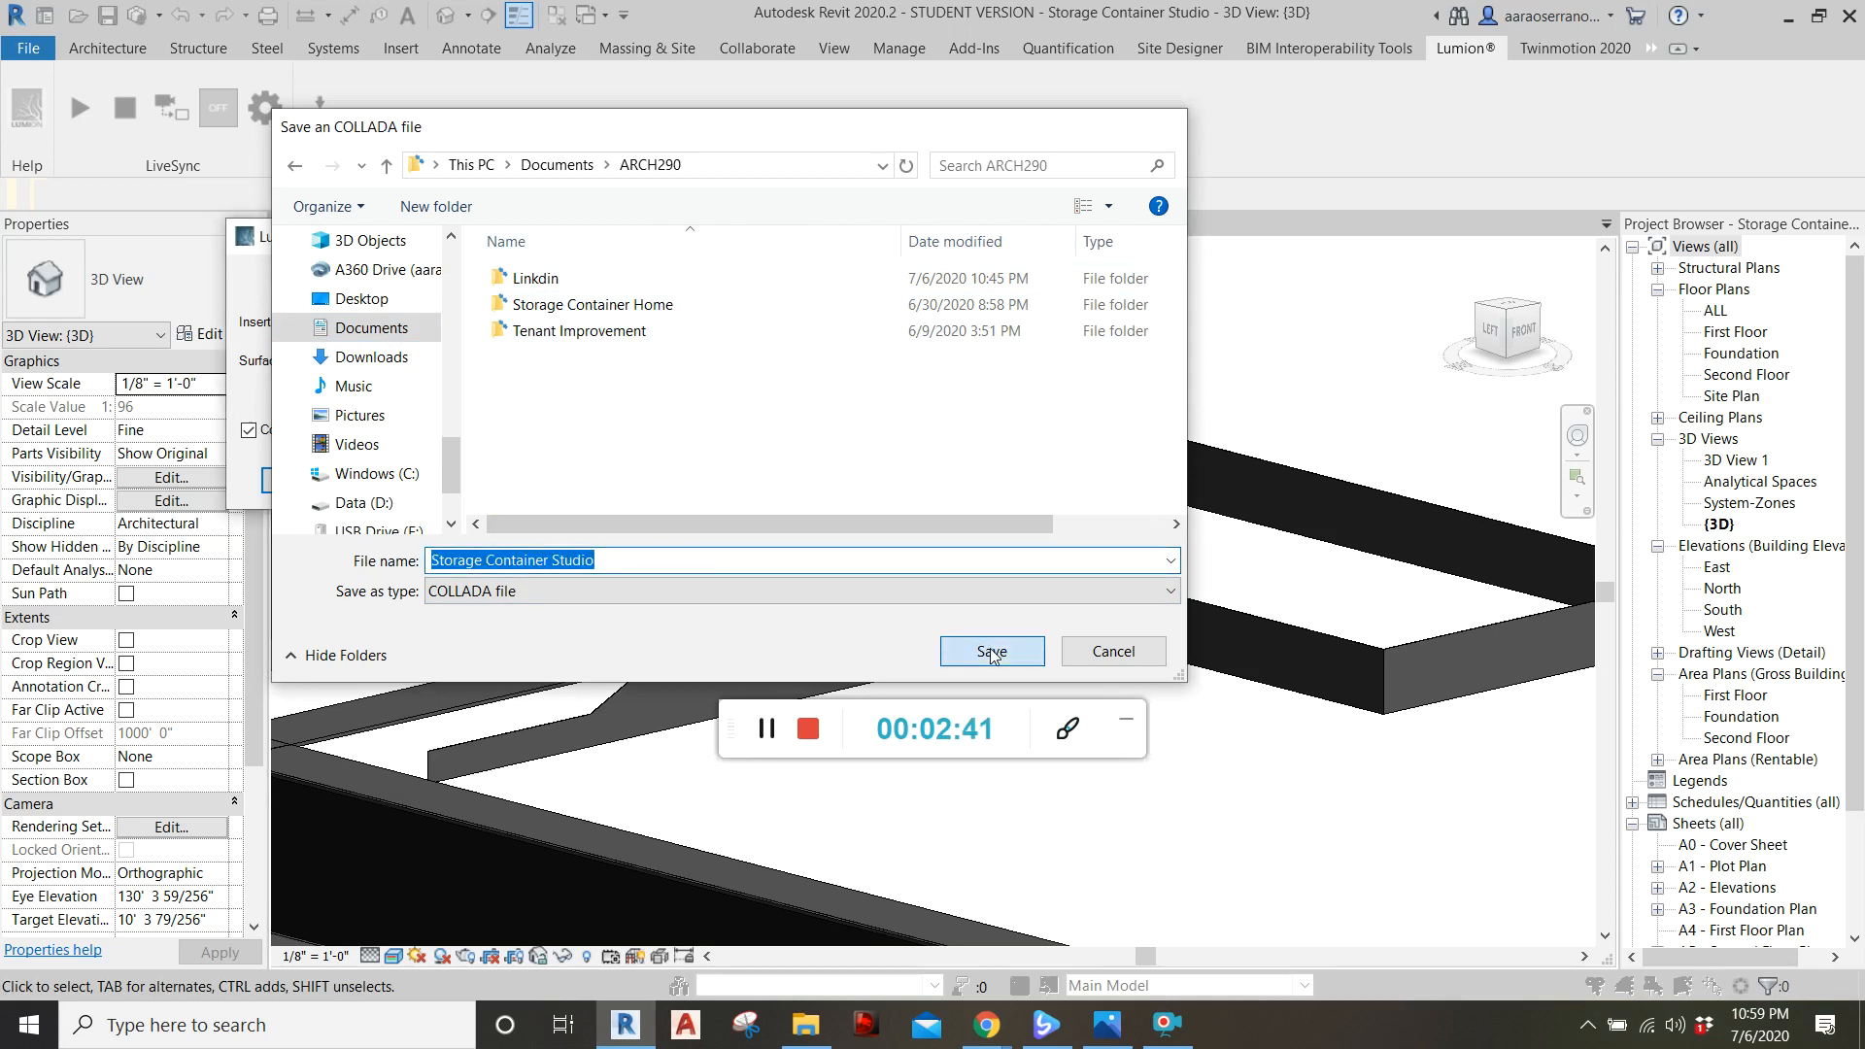
{"action": "left_click", "coordinate": [989, 651]}
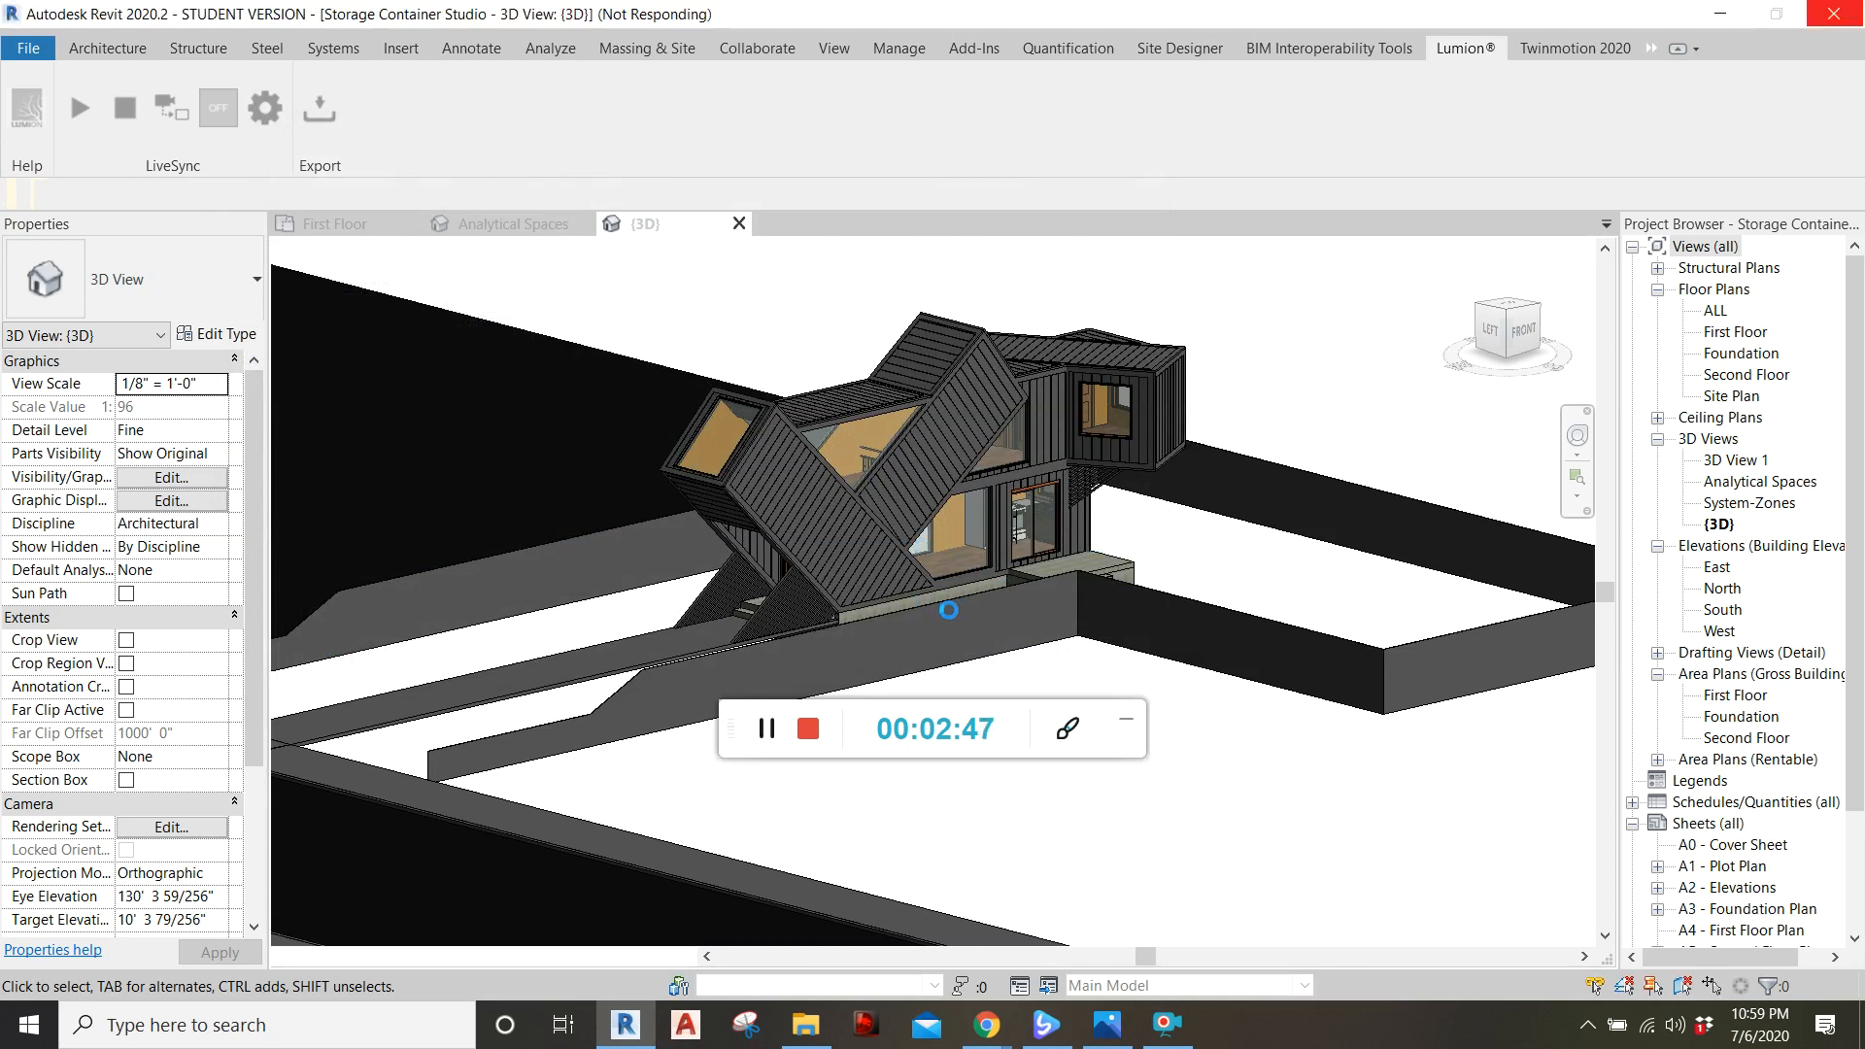
{"action": "mouse_move", "coordinate": [982, 577]}
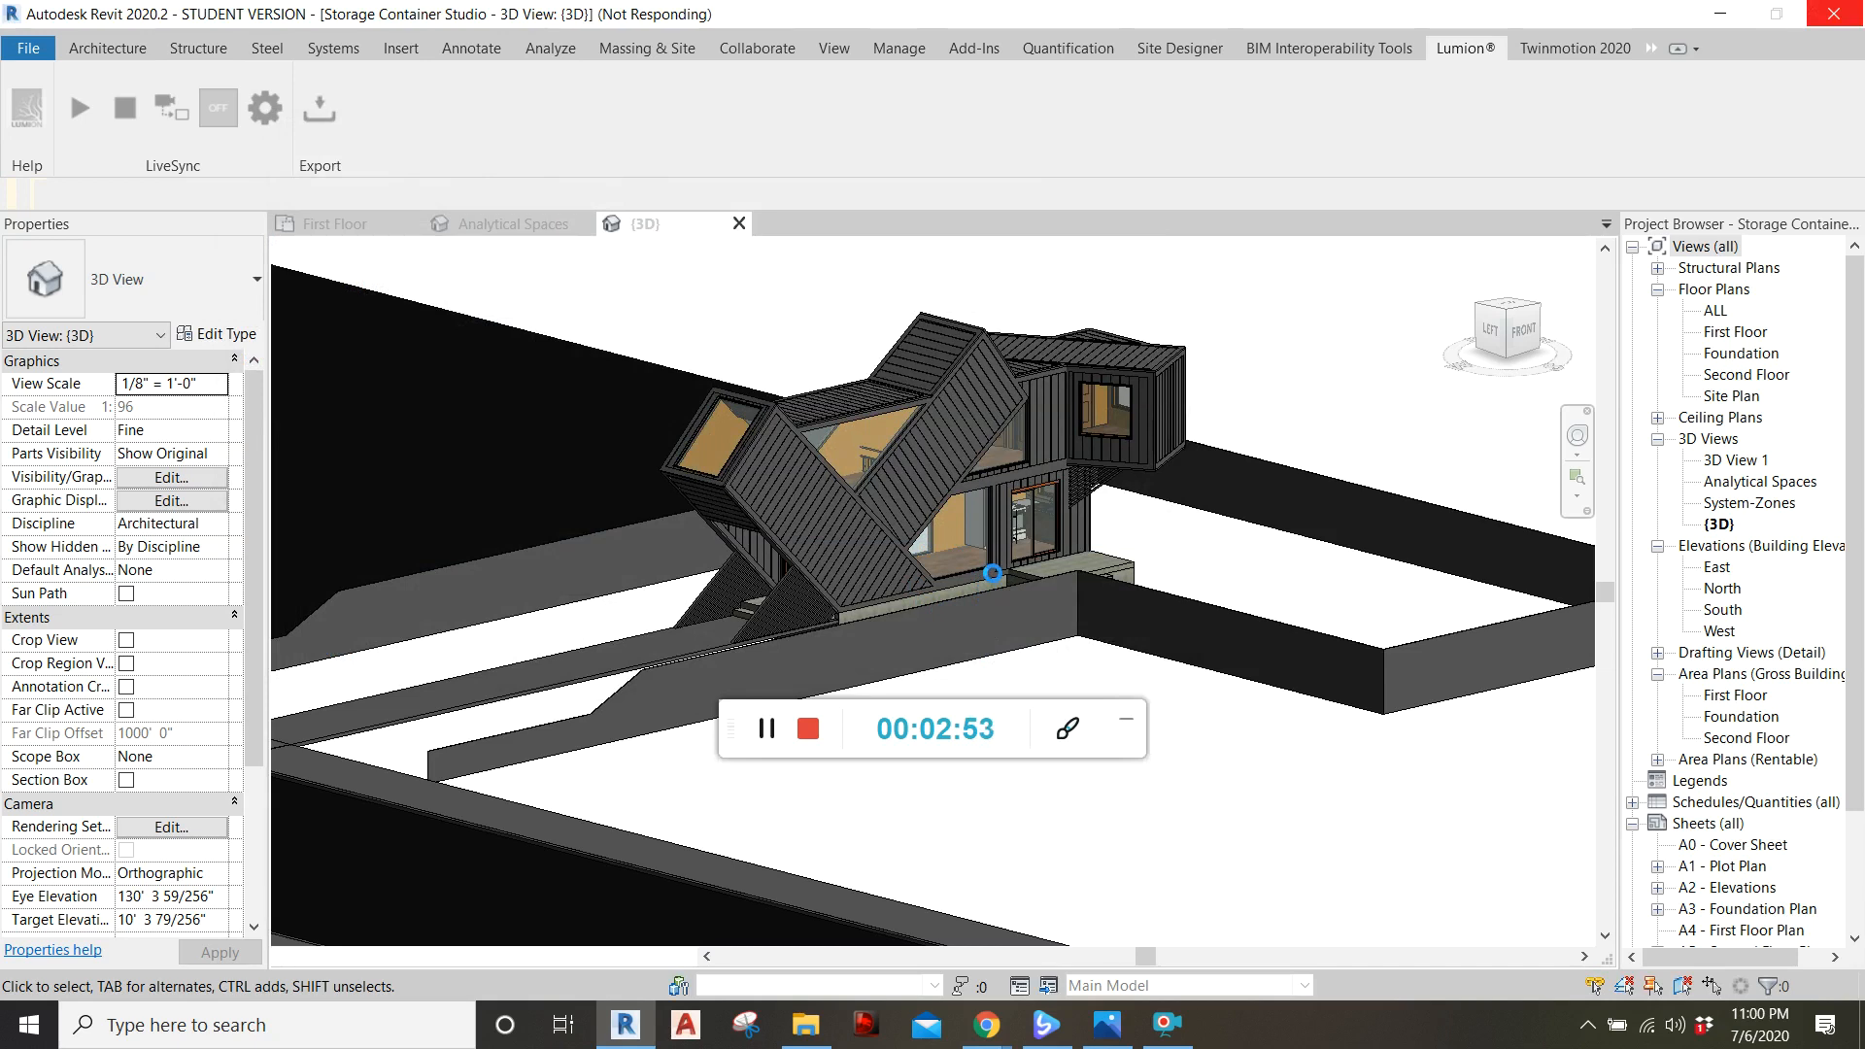
{"action": "mouse_move", "coordinate": [1244, 514]}
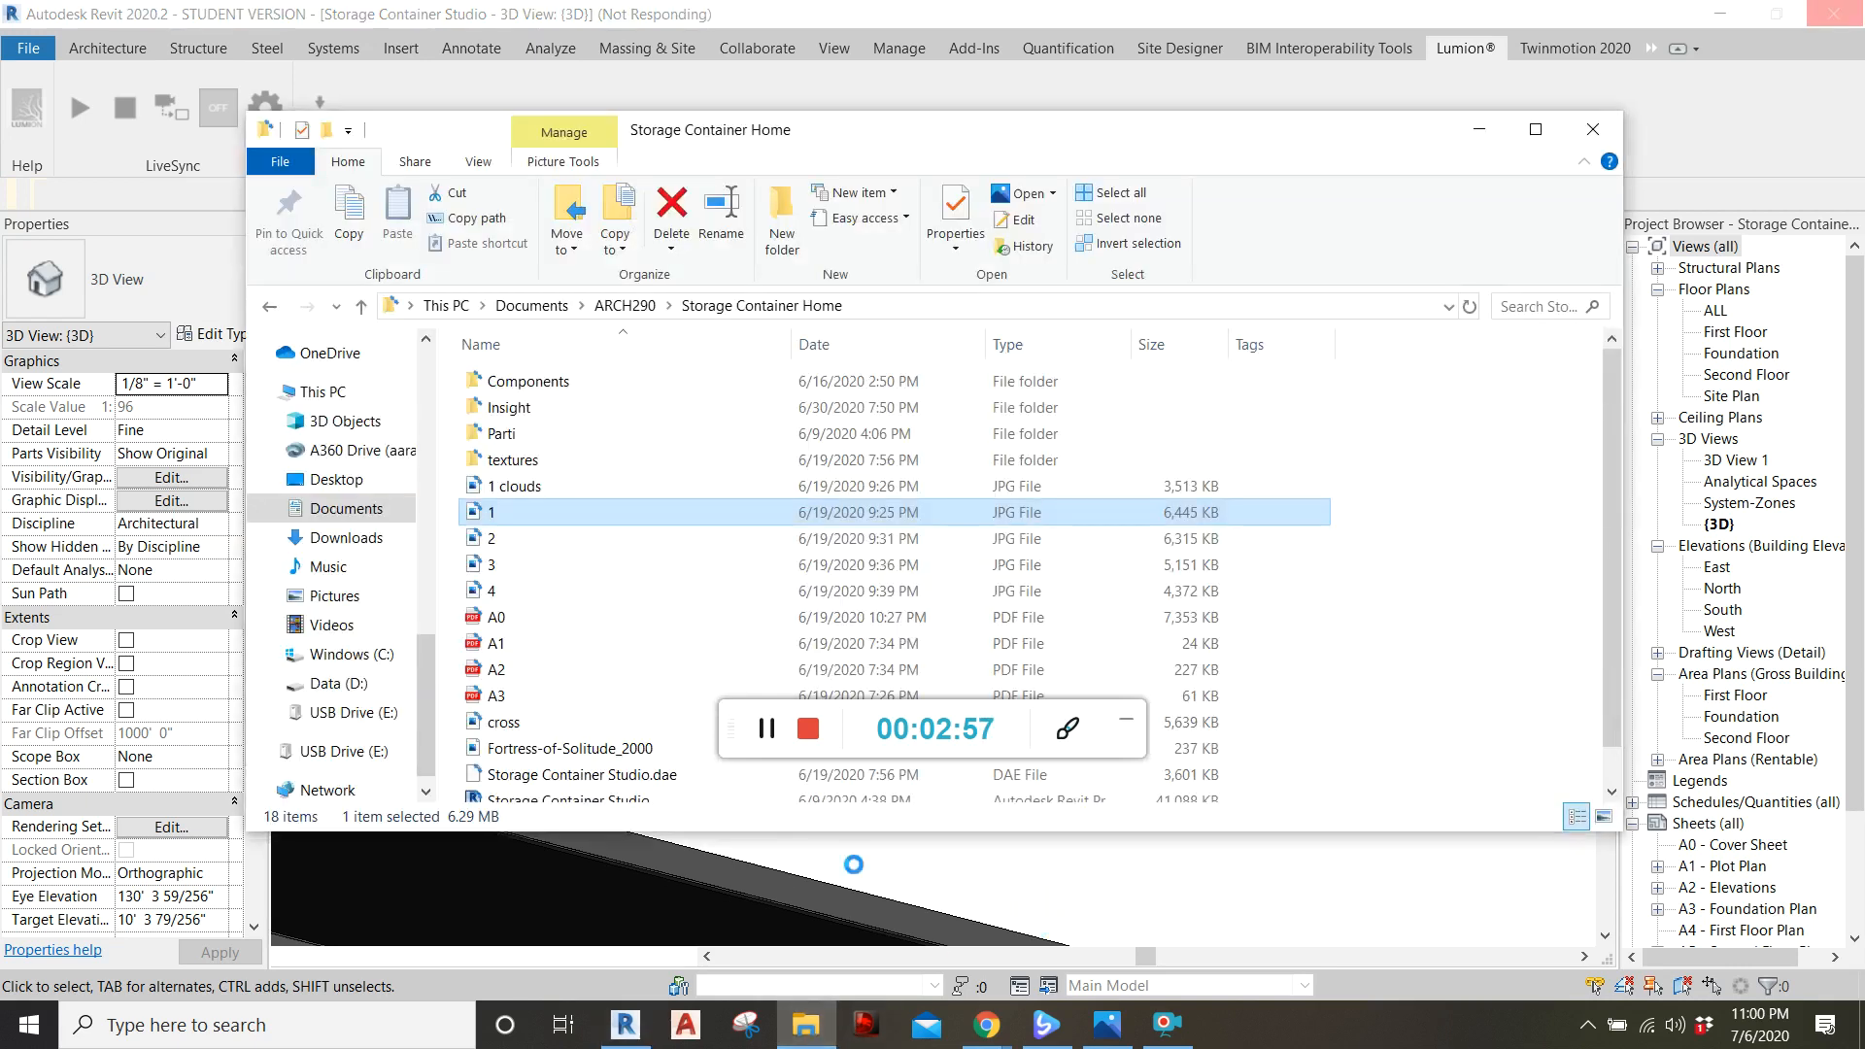
- Check Storage Container Studio.dae (about 4.3 MB) in Documents\ARCH290, then return to Revit
{"action": "left_click", "coordinate": [346, 508]}
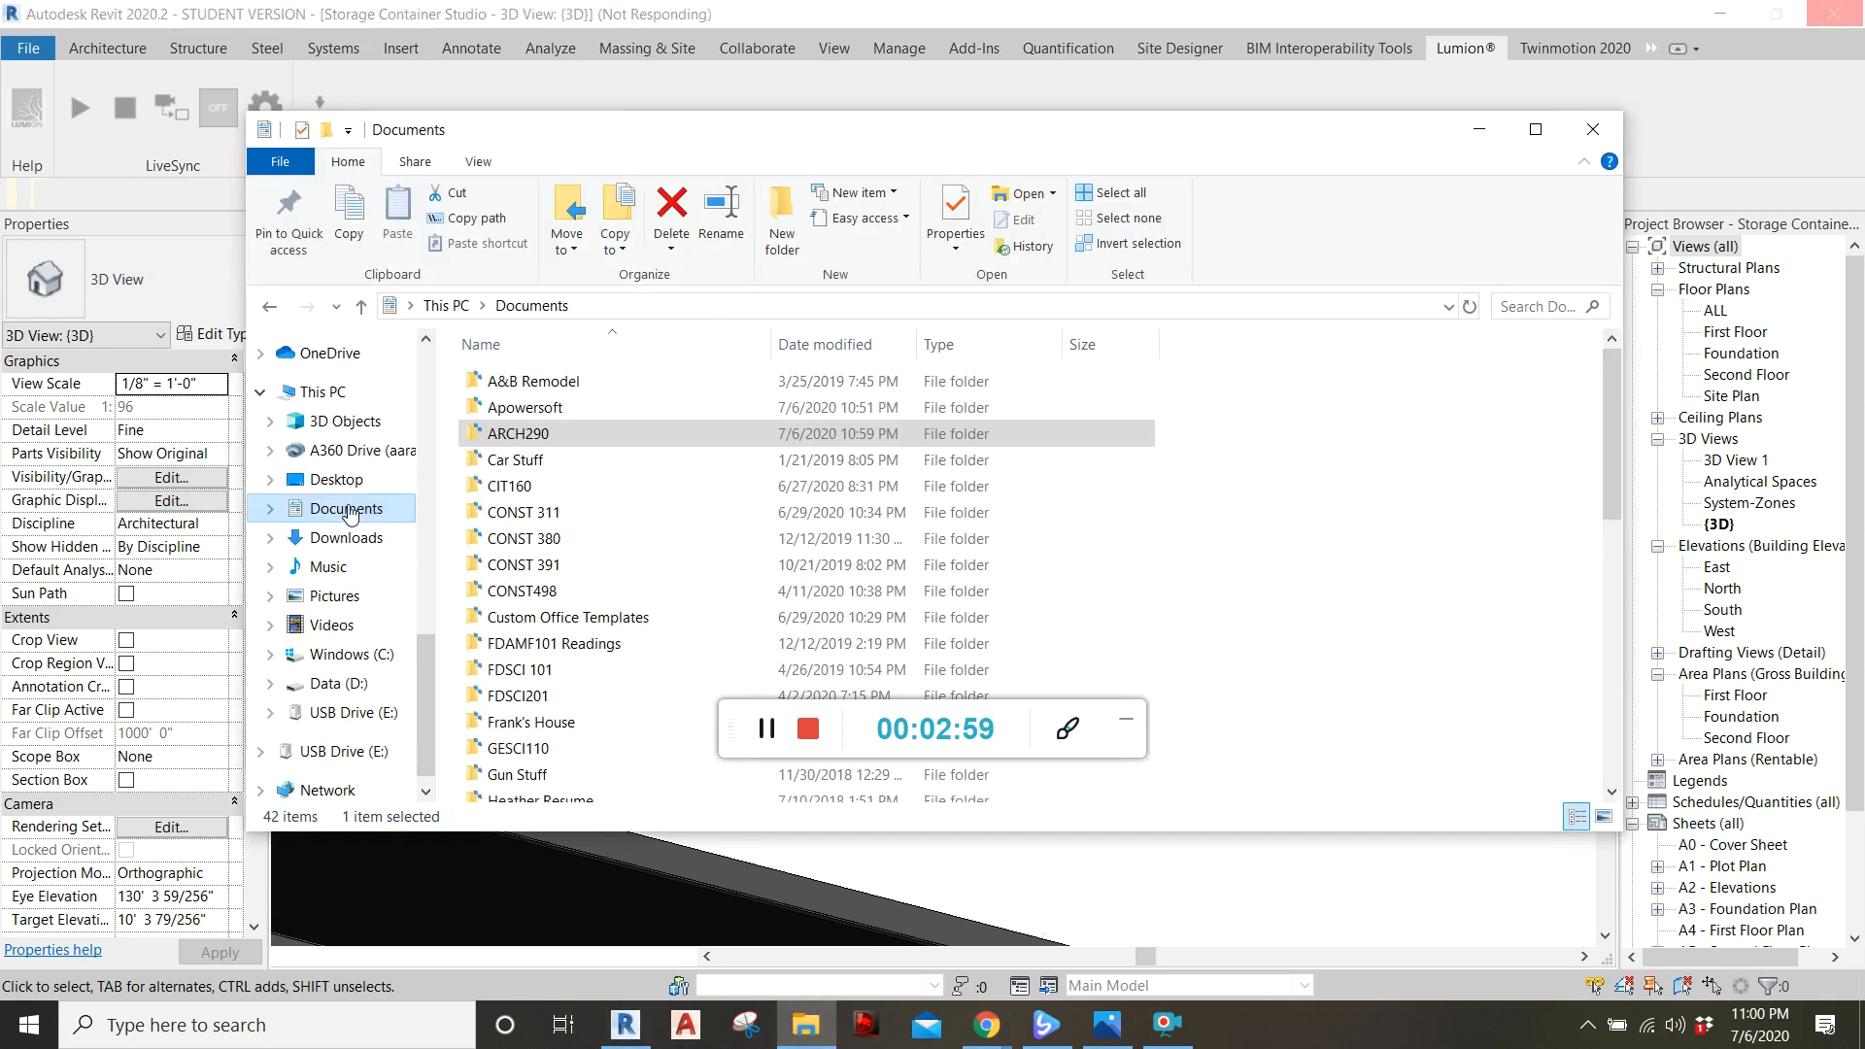
{"action": "double_click", "coordinate": [517, 433]}
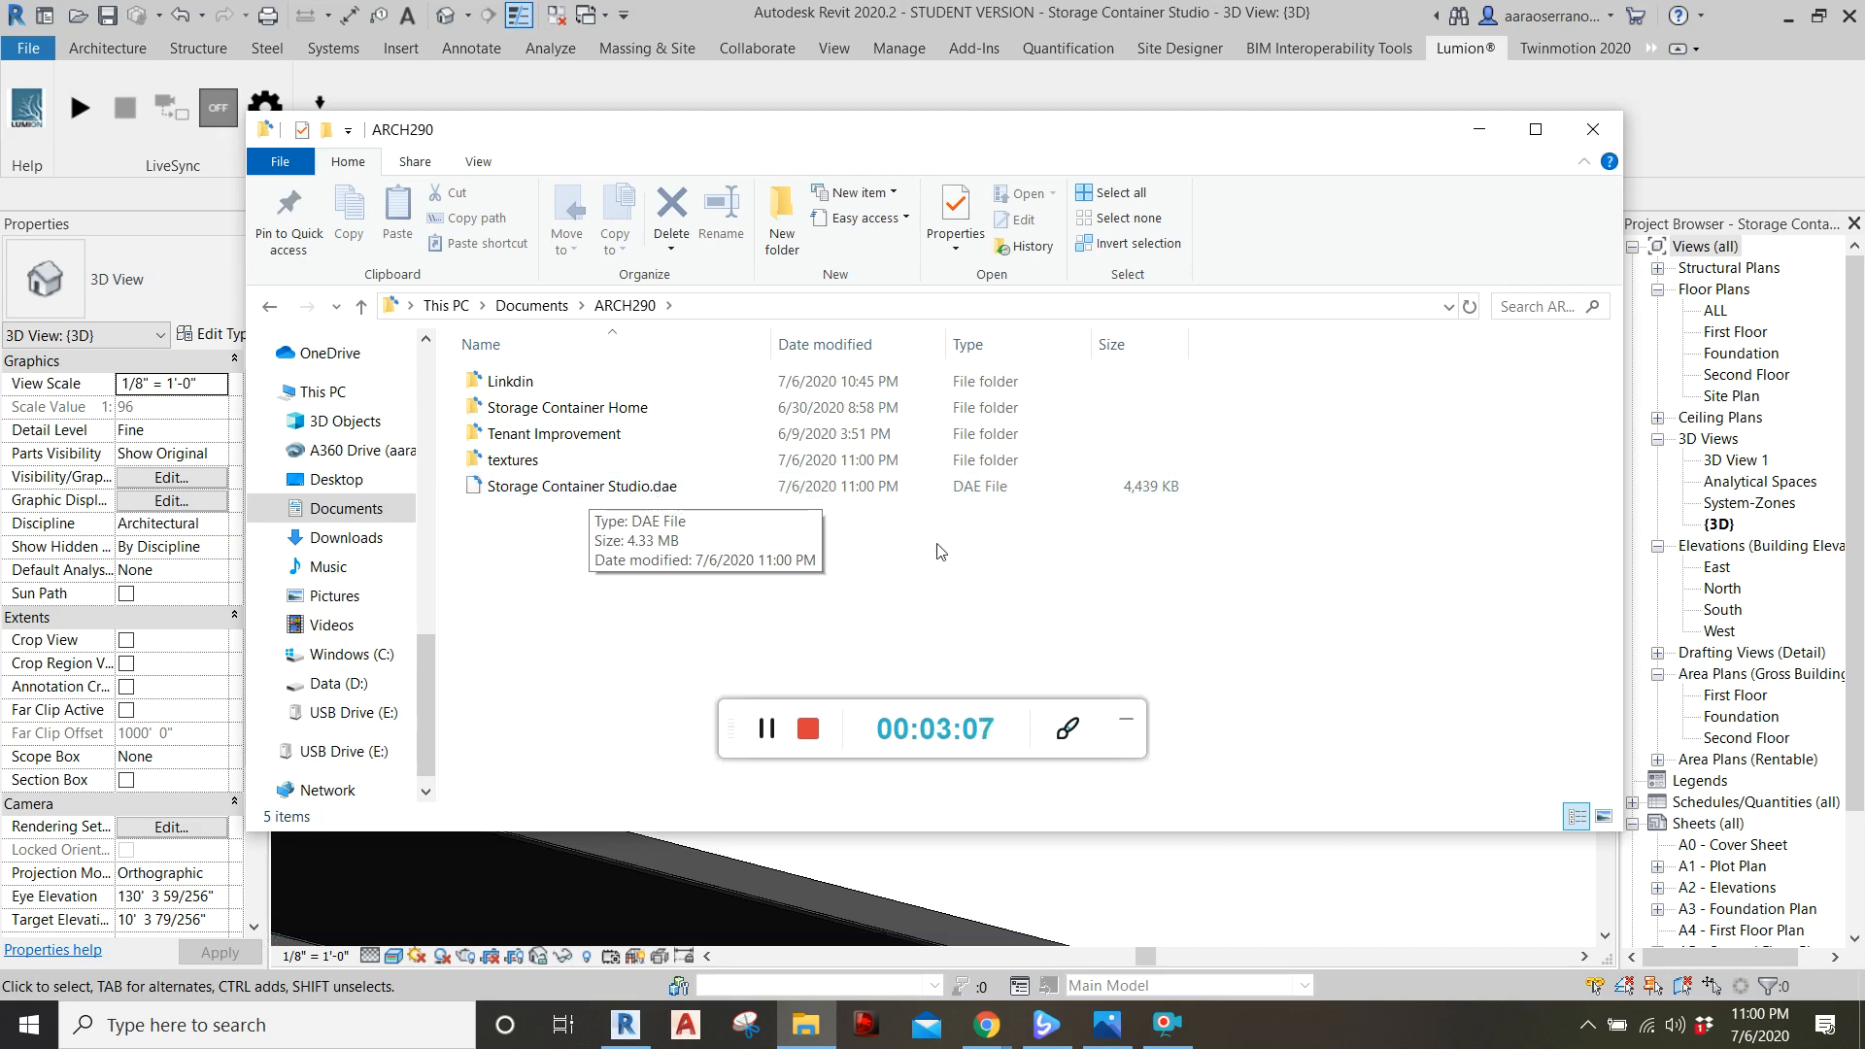
{"action": "mouse_move", "coordinate": [872, 536]}
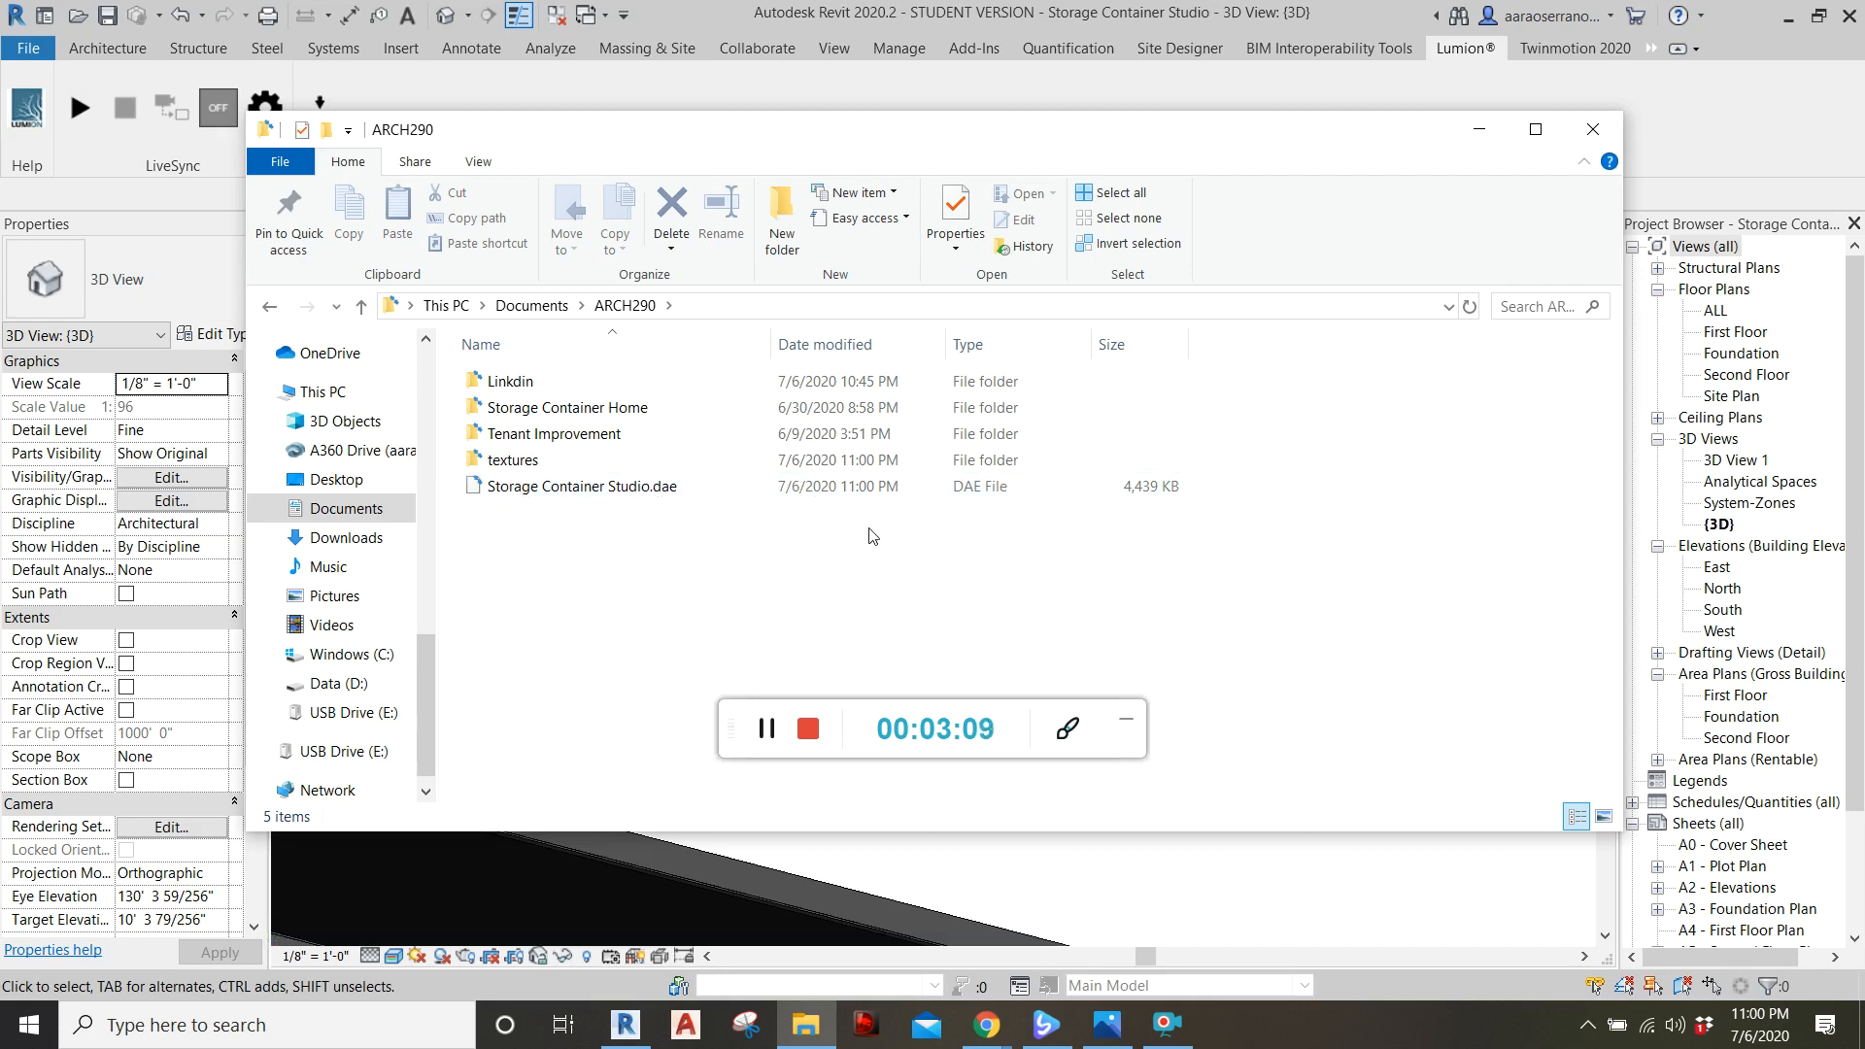
{"action": "mouse_move", "coordinate": [758, 552]}
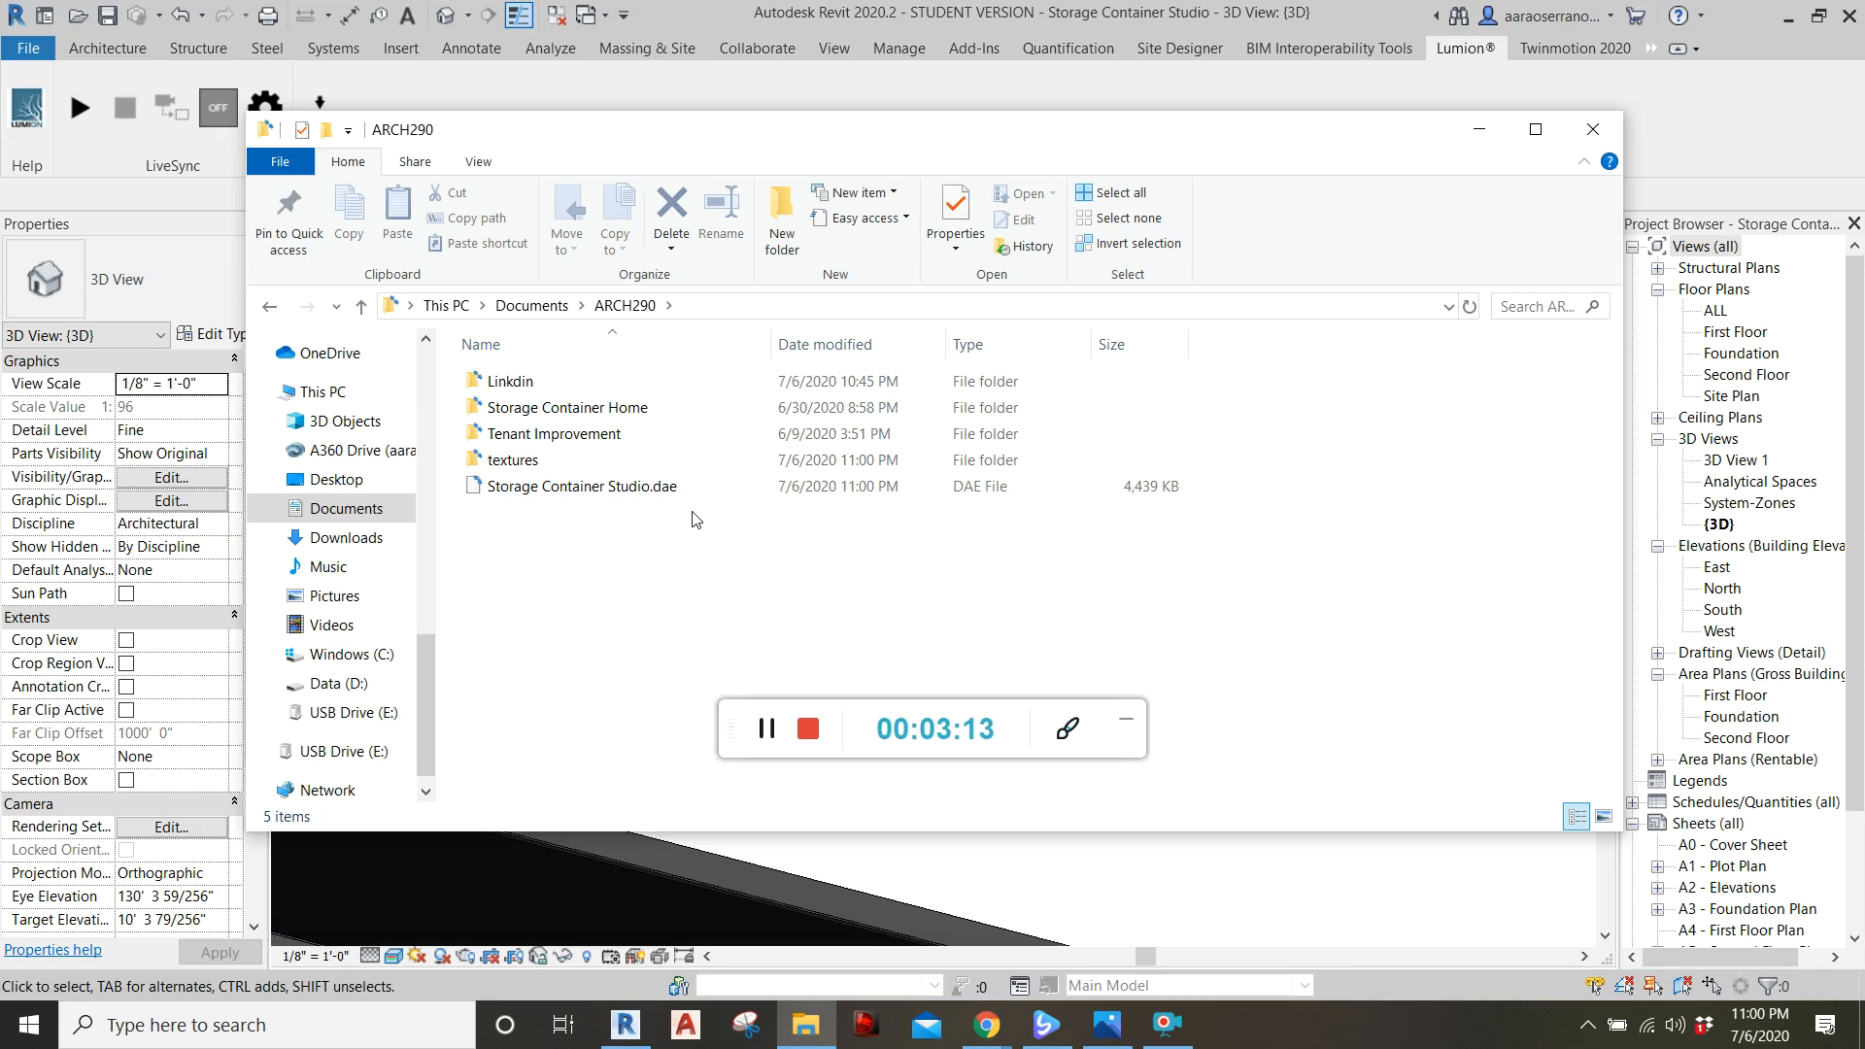
{"action": "left_click", "coordinate": [582, 486]}
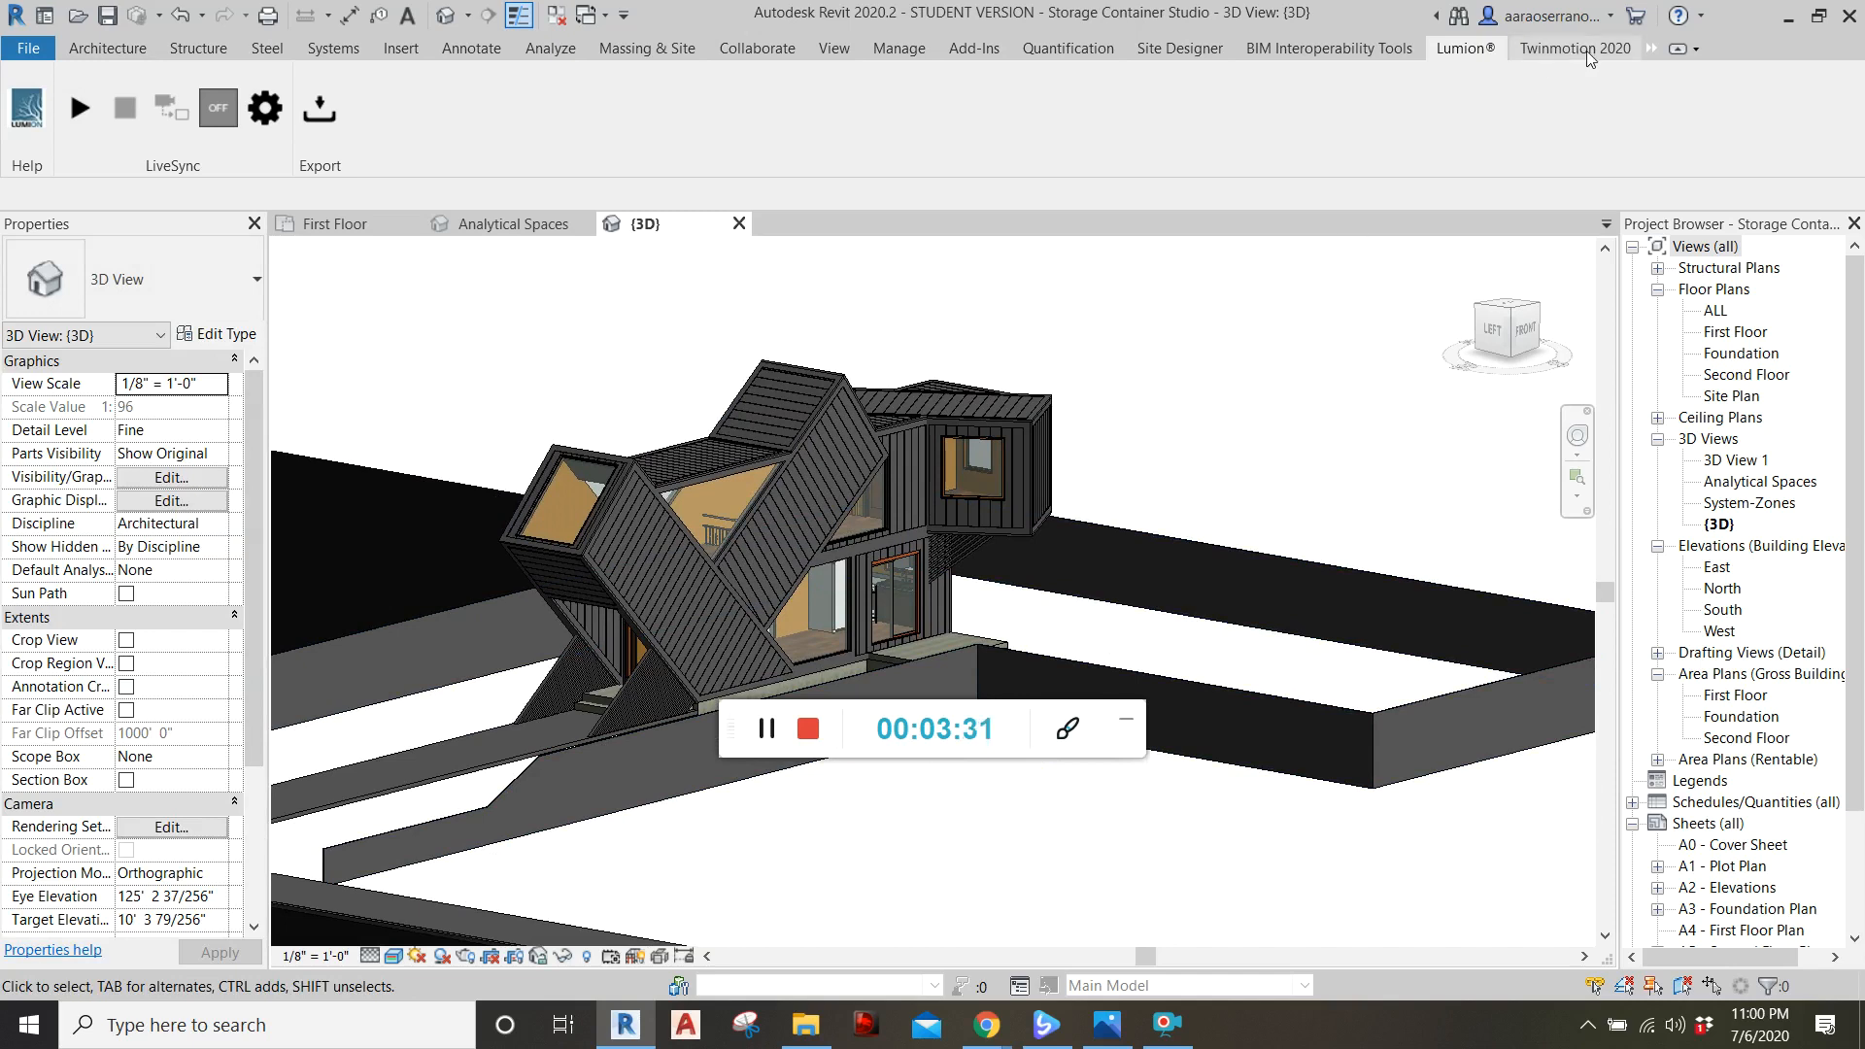
- Open Twinmotion 2020 Export settings: visible elements, textures copied, materials merged
{"action": "left_click", "coordinate": [1572, 48]}
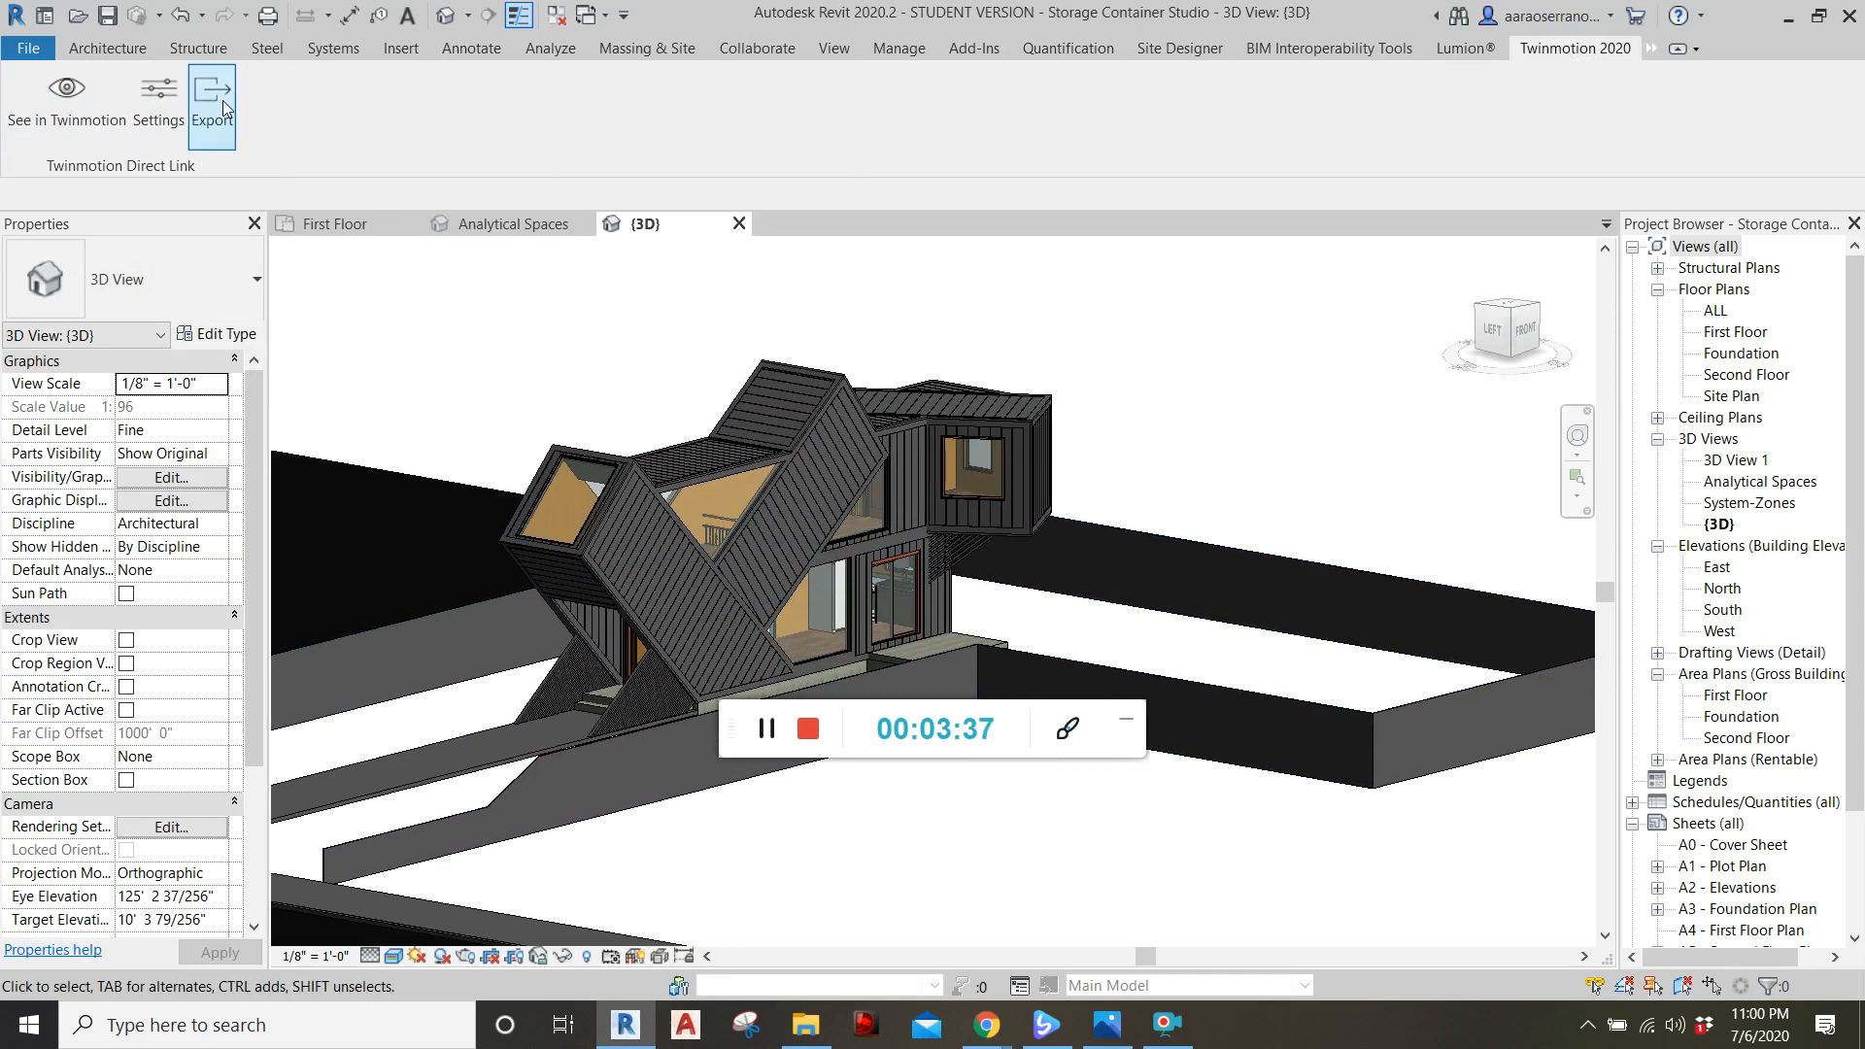
{"action": "left_click", "coordinate": [212, 95]}
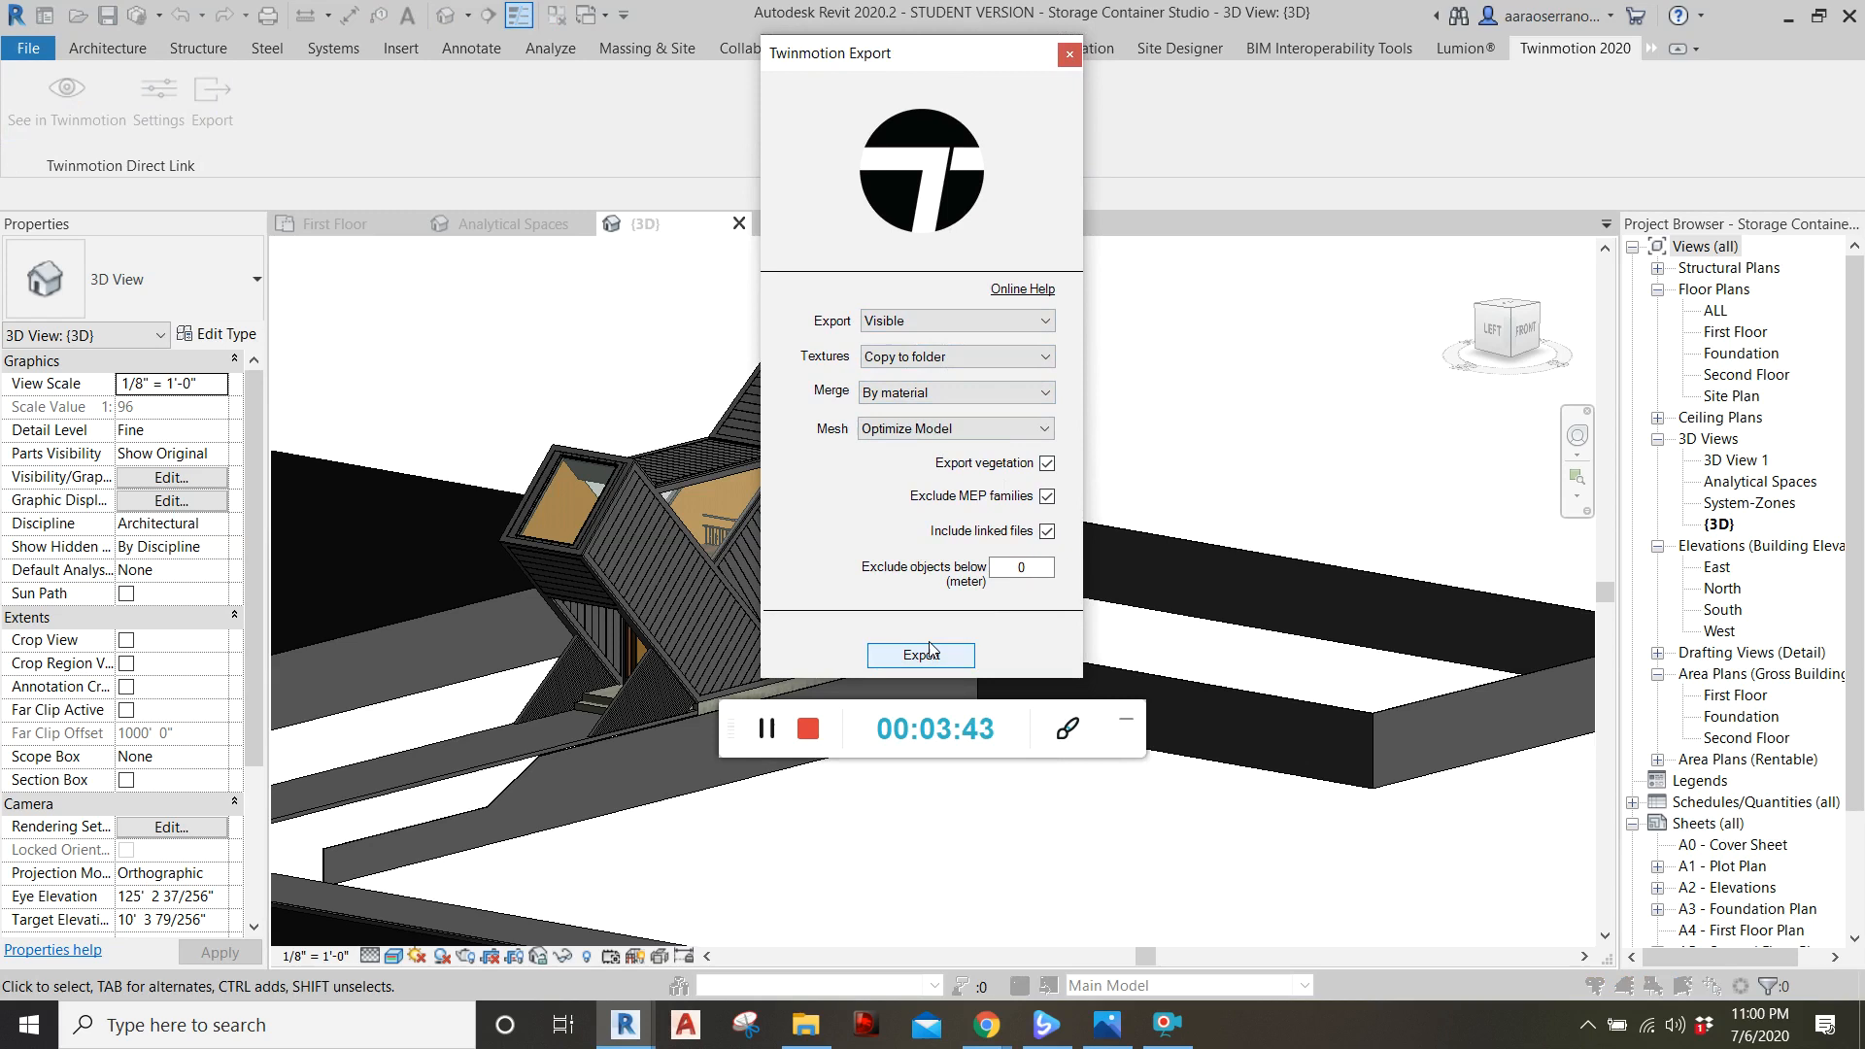
- Export the Storage Container Studio FBX to ARCH290 and dismiss the success message
{"action": "left_click", "coordinate": [920, 656]}
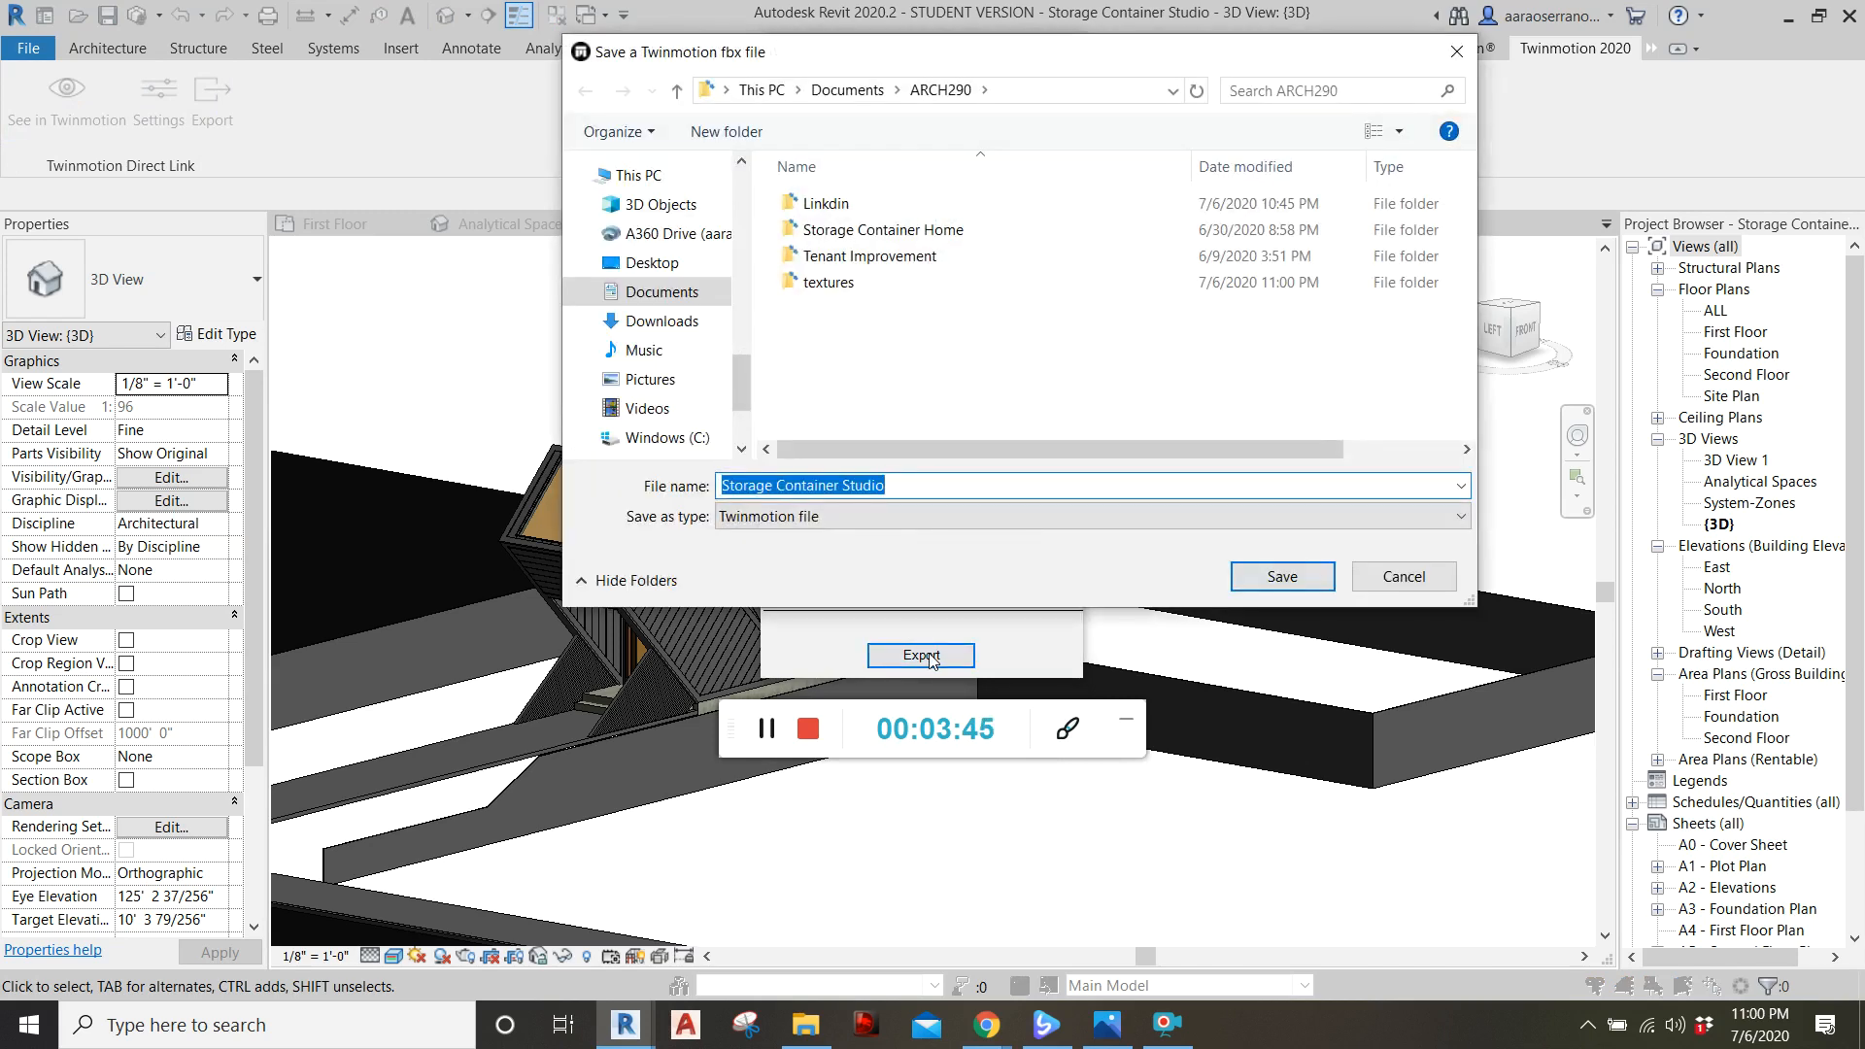
{"action": "mouse_move", "coordinate": [955, 353]}
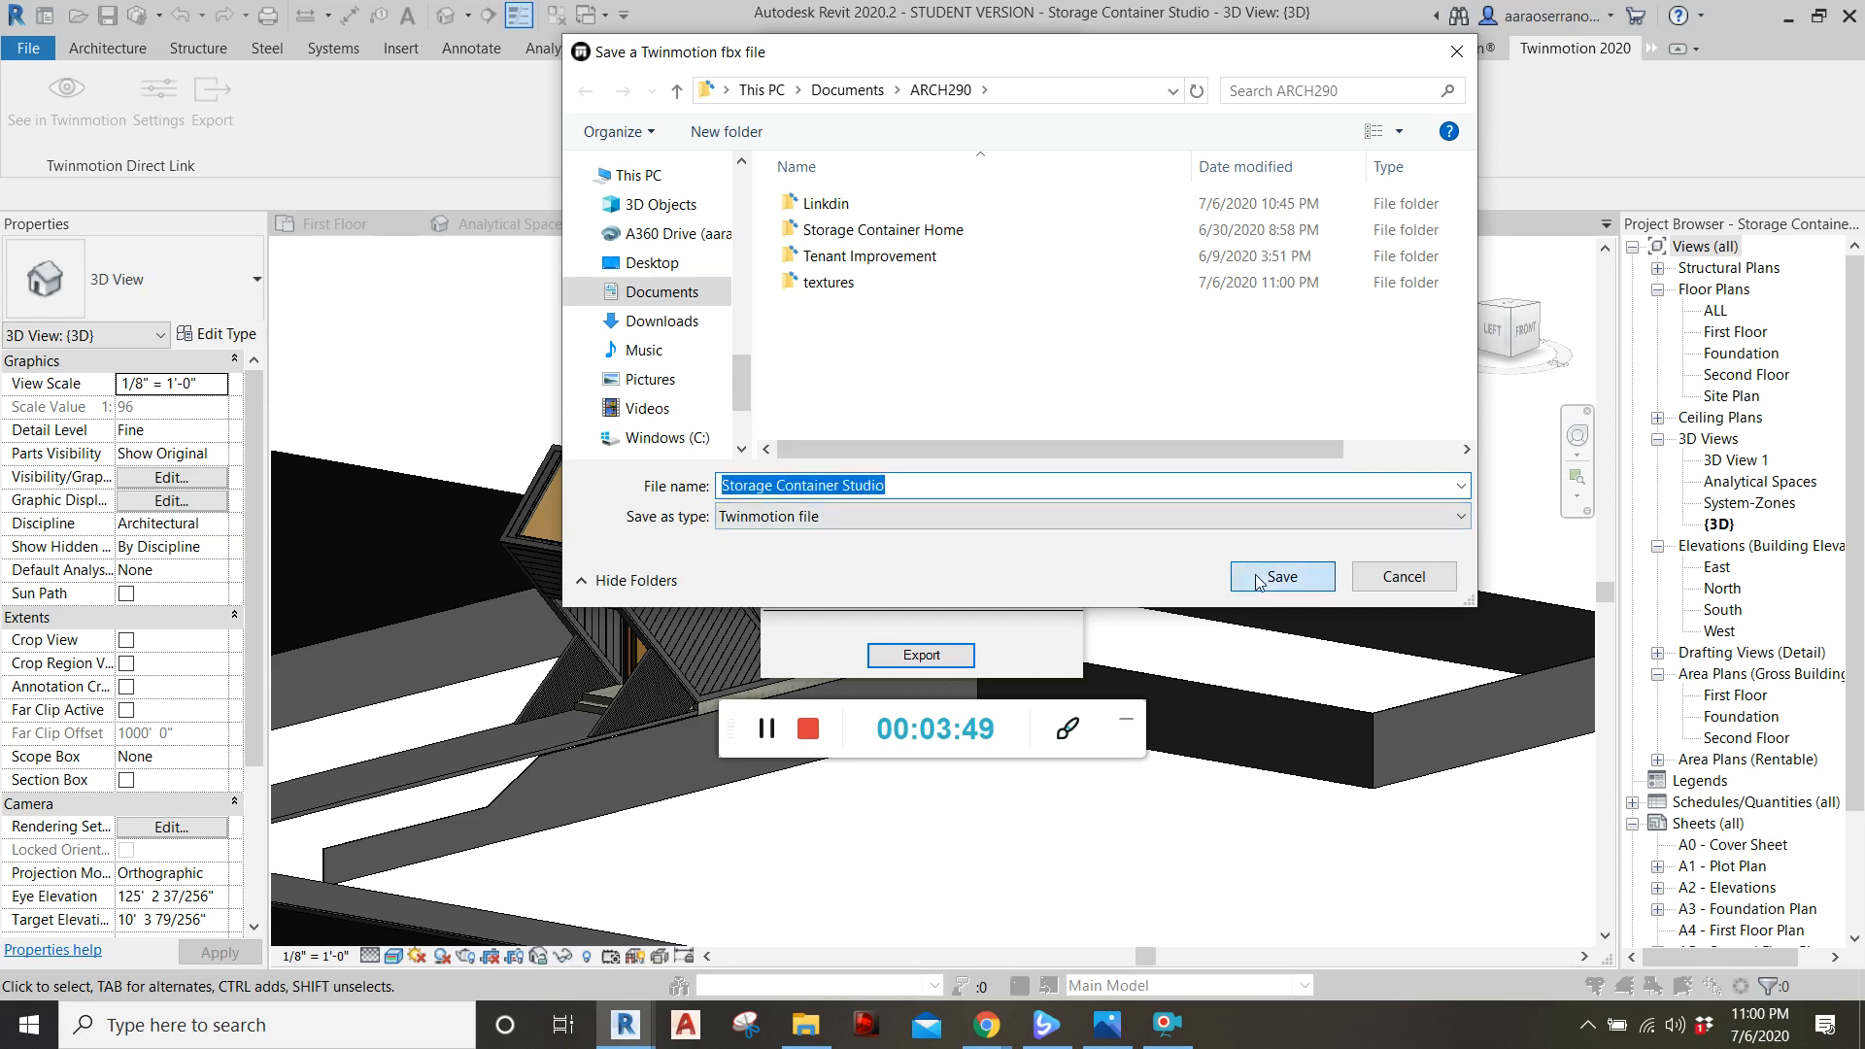
{"action": "left_click", "coordinate": [1281, 576]}
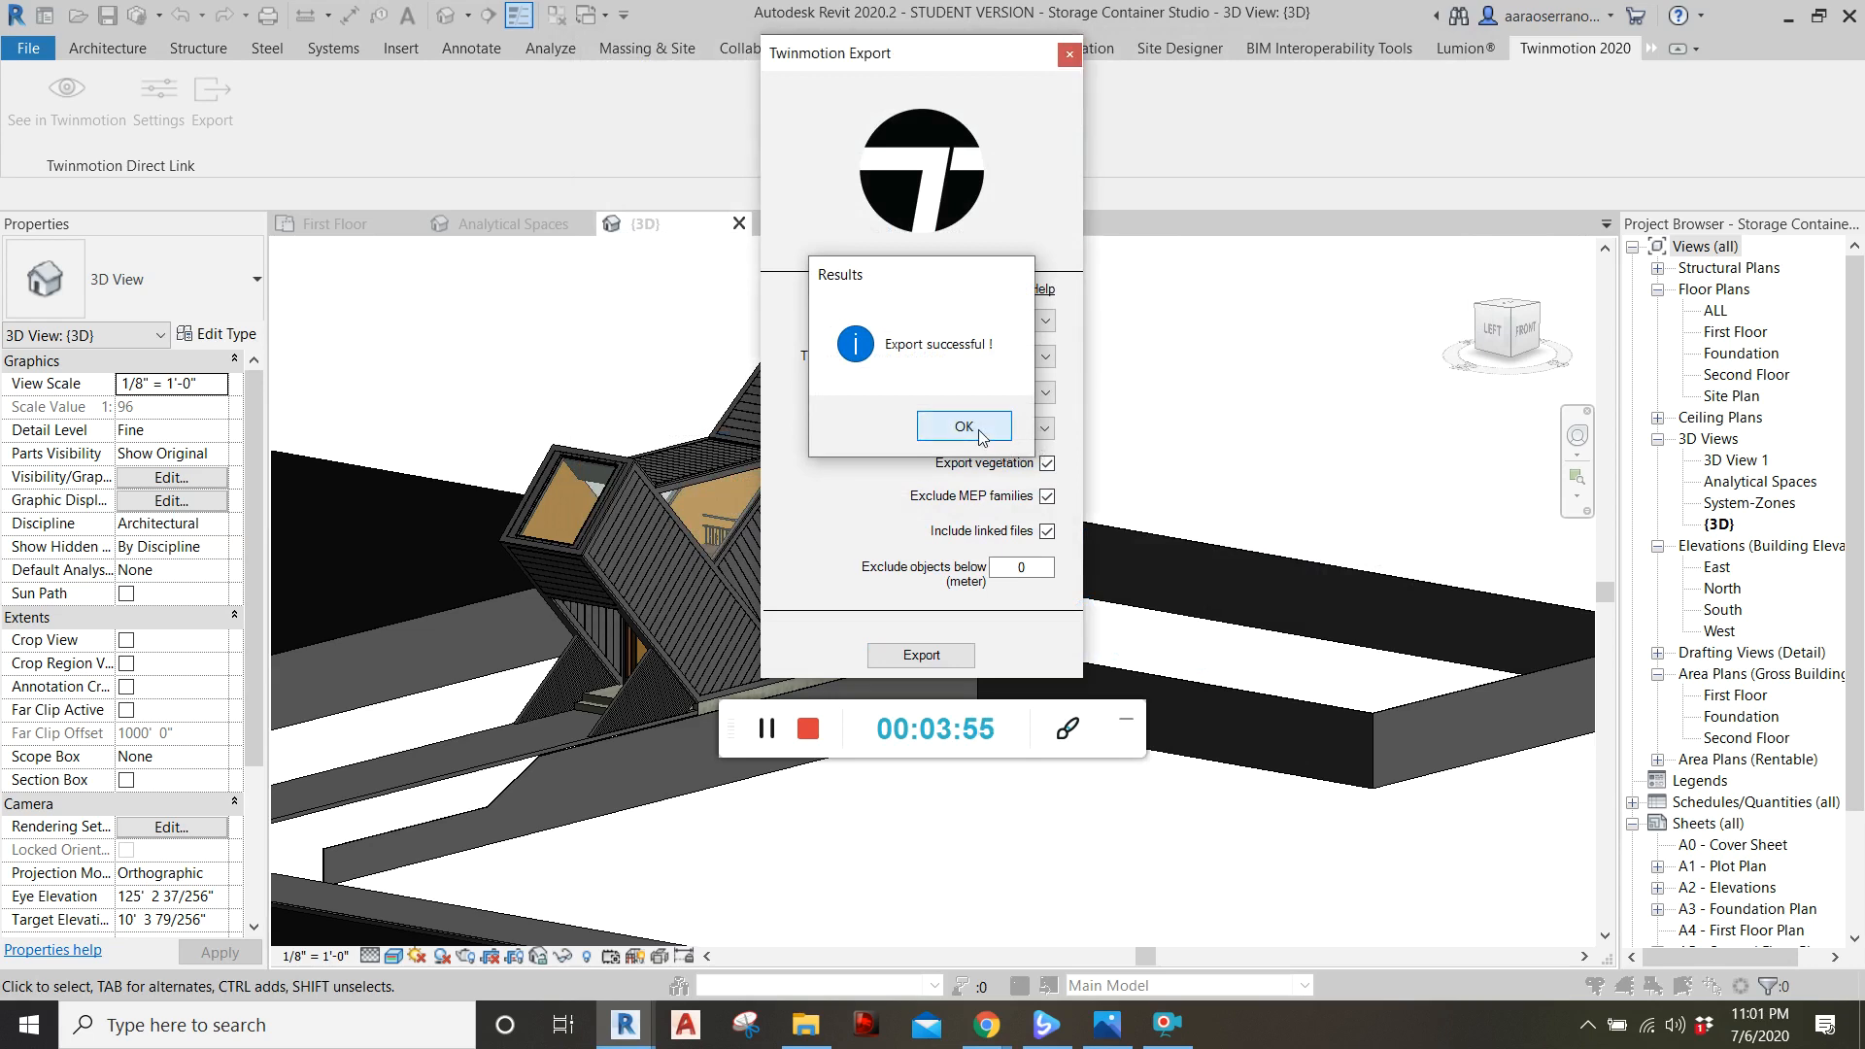
{"action": "left_click", "coordinate": [963, 427]}
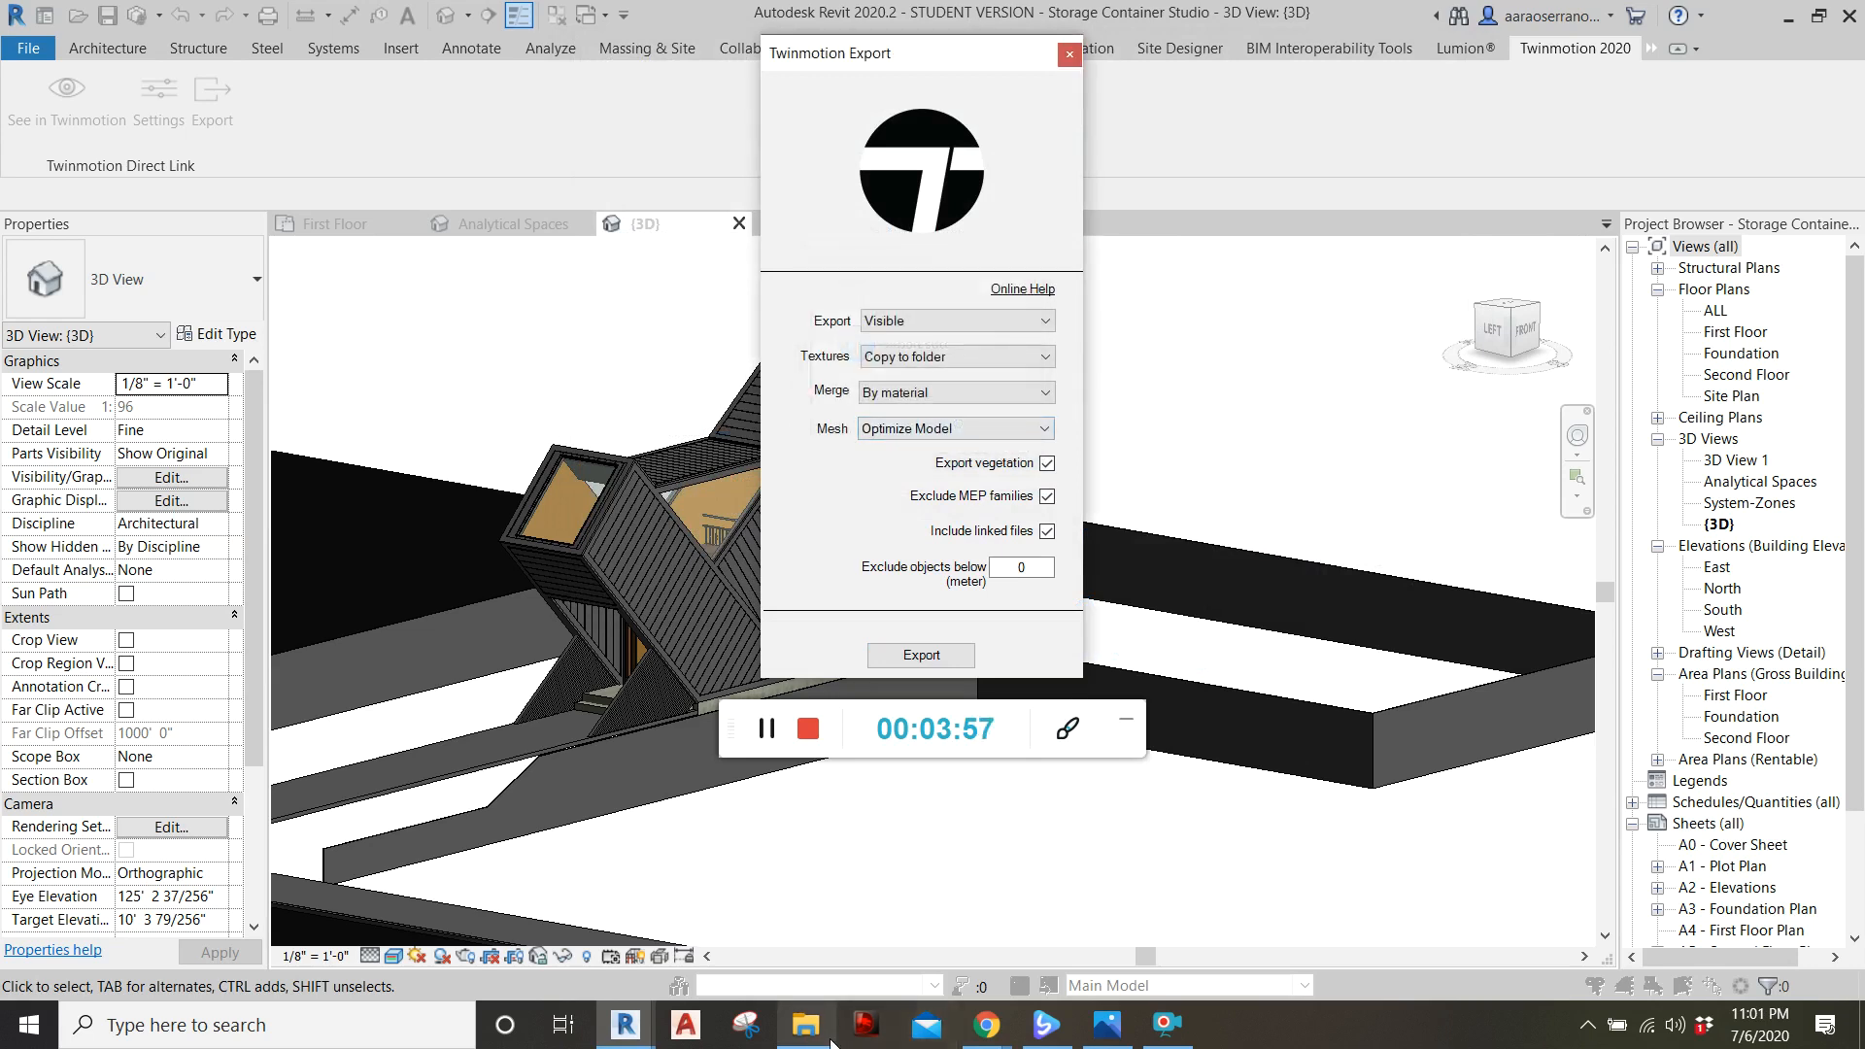
{"action": "left_click", "coordinate": [1067, 53]}
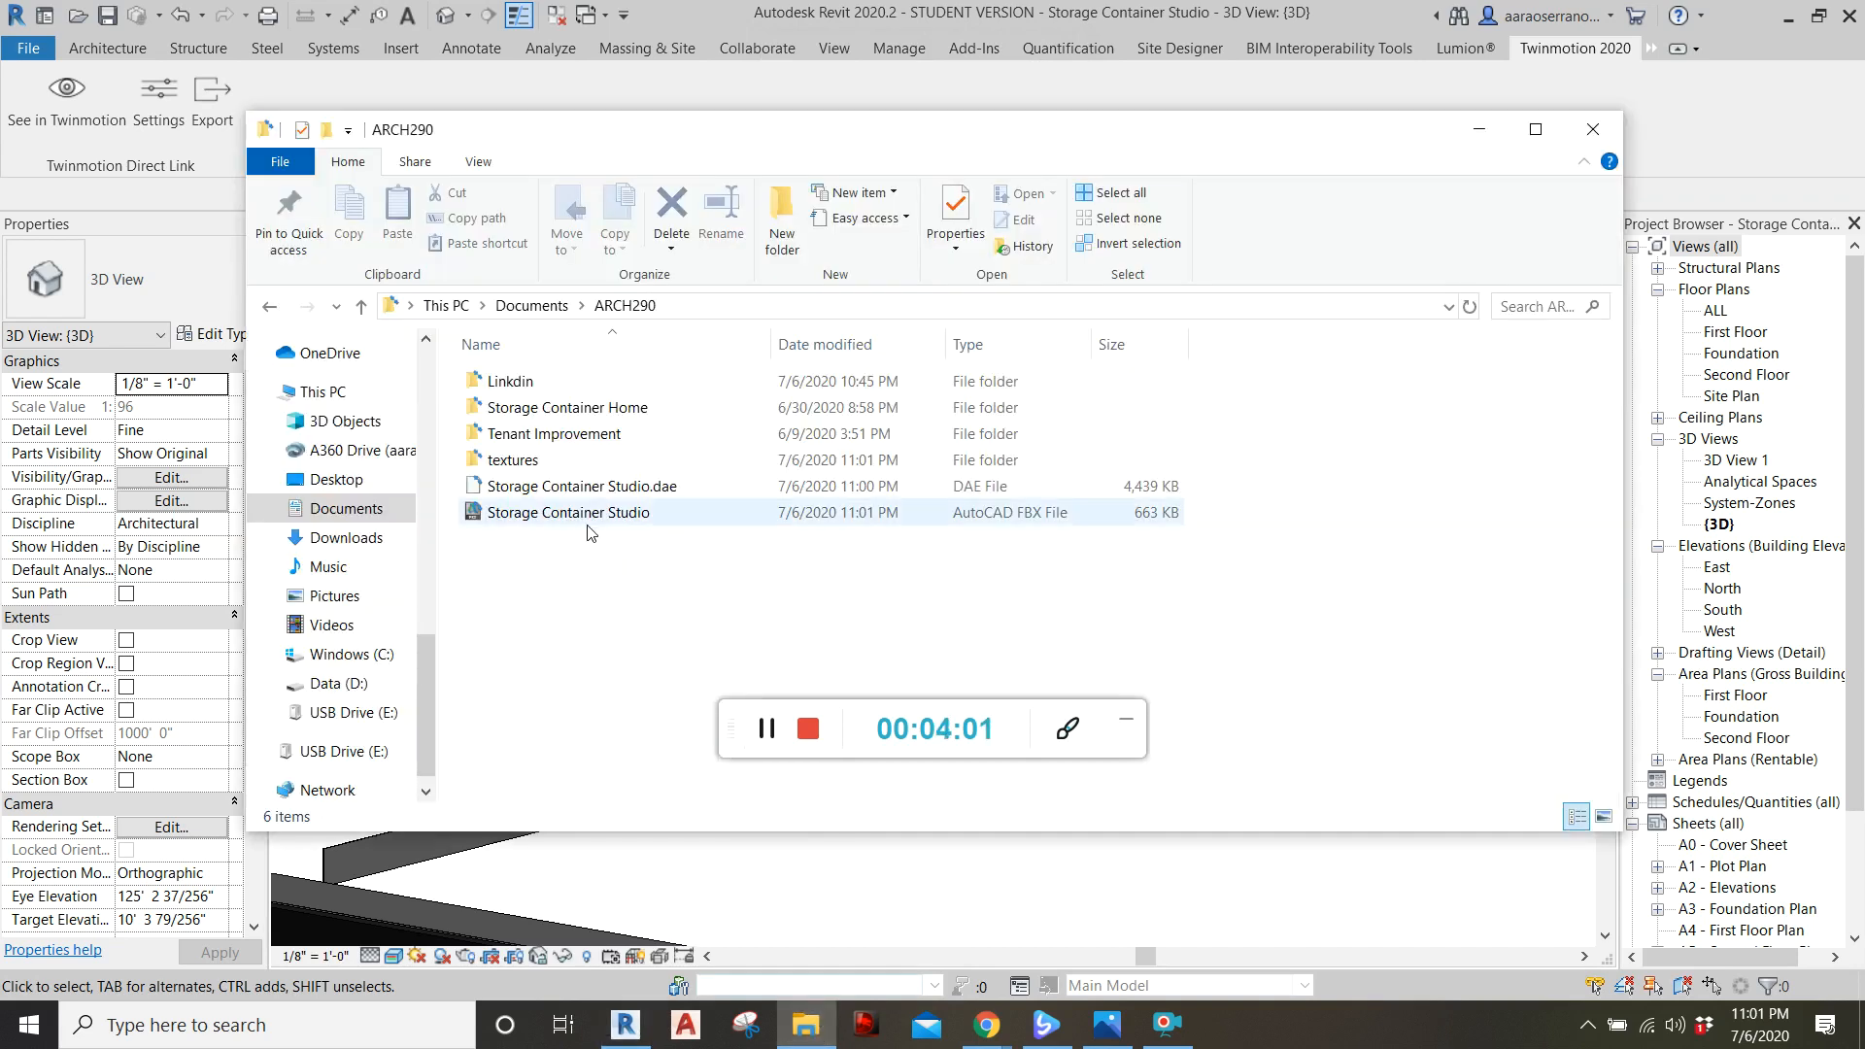
{"action": "mouse_move", "coordinate": [582, 486]}
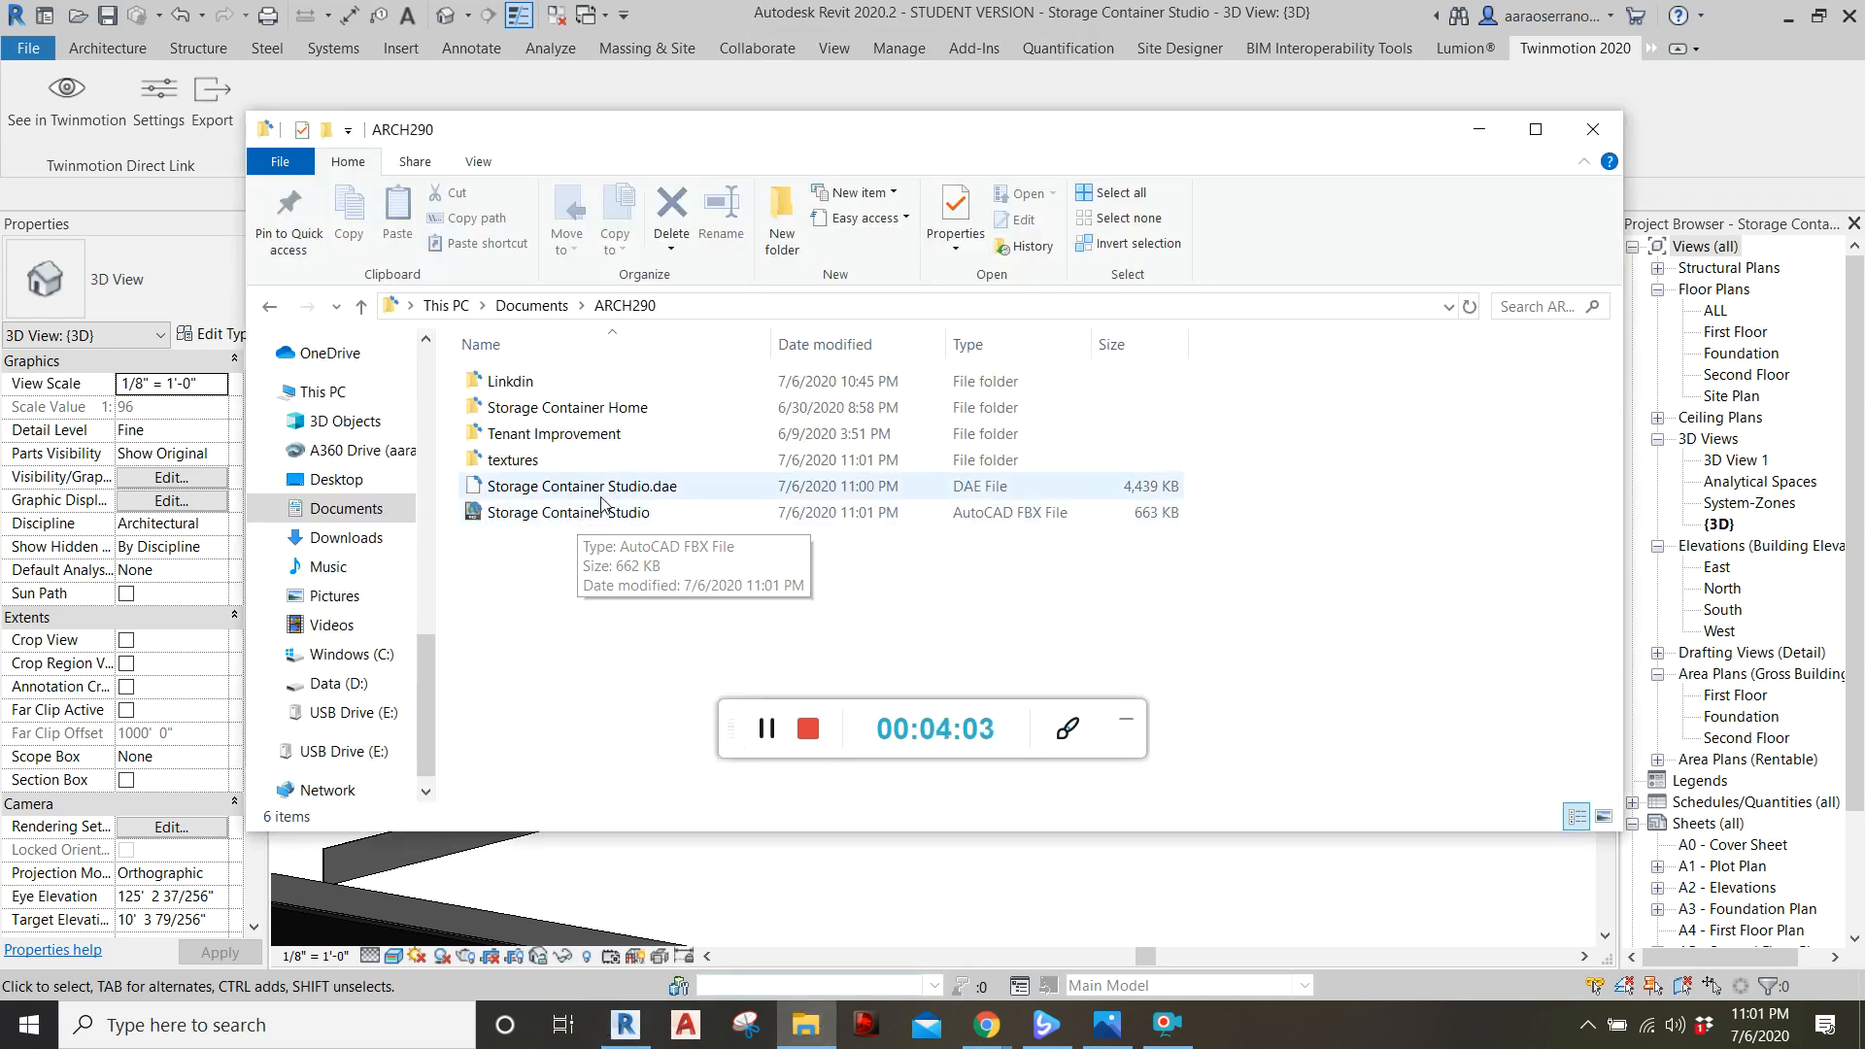
- Check the DAE (4.4 MB) and FBX (663 KB) file details in ARCH290
{"action": "left_click", "coordinate": [567, 512]}
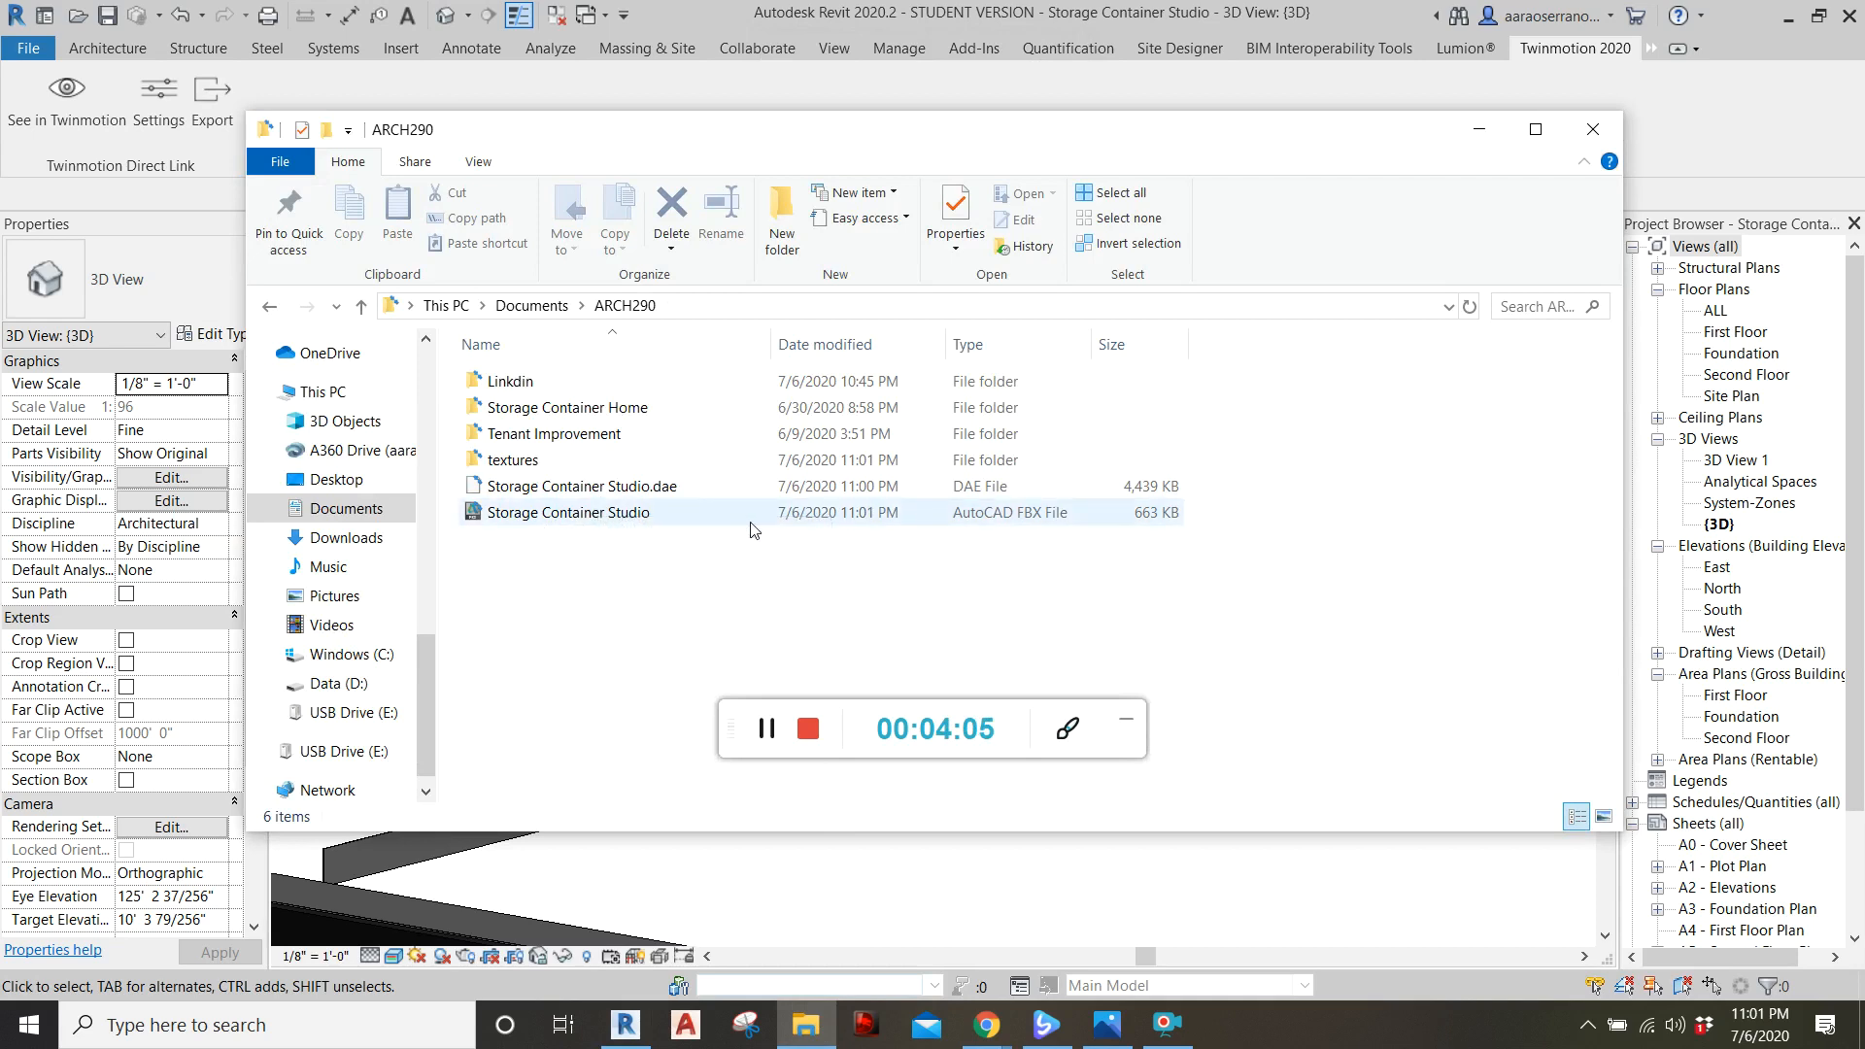
{"action": "left_click", "coordinate": [661, 572]}
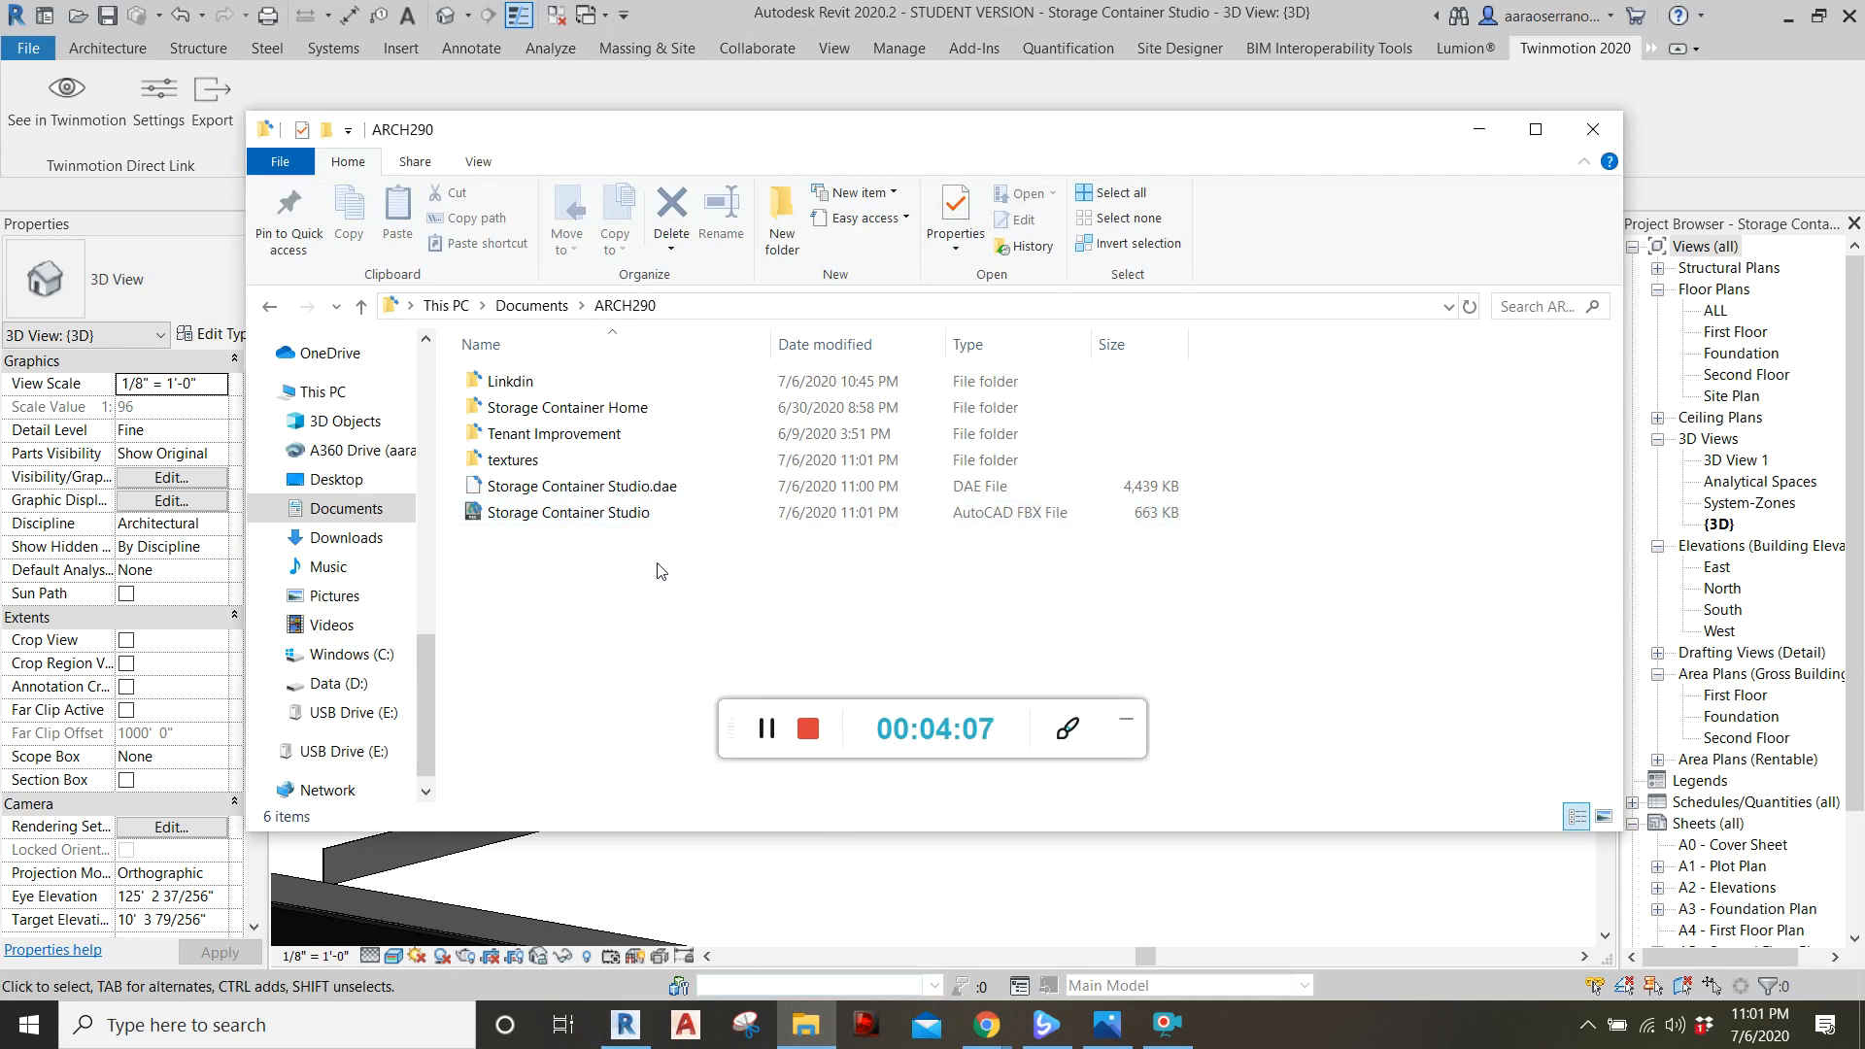
{"action": "mouse_move", "coordinate": [695, 597]}
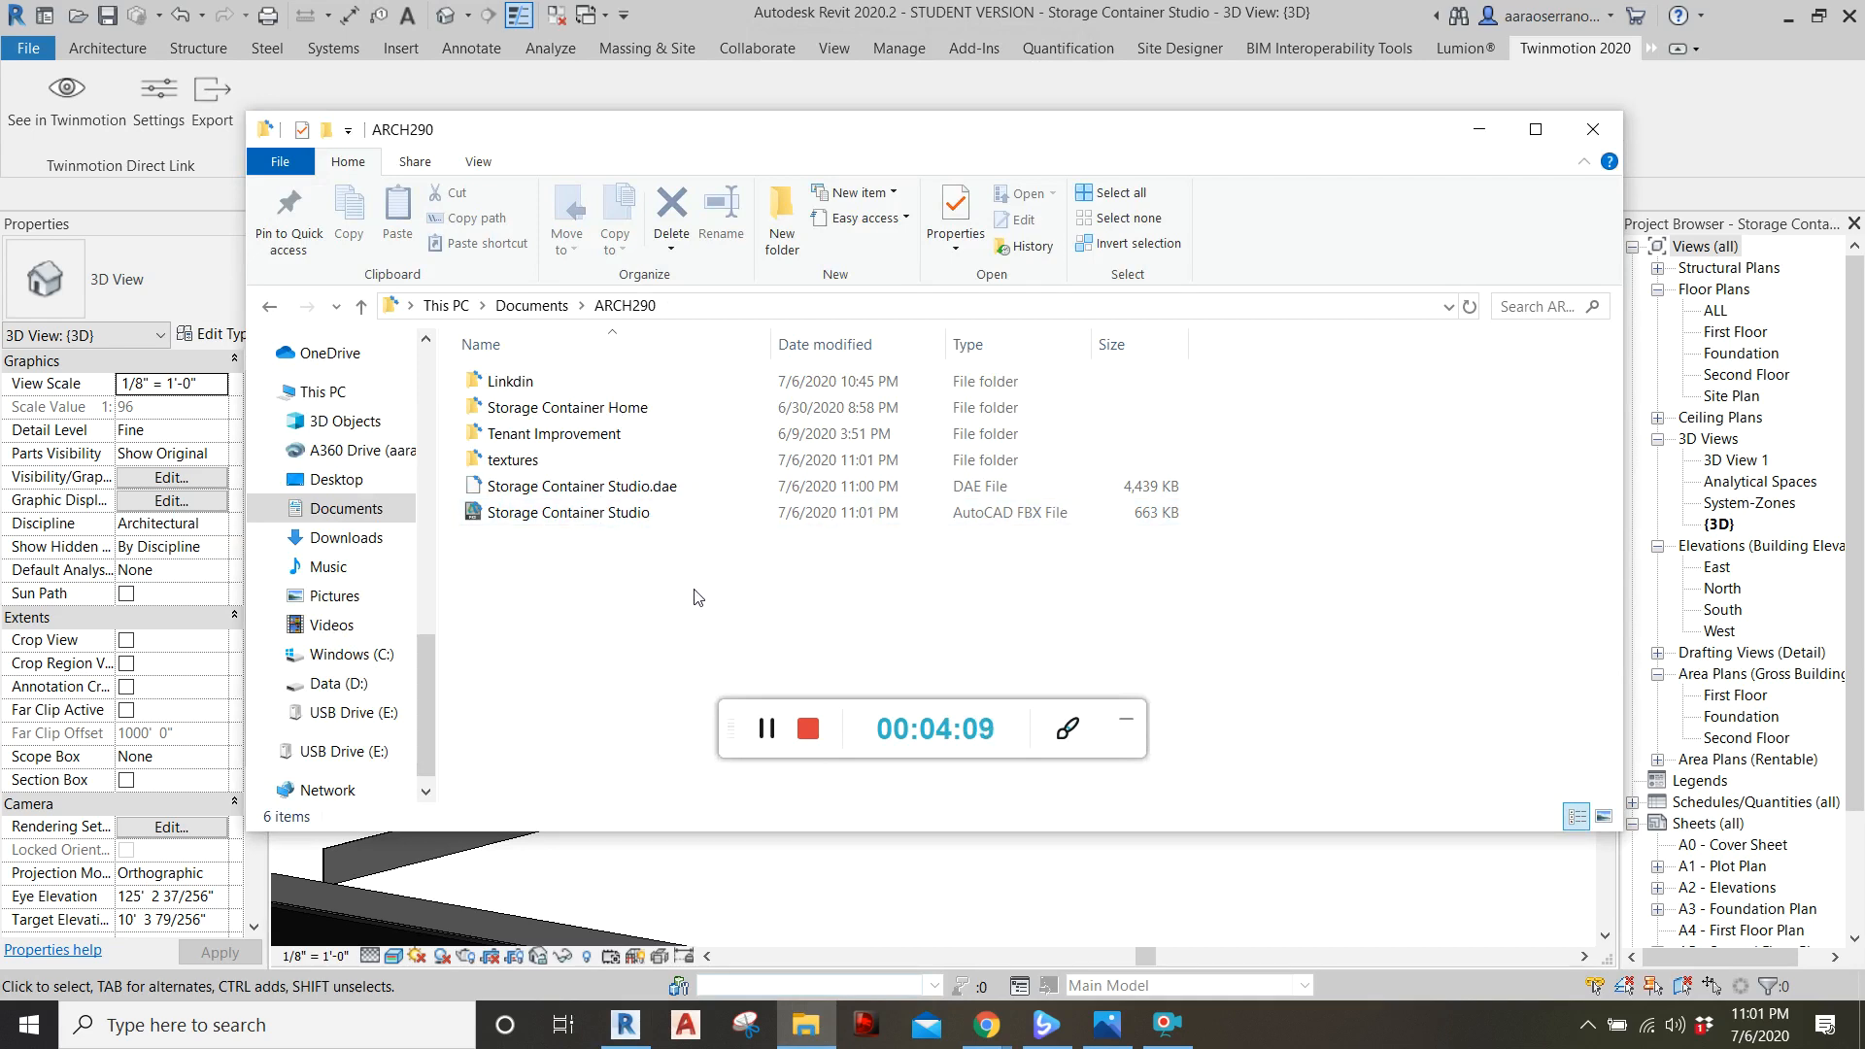